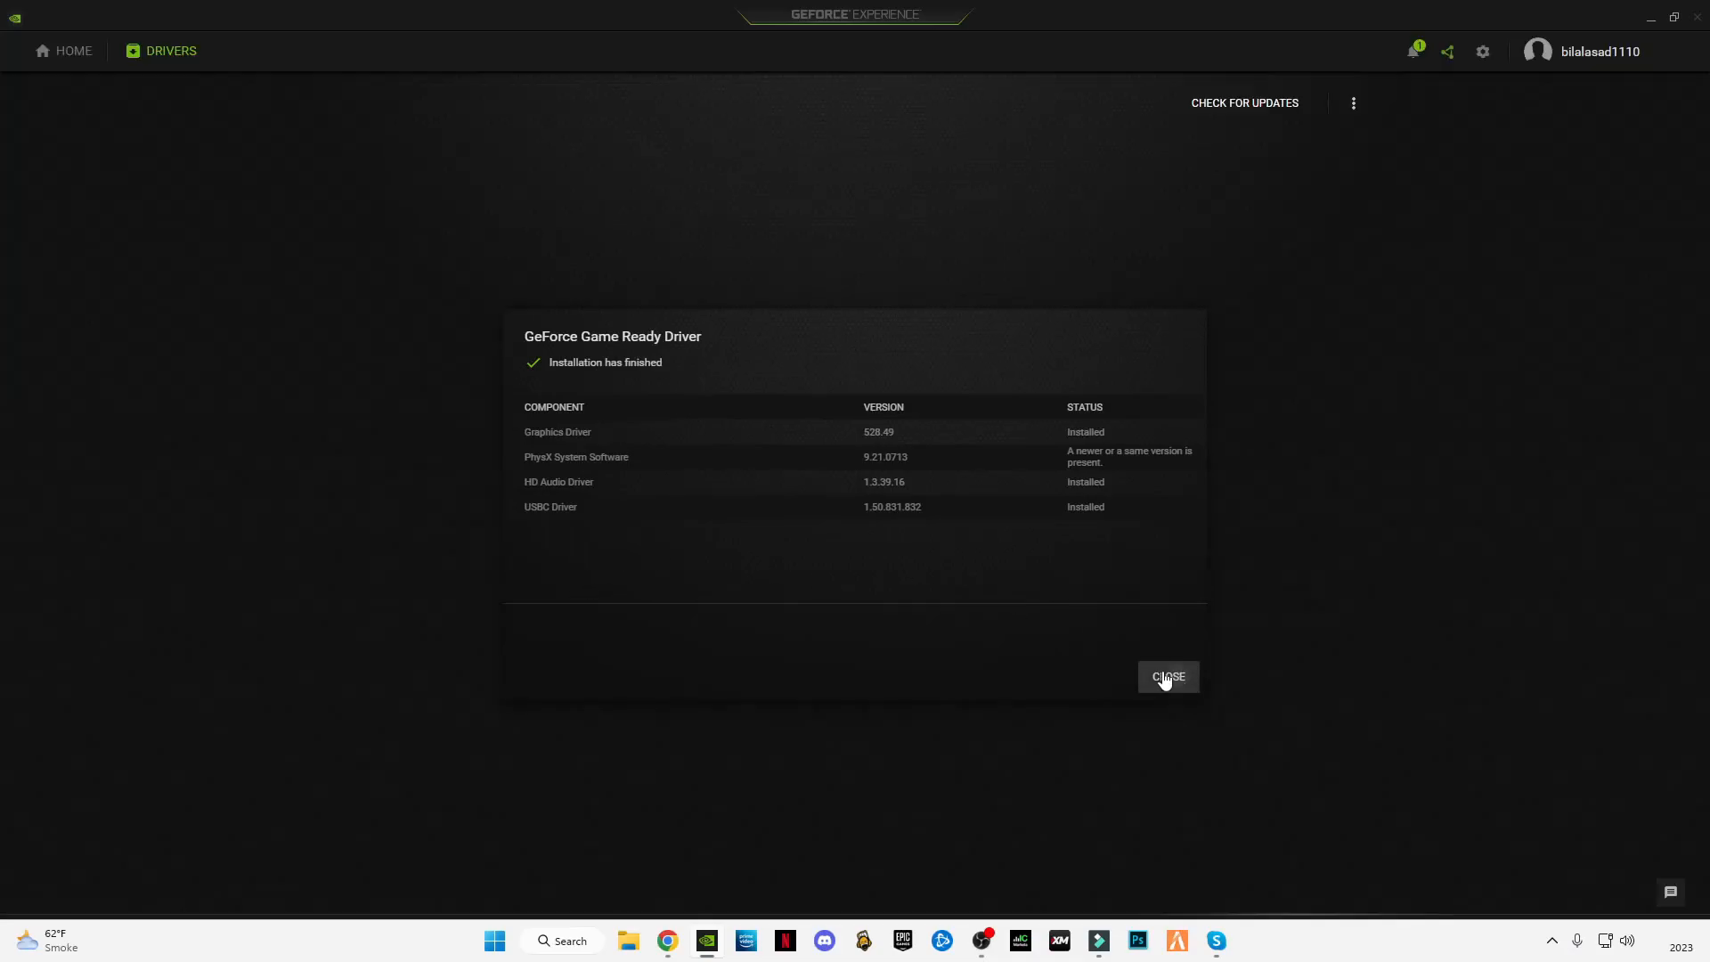
Close the installation summary so Game Ready Driver 528.49 shows as latest.
{"action": "left_click", "coordinate": [1166, 676]}
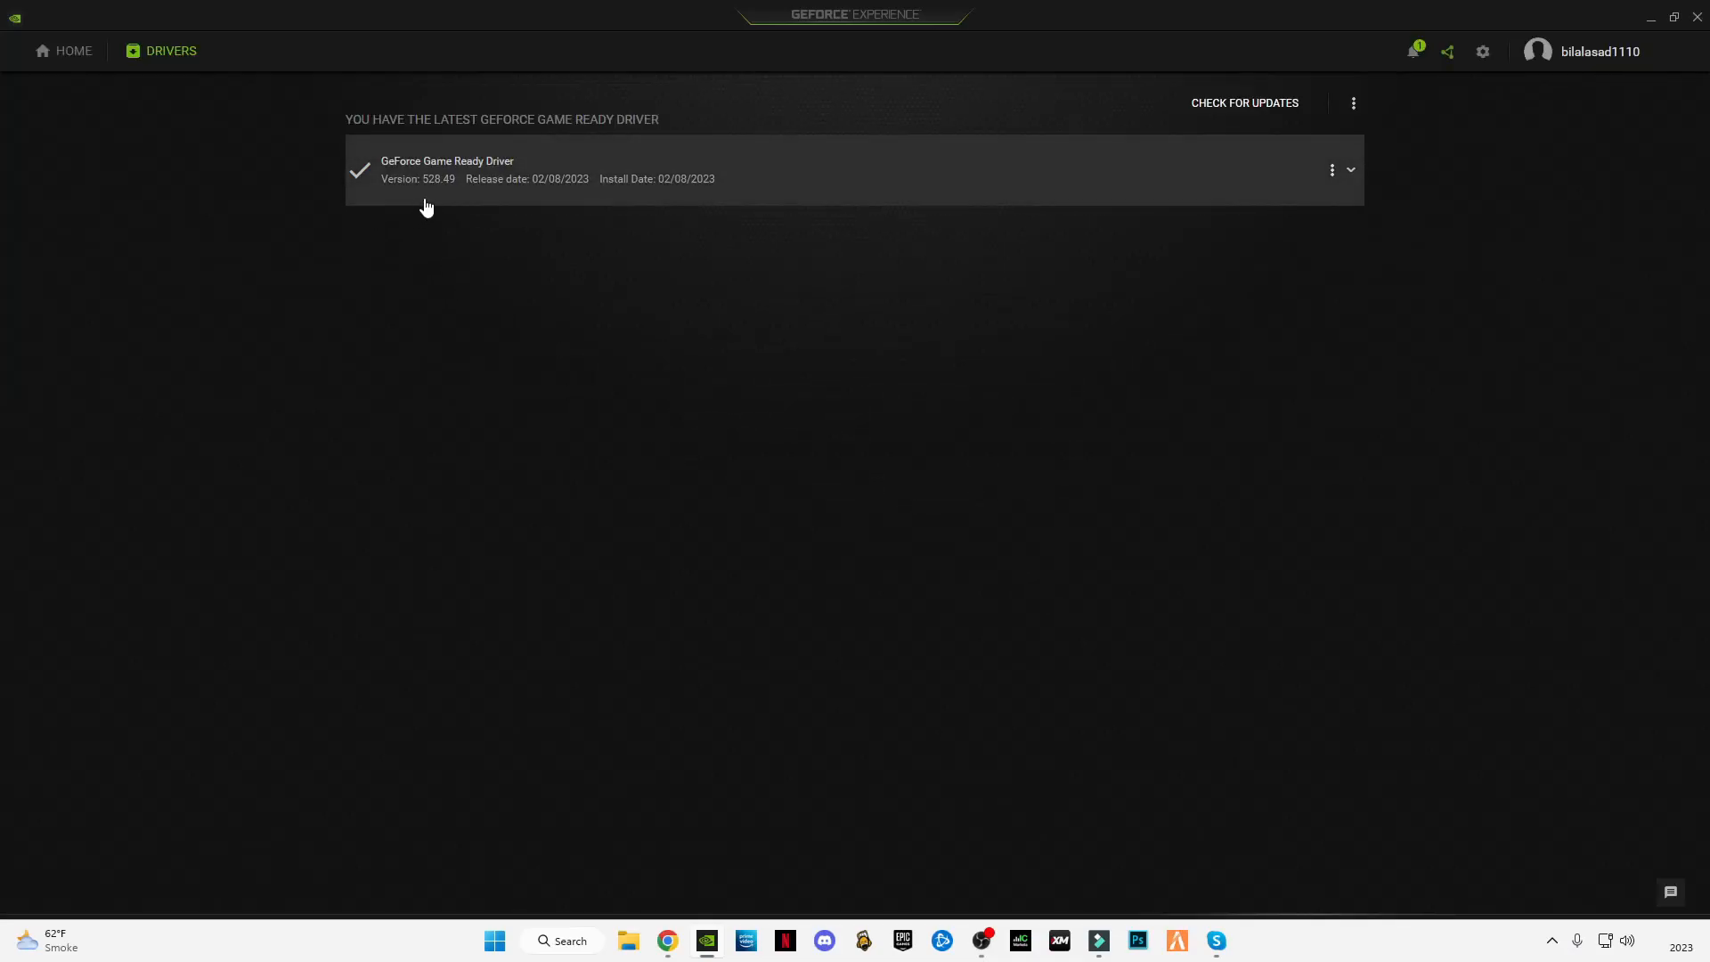
{"action": "mouse_move", "coordinate": [446, 204]}
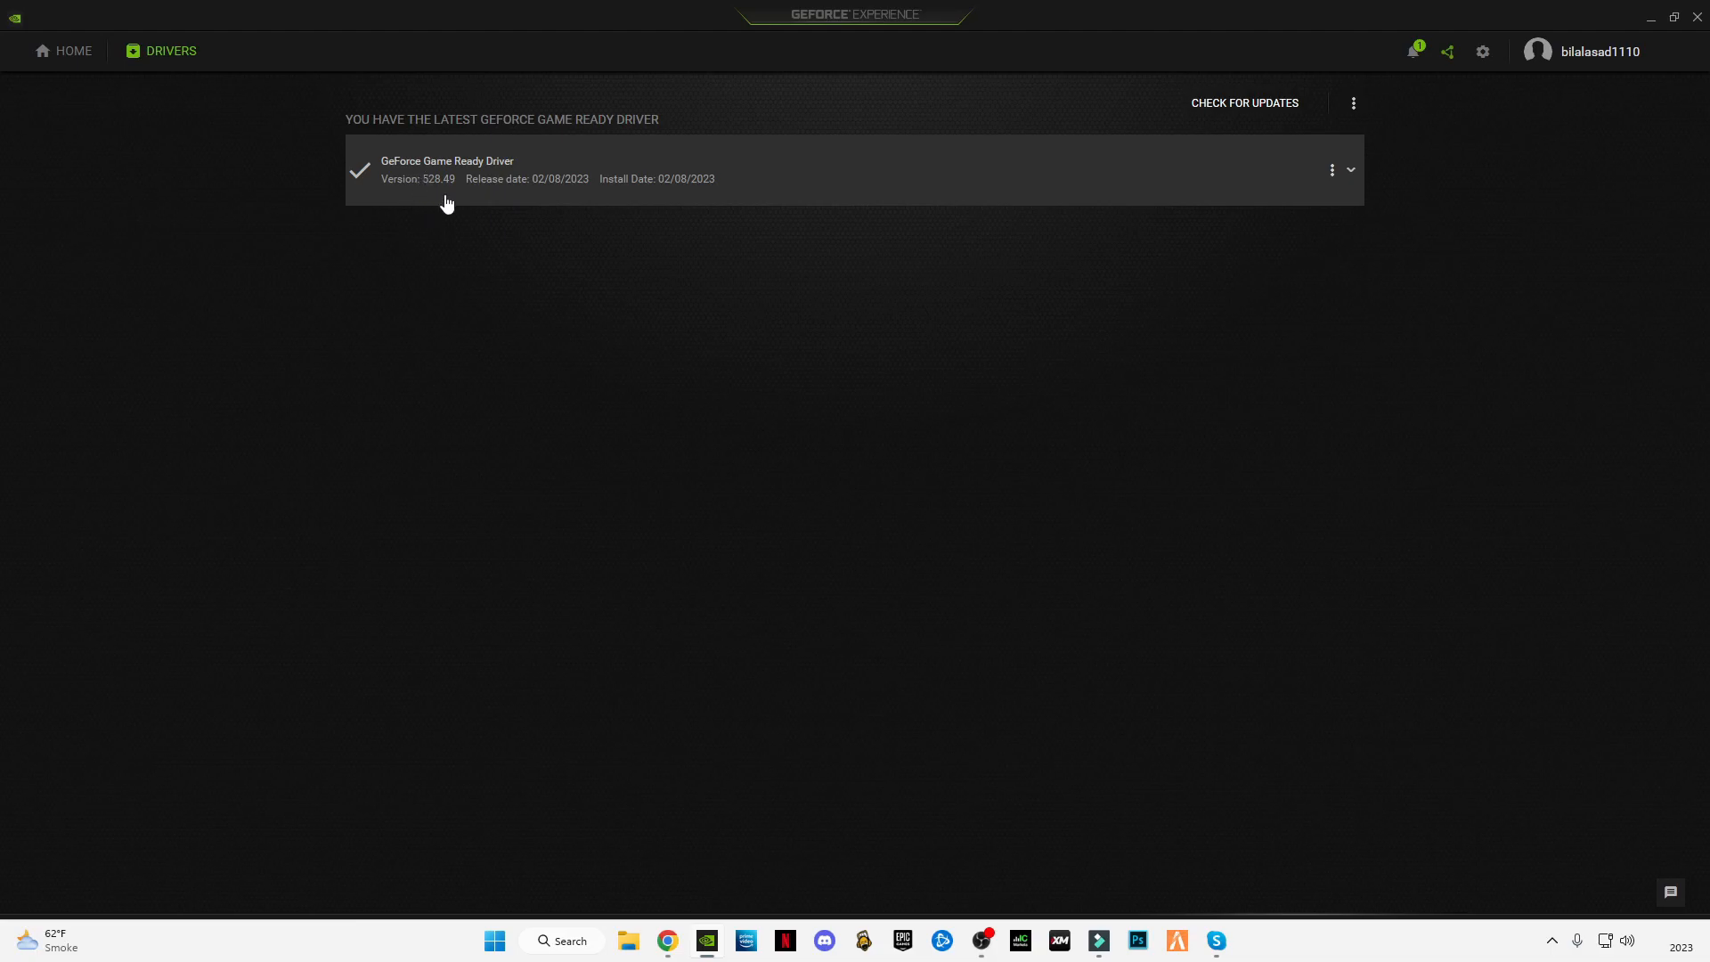
{"action": "mouse_move", "coordinate": [515, 229]}
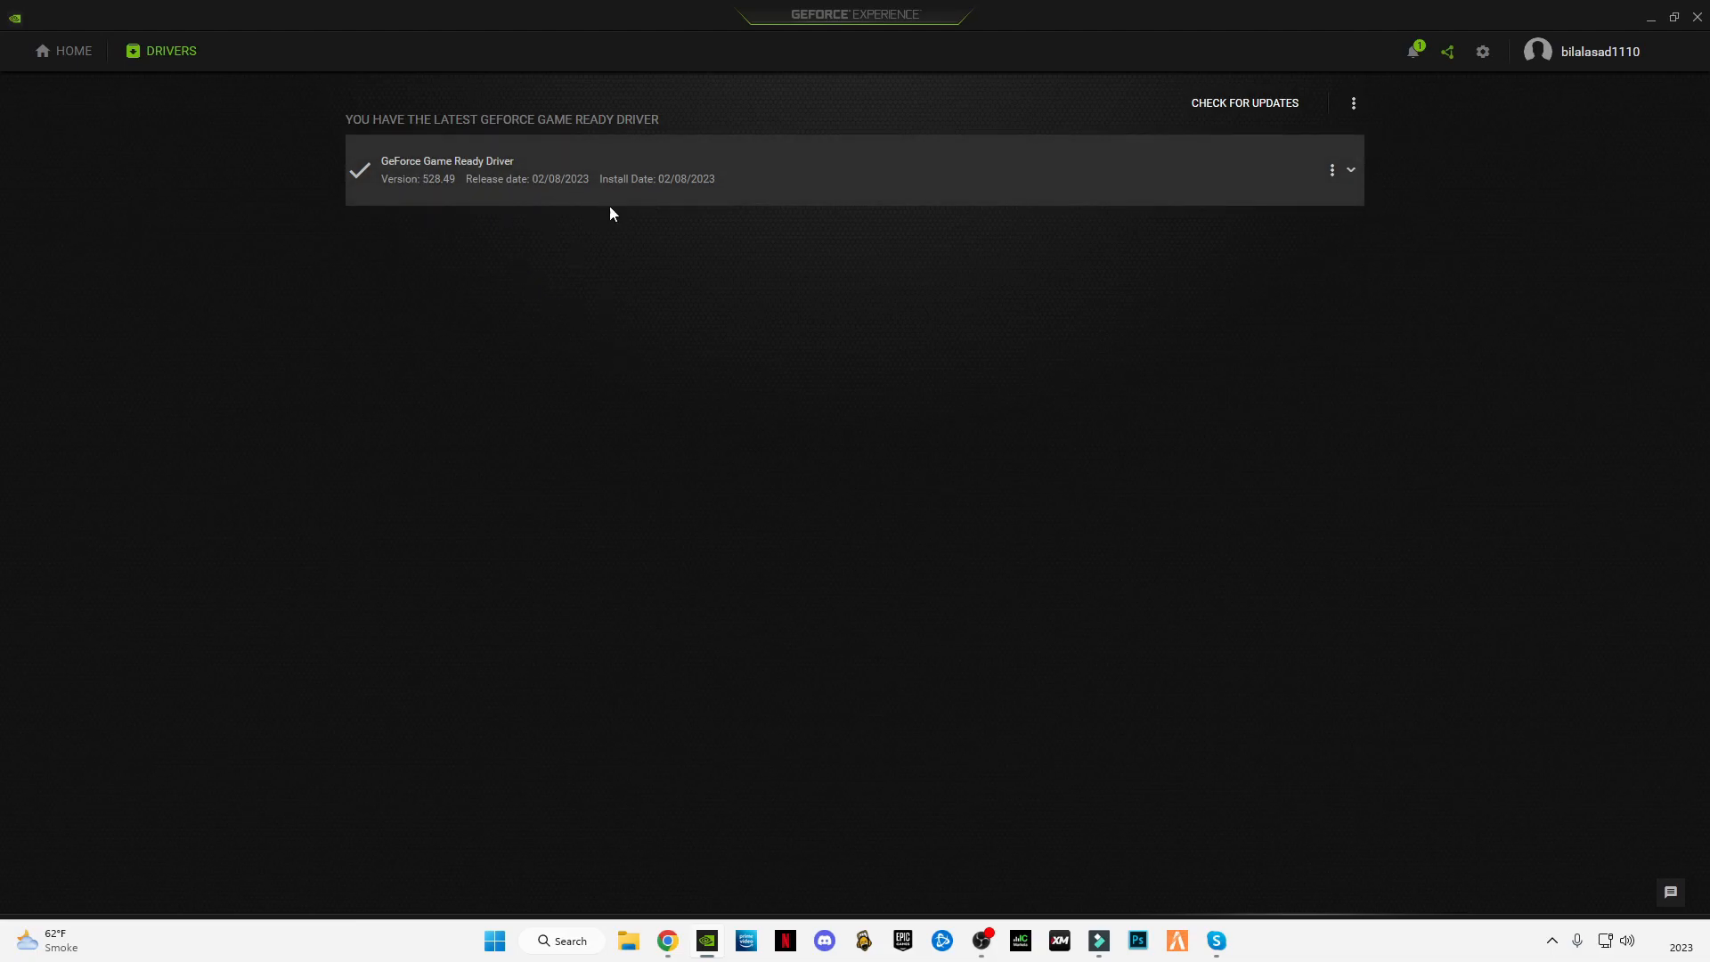
{"action": "mouse_move", "coordinate": [1341, 137]}
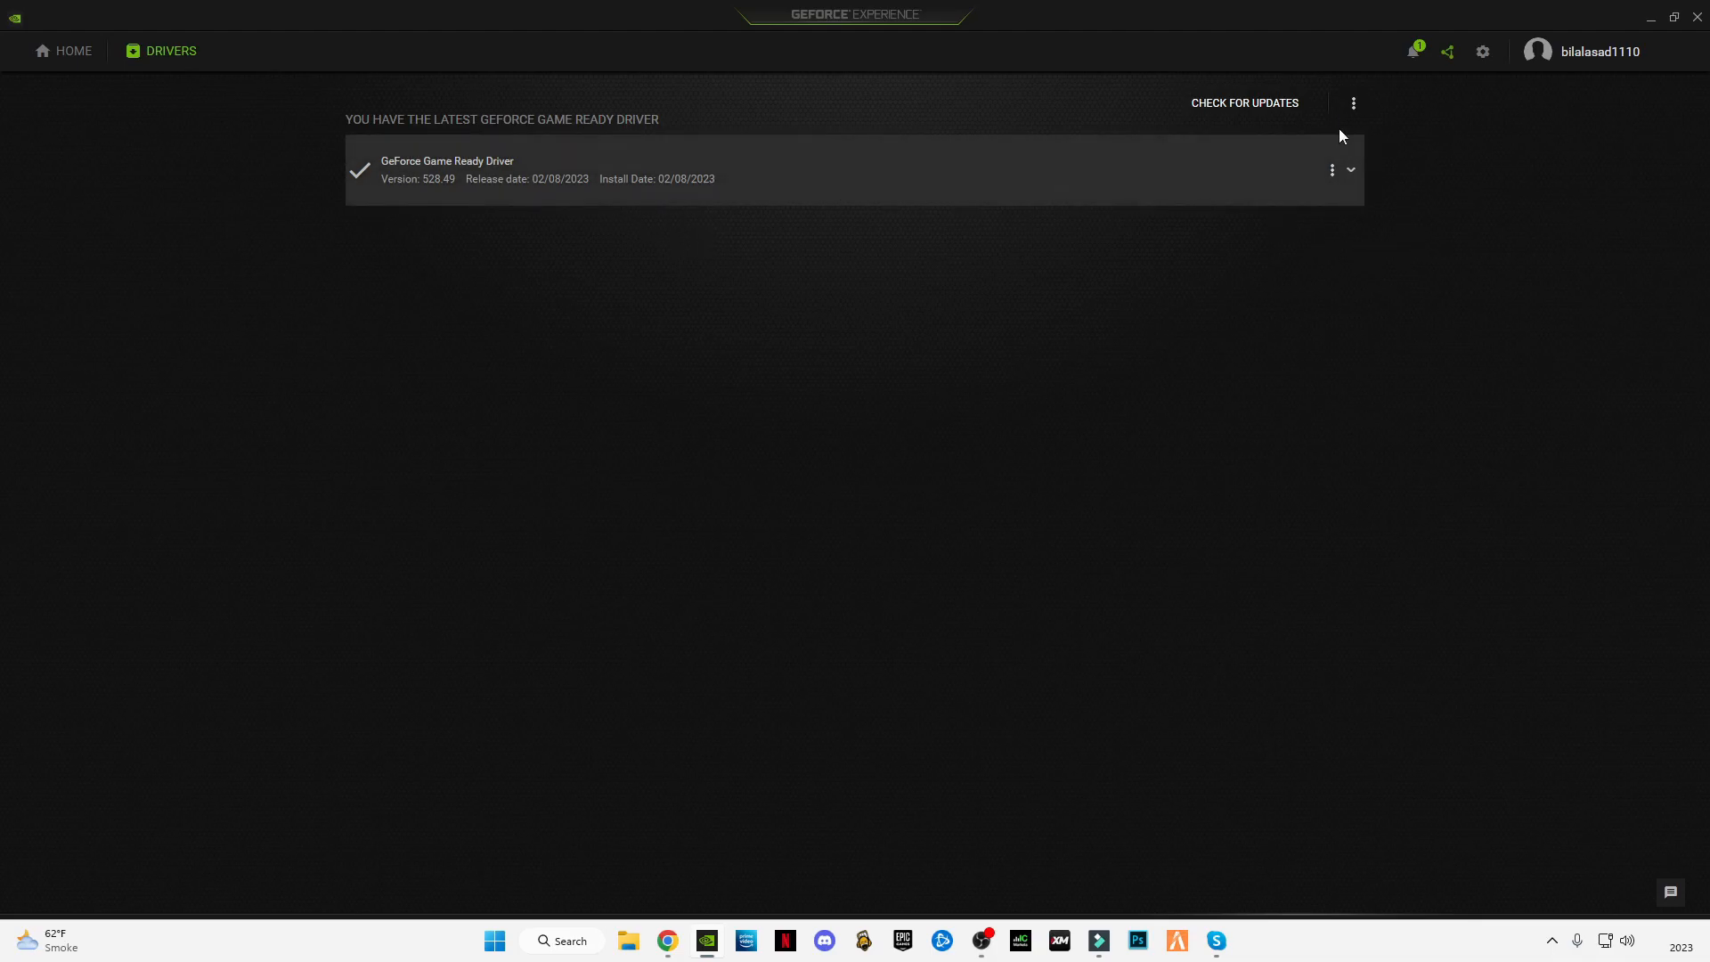
{"action": "mouse_move", "coordinate": [1313, 341]}
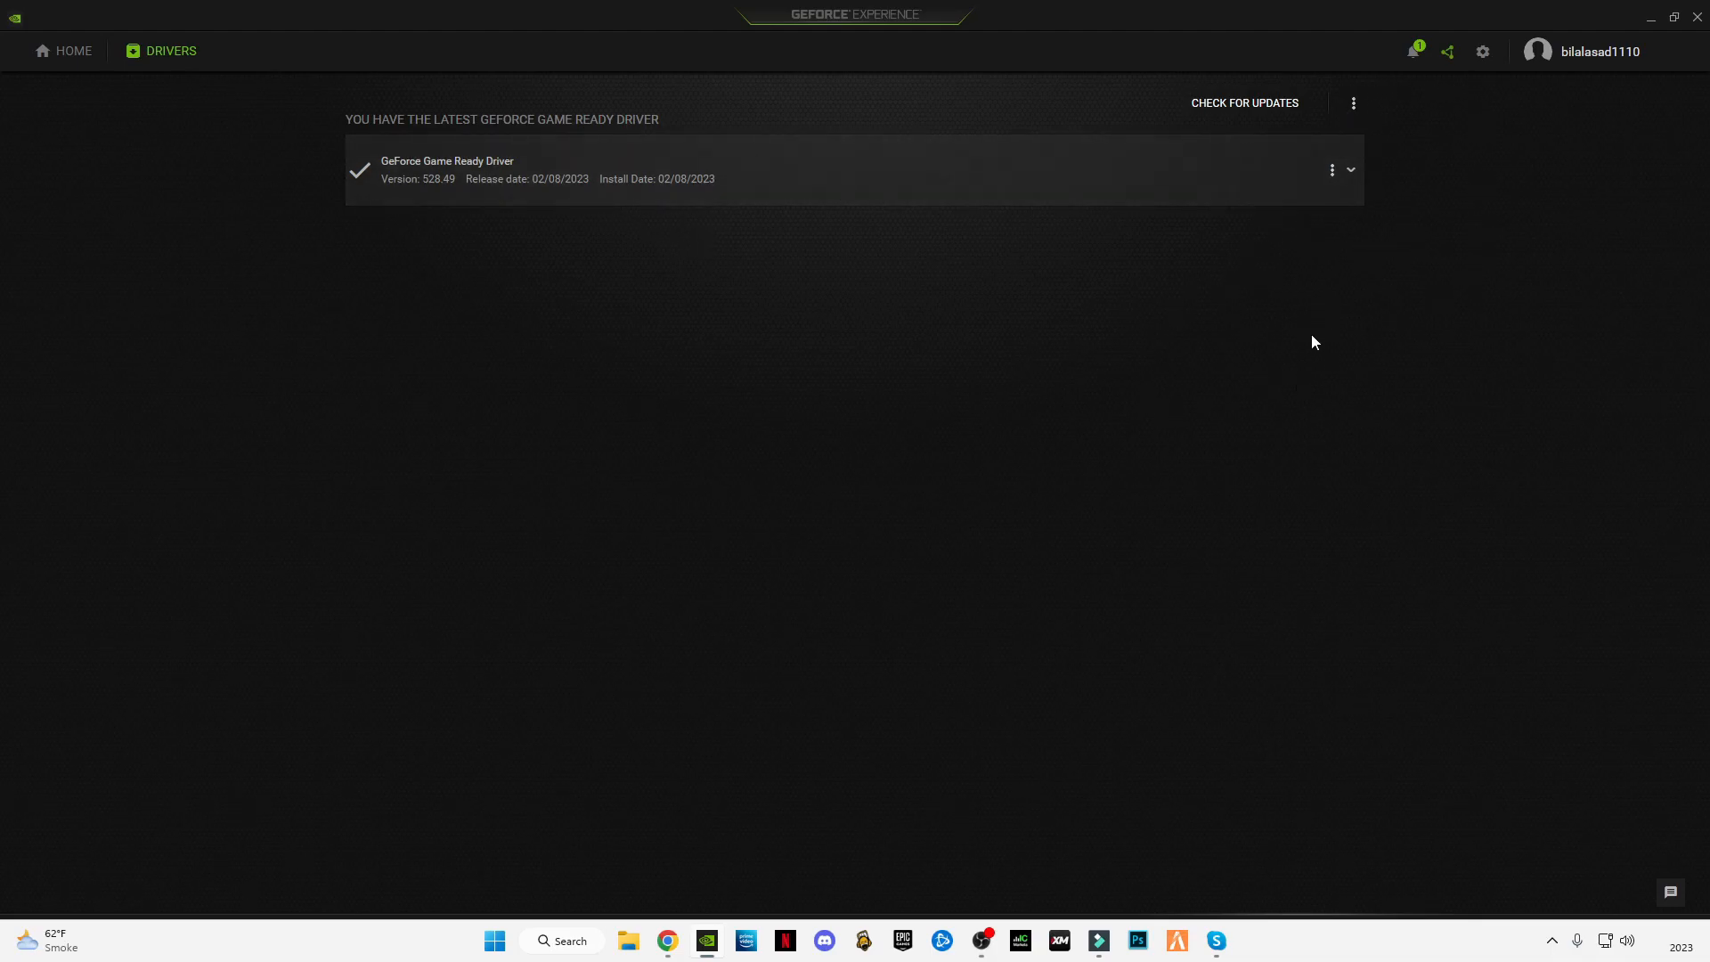
Open General settings and review the About, In-Game Overlay, Image Scaling and Downloads sections.
{"action": "left_click", "coordinate": [1481, 51]}
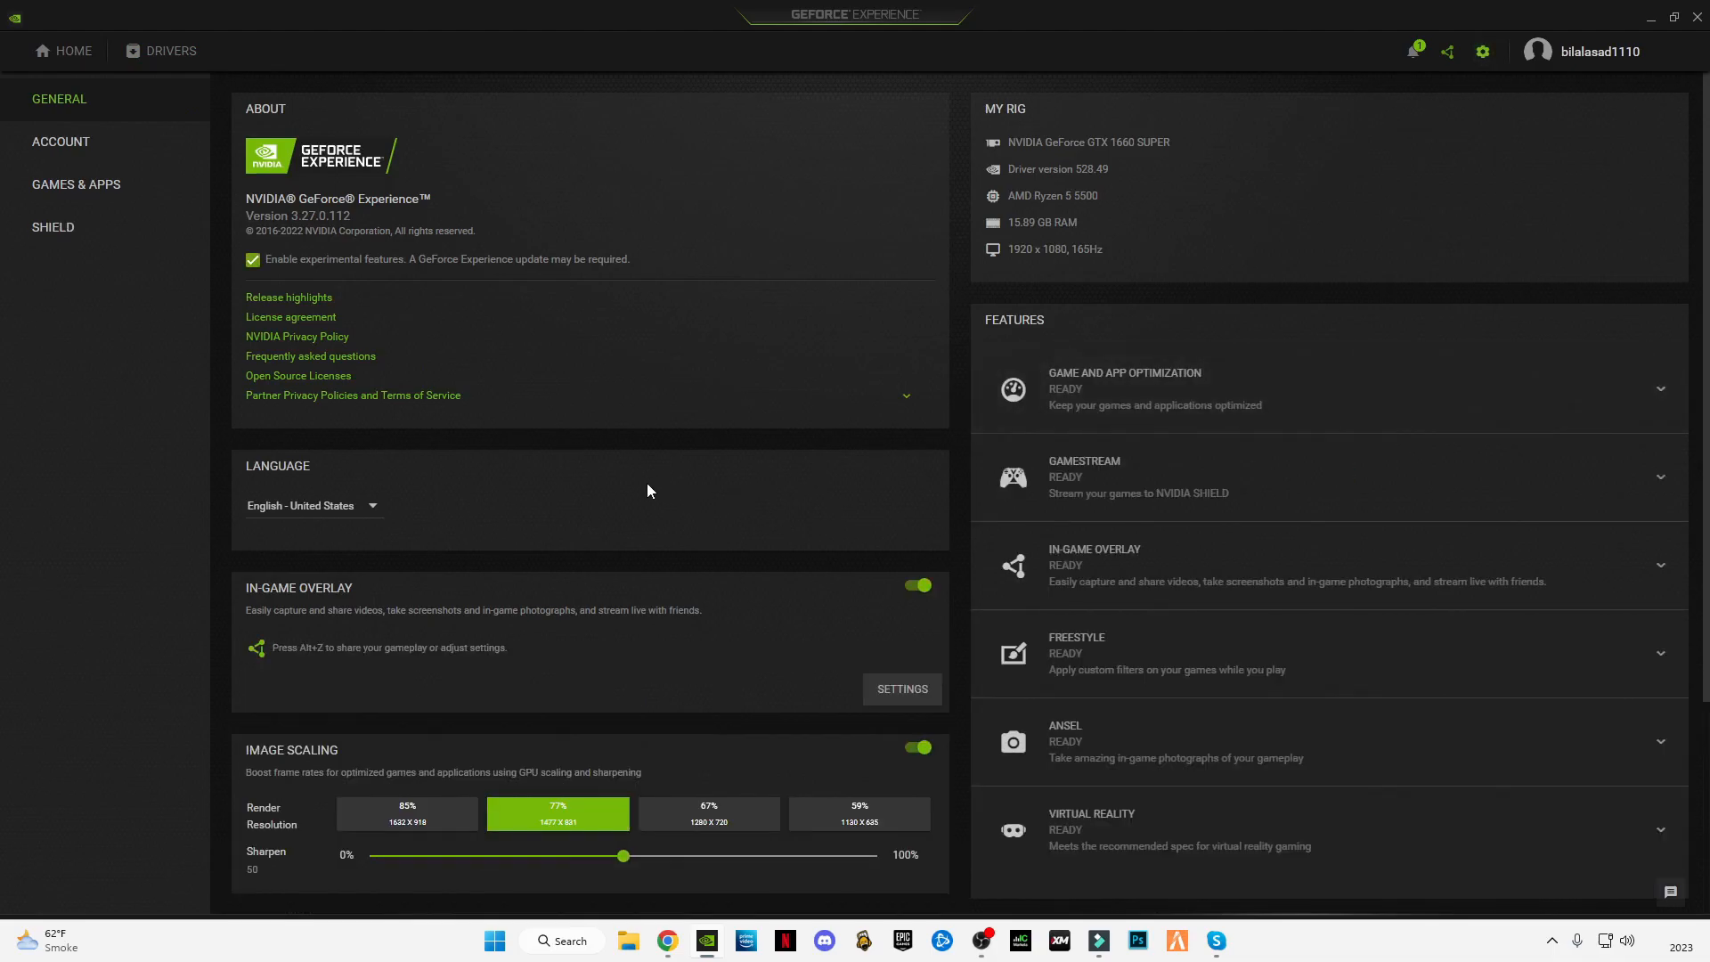
{"action": "scroll", "scroll_direction": "down", "scroll_amount": 3}
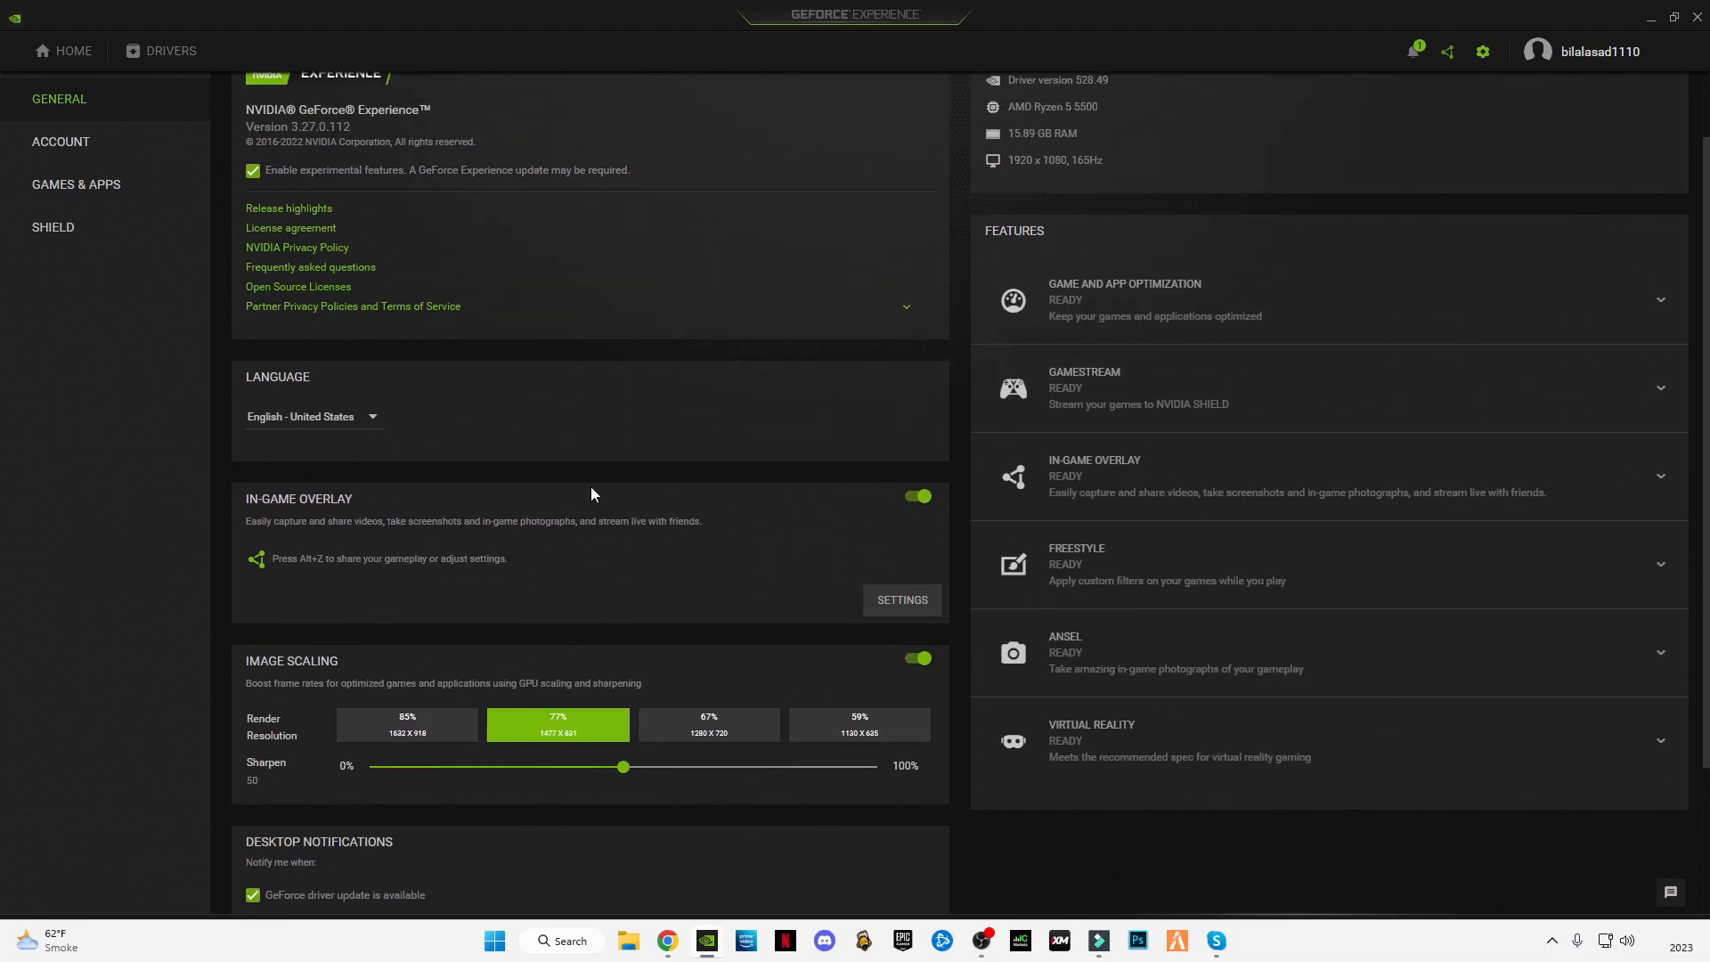
{"action": "scroll", "scroll_direction": "up", "scroll_amount": 3}
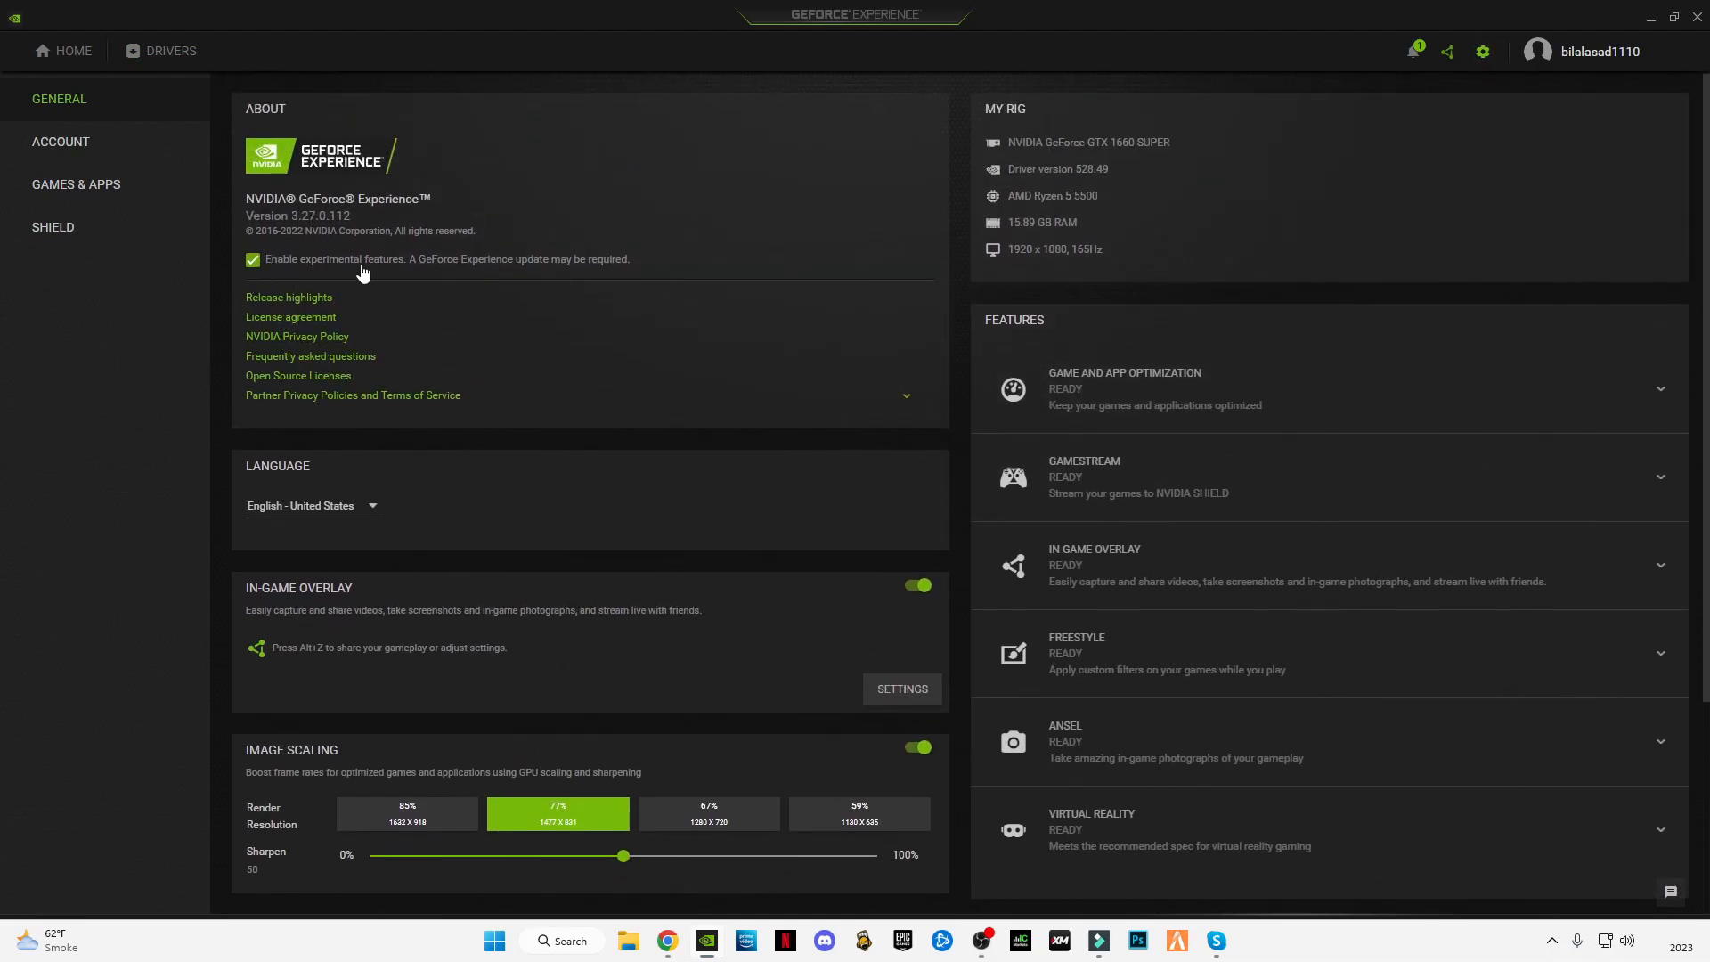
{"action": "mouse_move", "coordinate": [394, 527]}
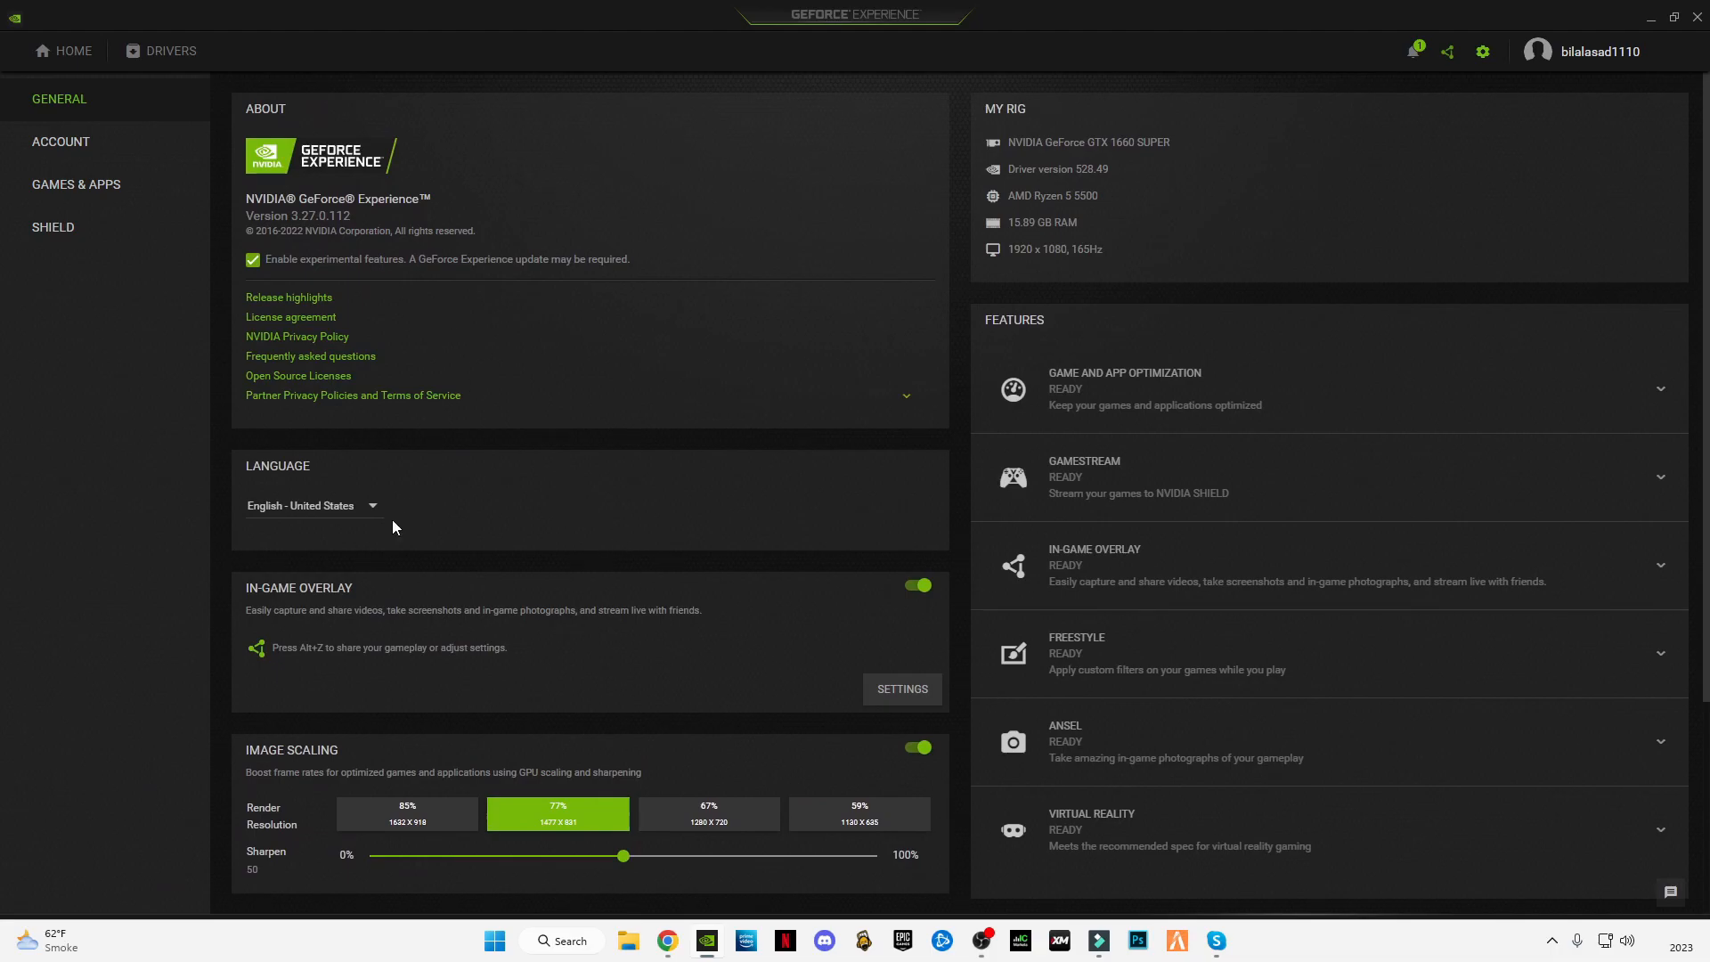
{"action": "scroll", "scroll_direction": "down", "scroll_amount": 3}
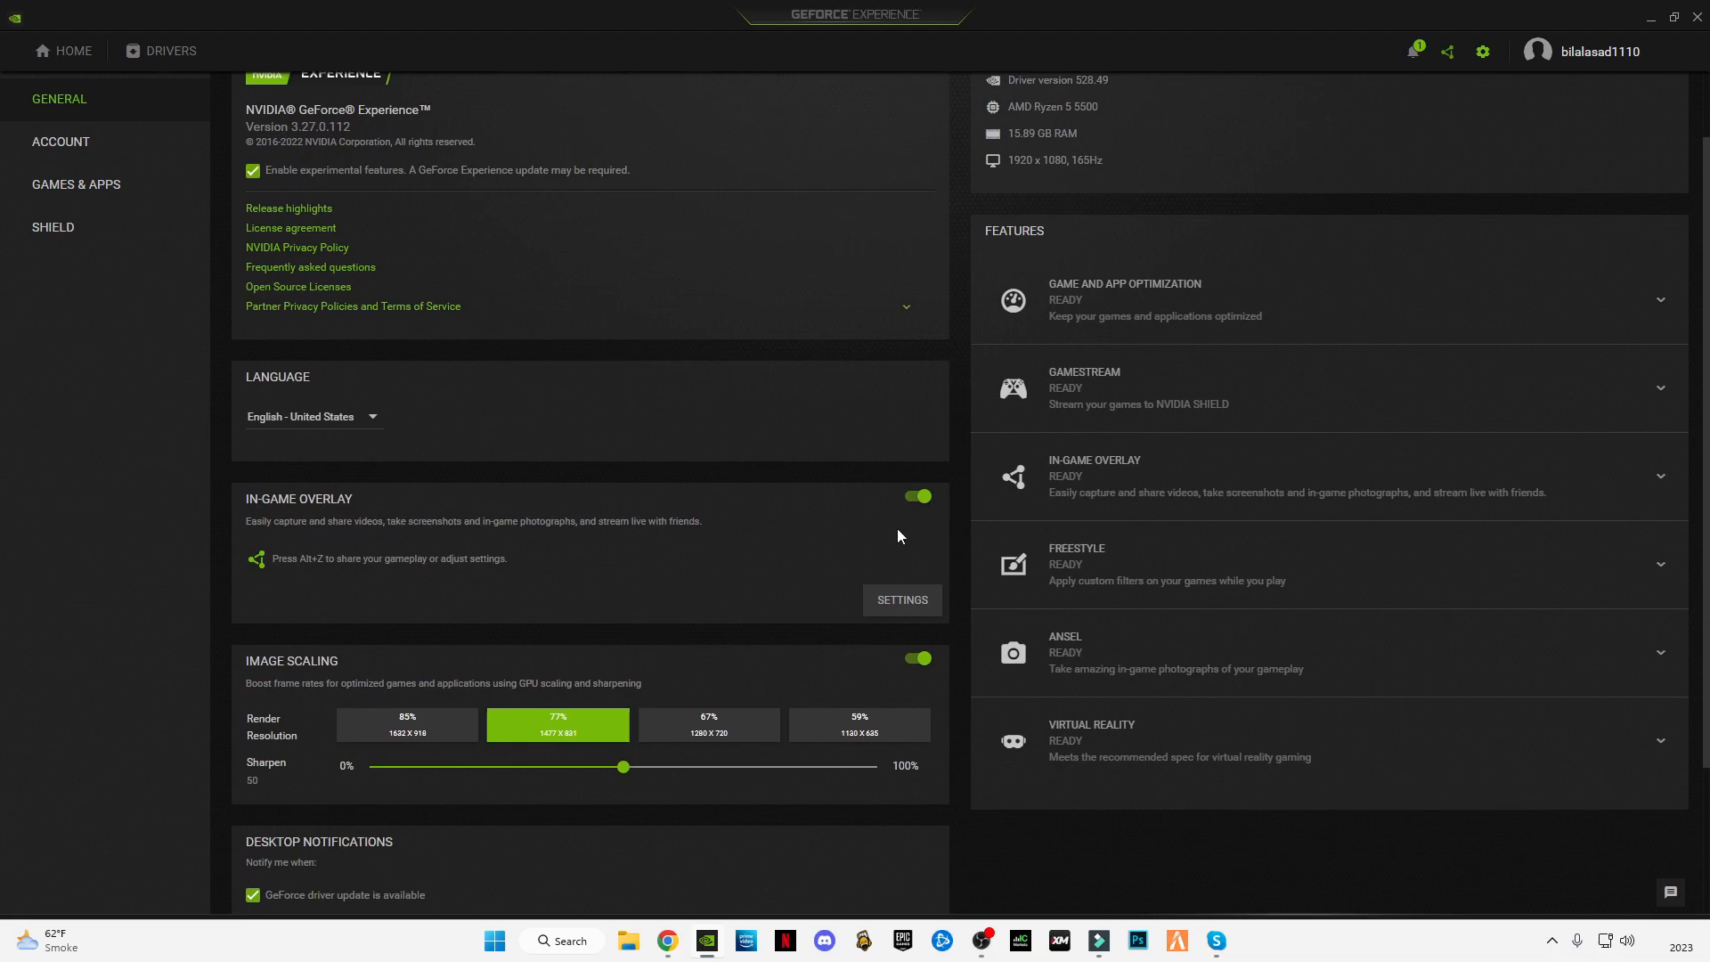
{"action": "mouse_move", "coordinate": [943, 701]}
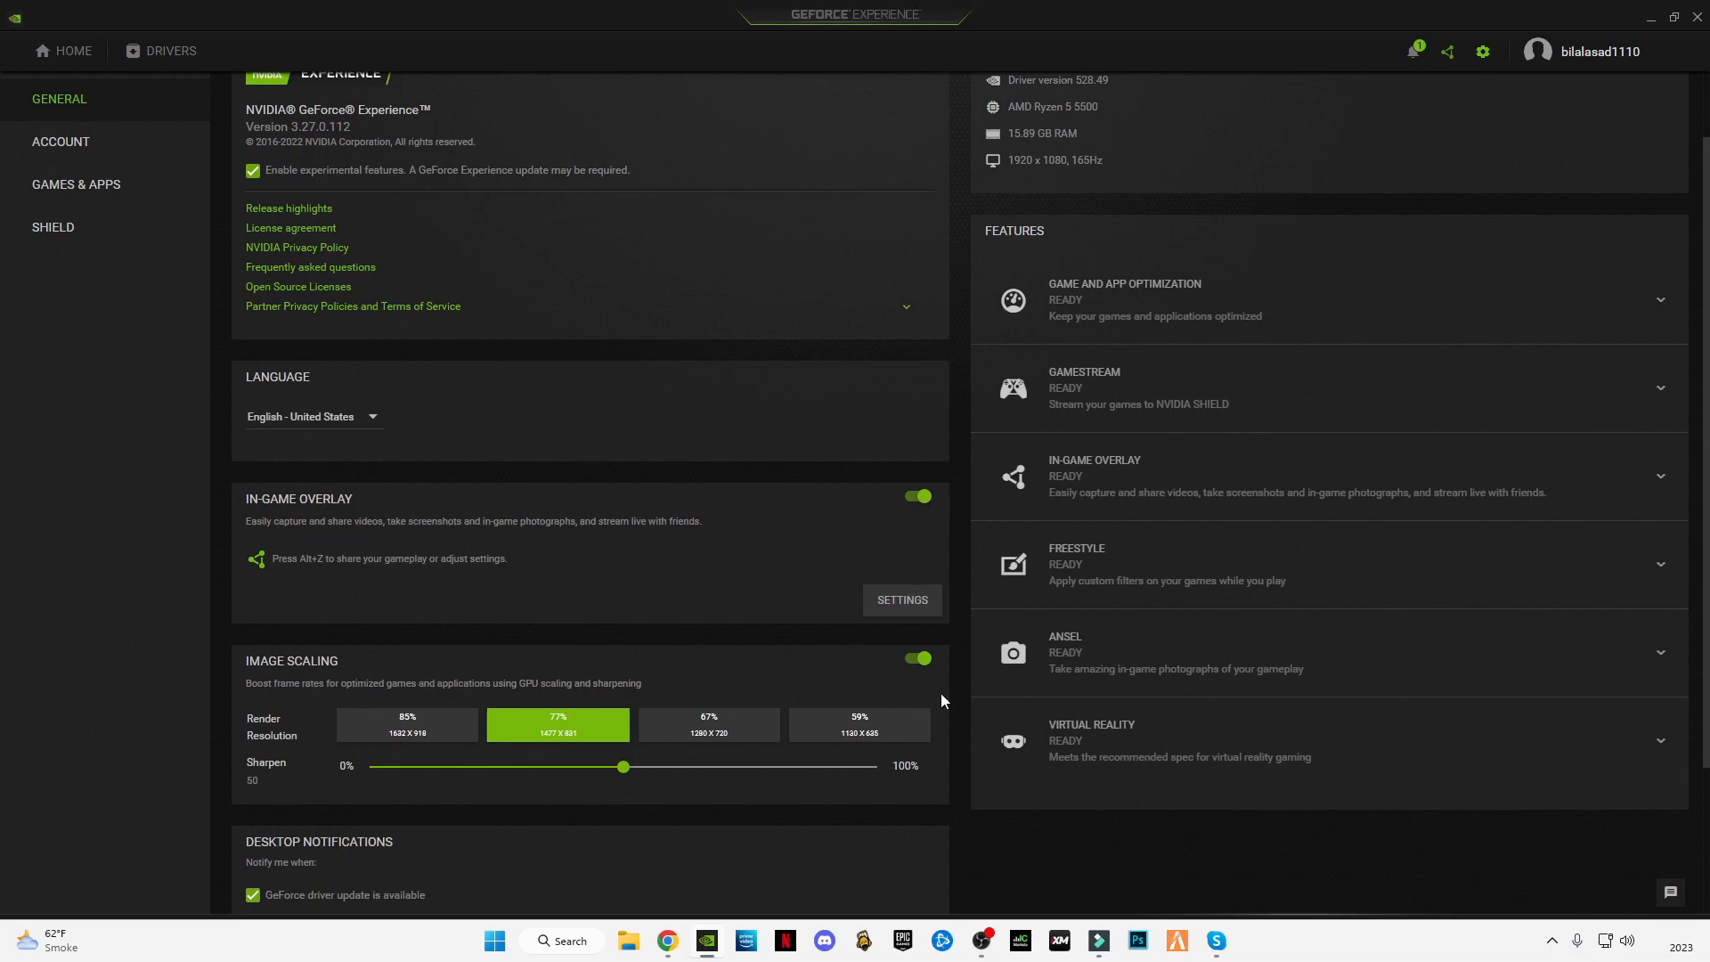
{"action": "scroll", "scroll_direction": "down", "scroll_amount": 3}
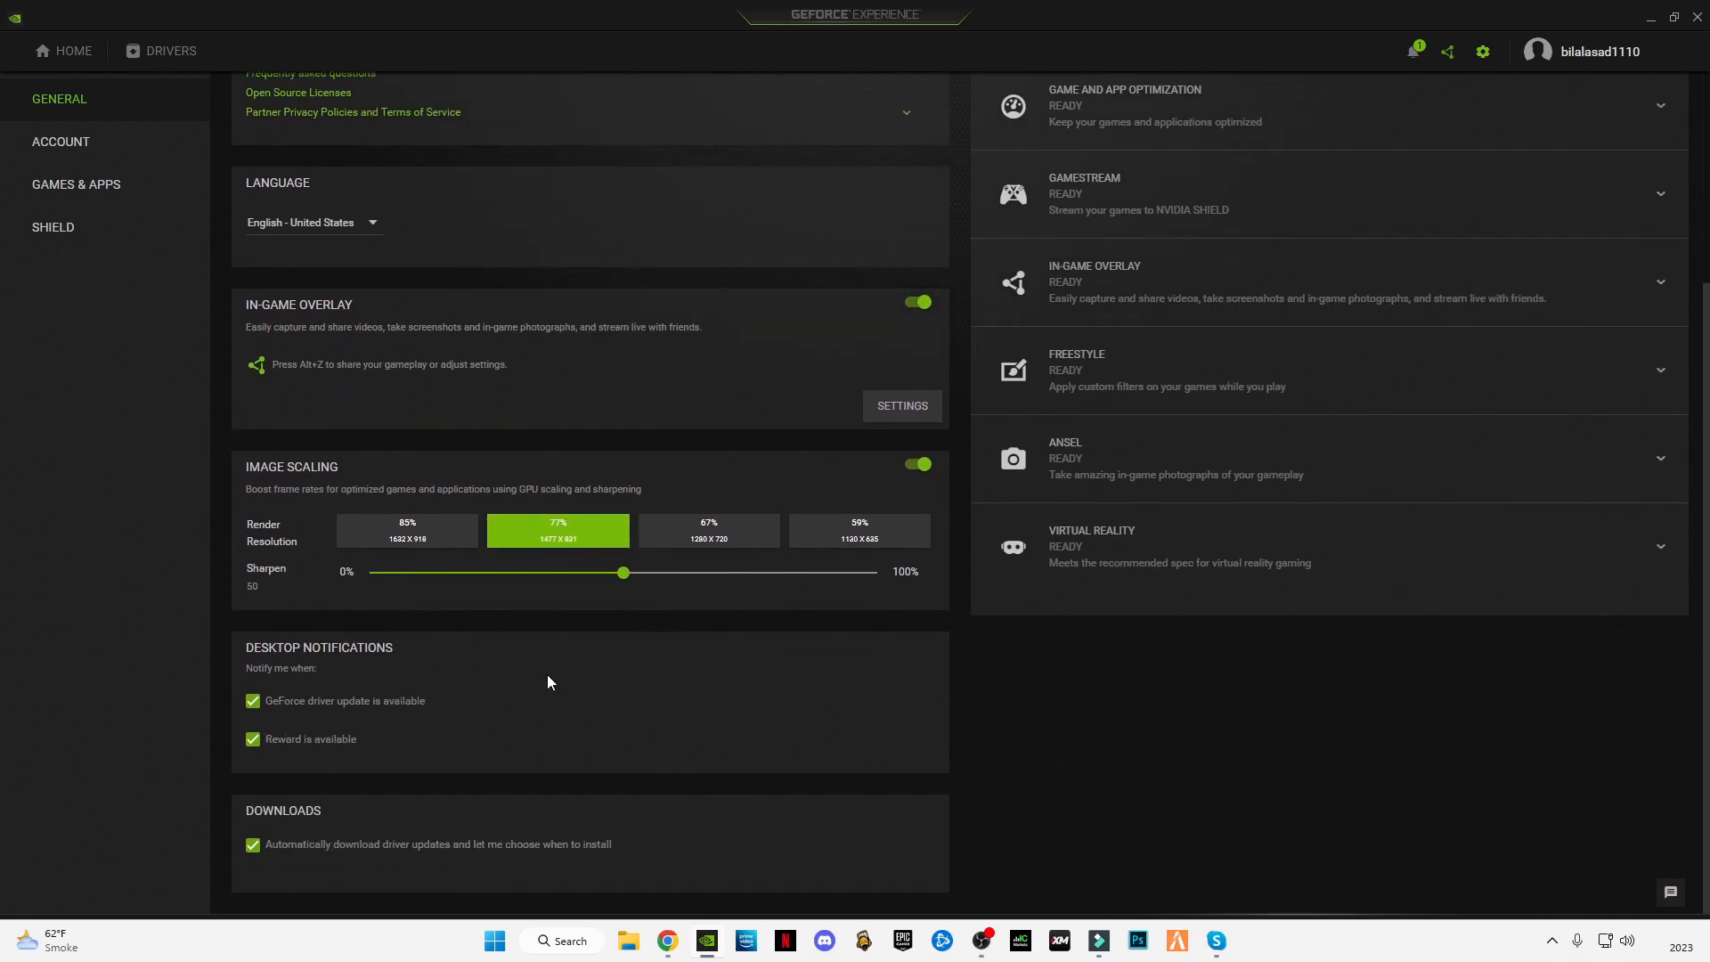
{"action": "mouse_move", "coordinate": [311, 615]}
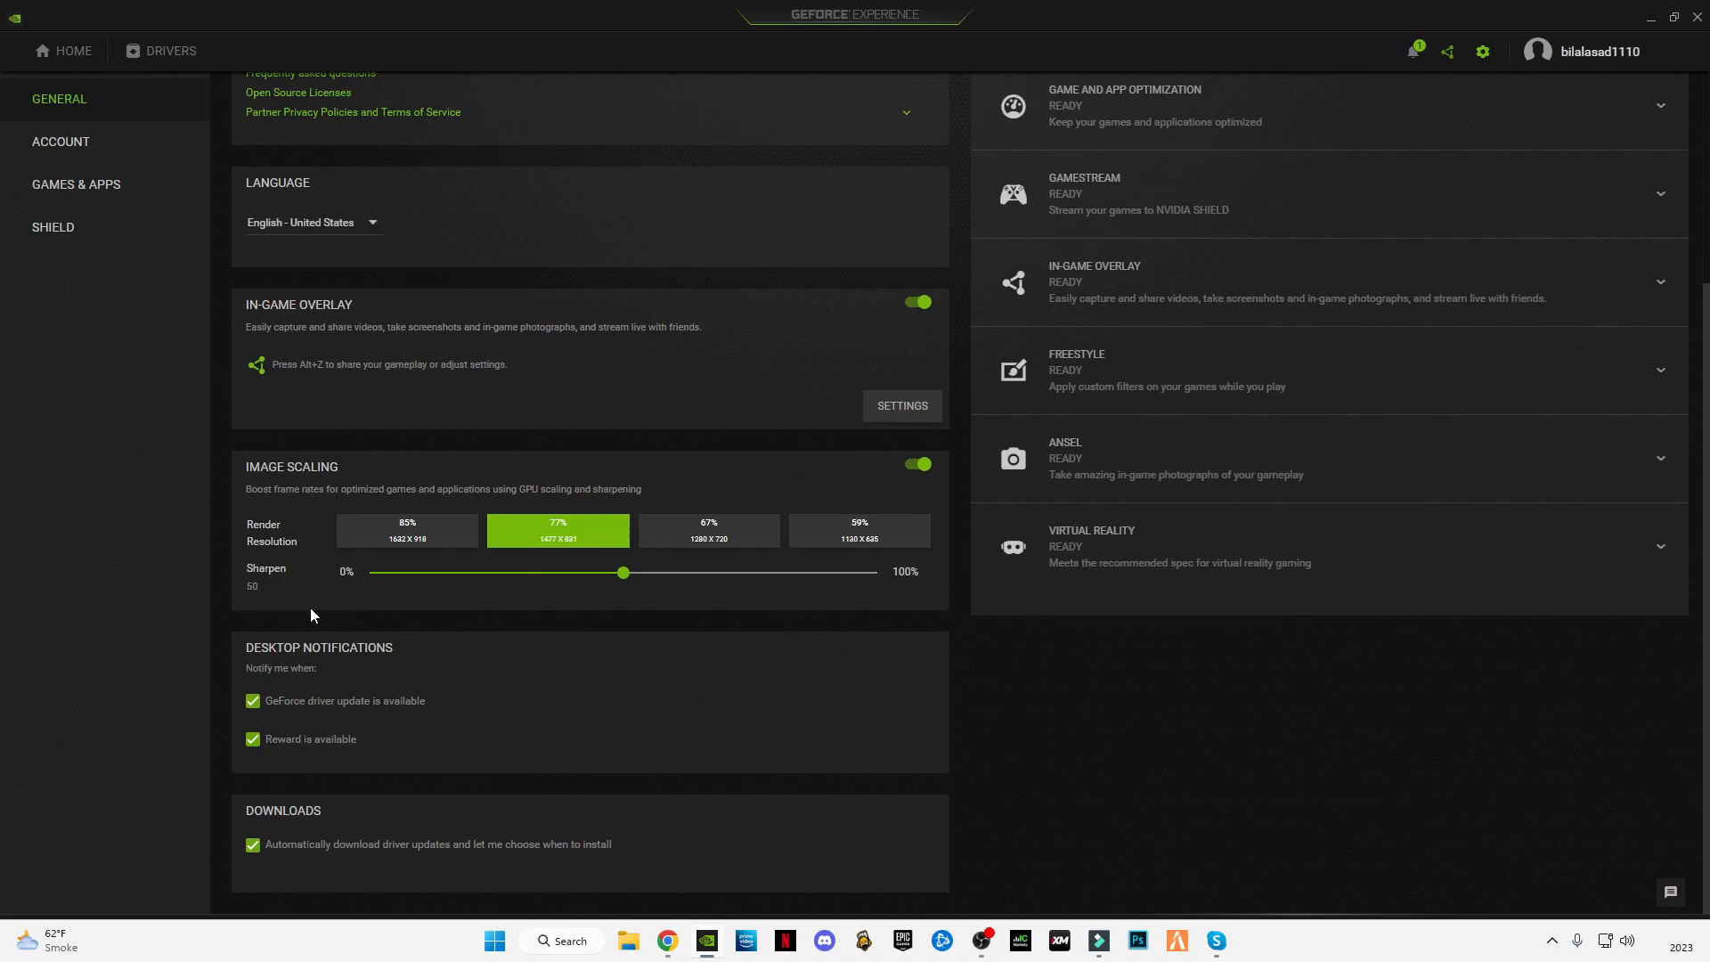
{"action": "mouse_move", "coordinate": [309, 681]}
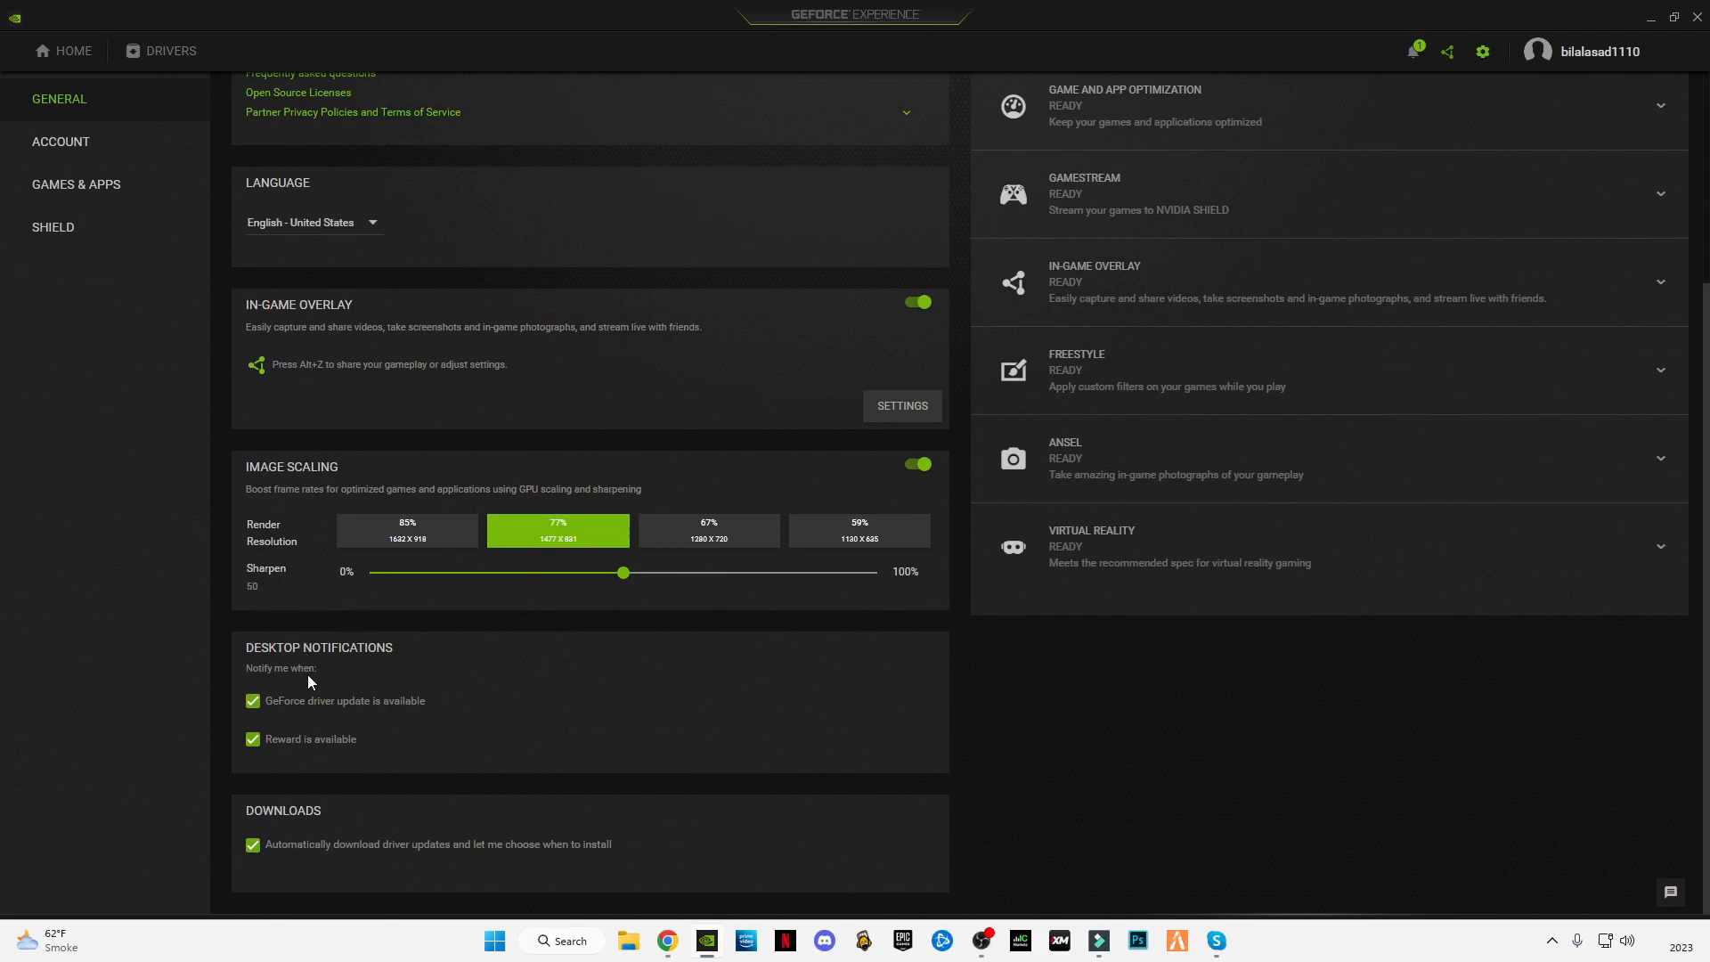
{"action": "mouse_move", "coordinate": [309, 826]}
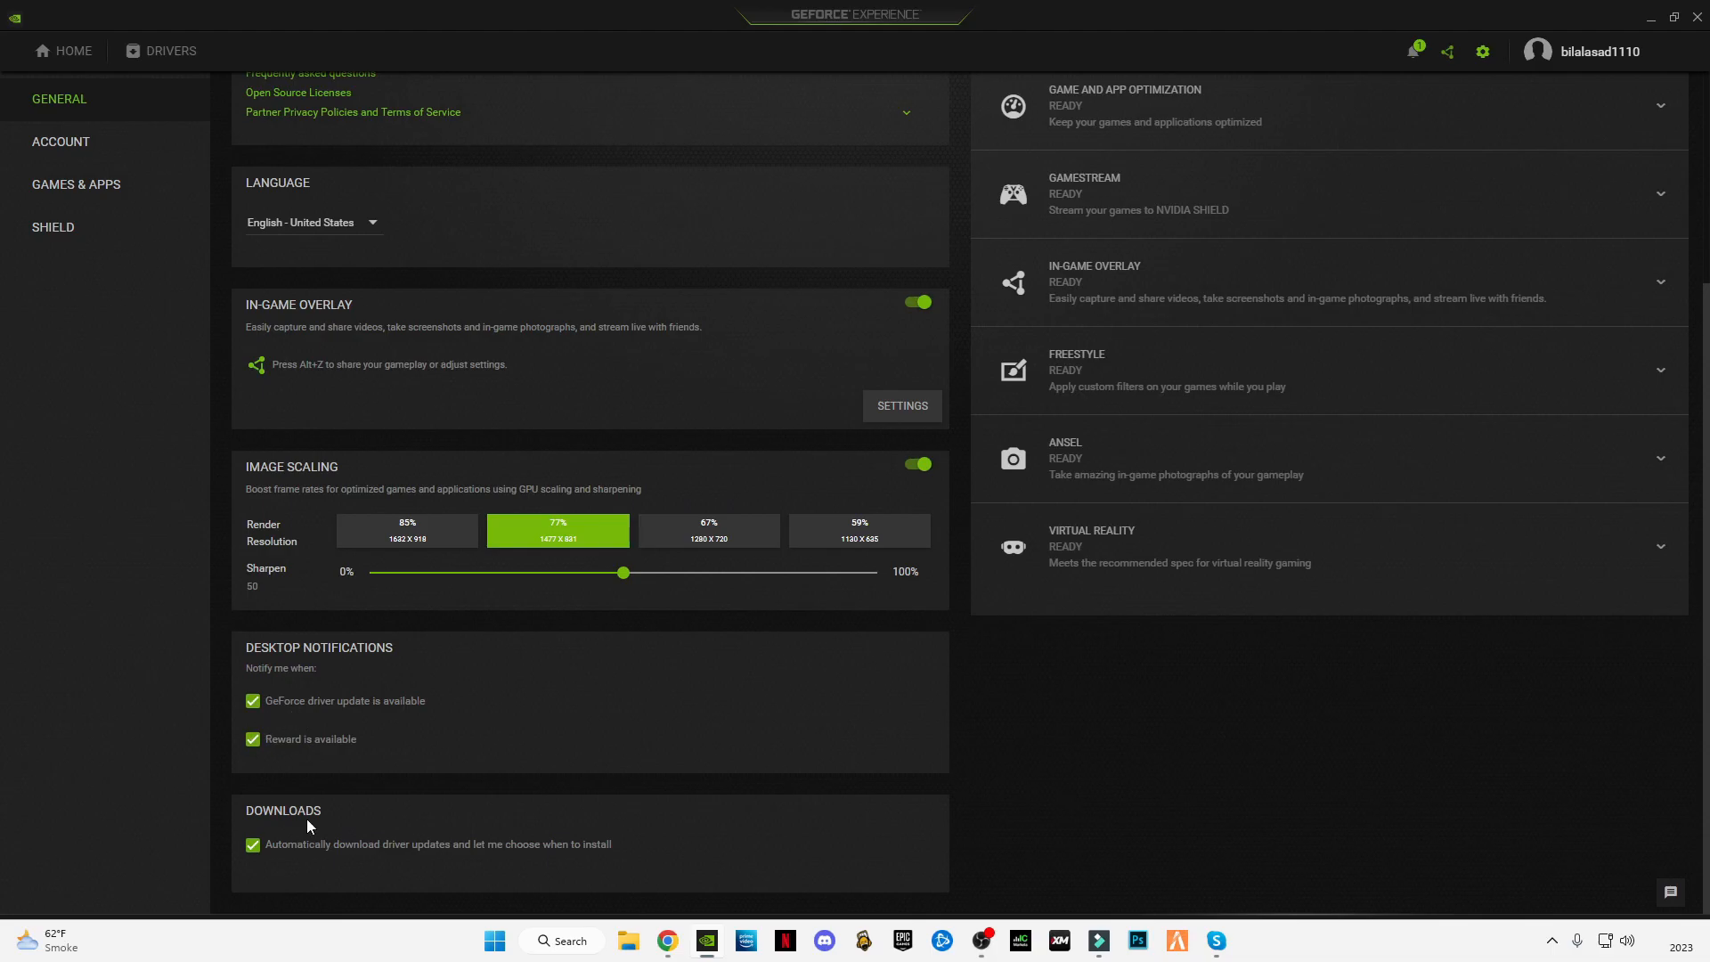
{"action": "scroll", "scroll_direction": "up", "scroll_amount": 3}
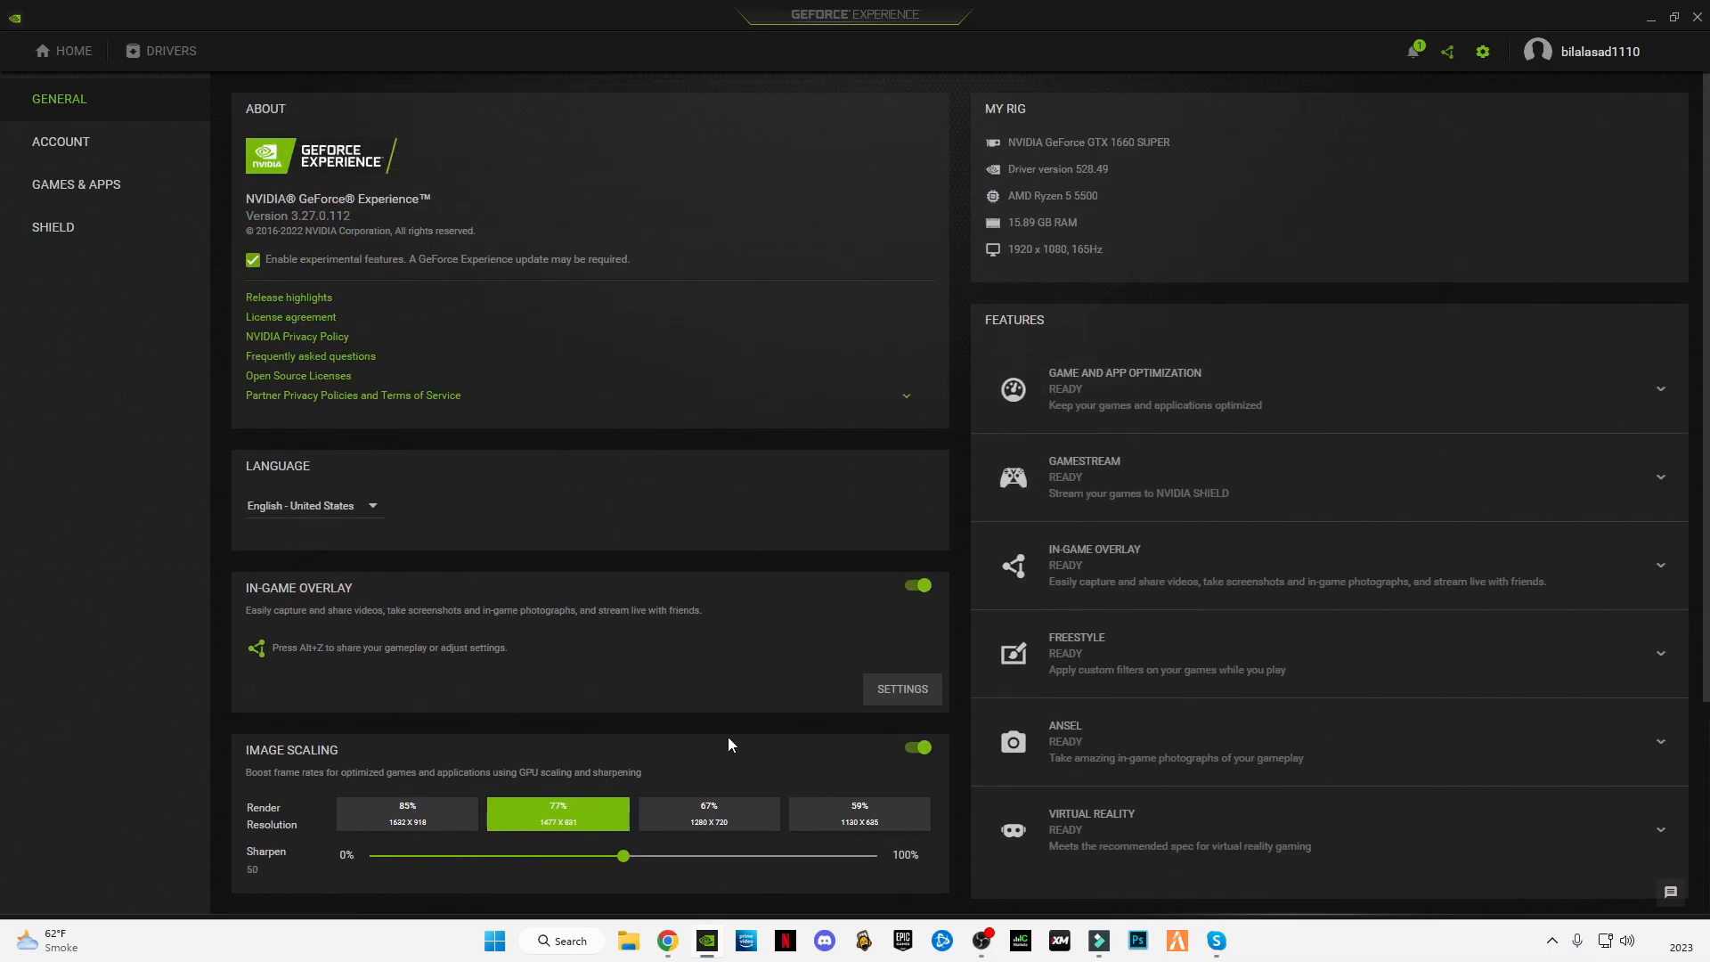
{"action": "mouse_move", "coordinate": [1502, 259]}
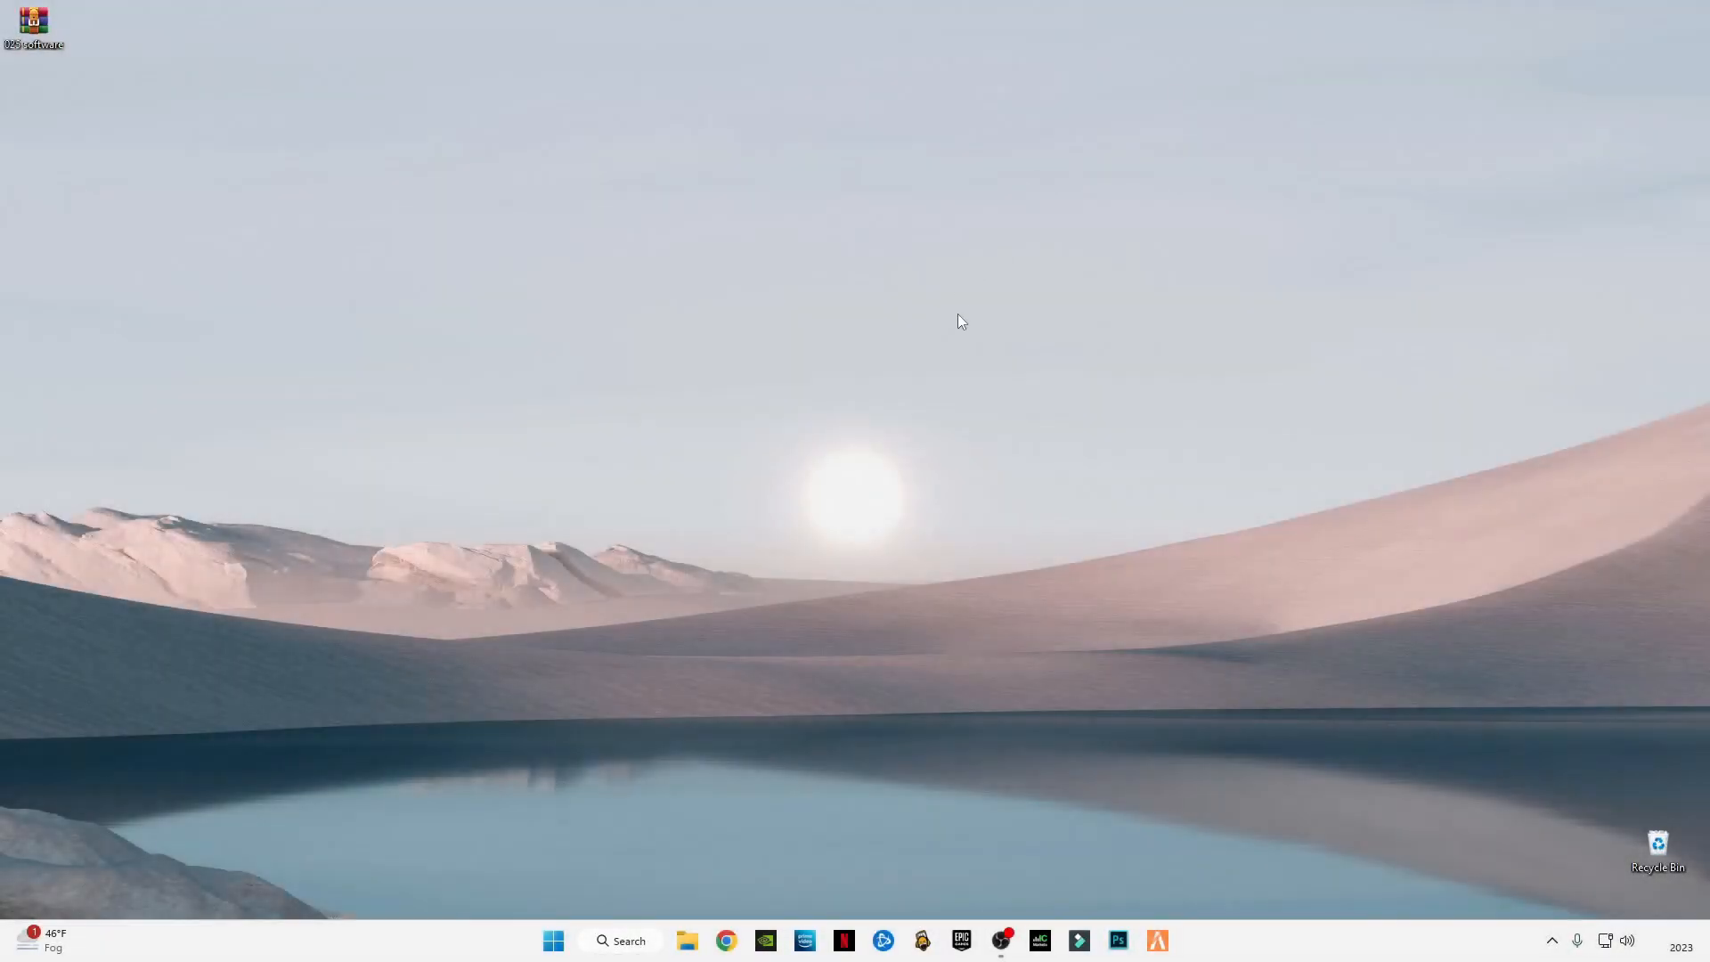
Launch NVIDIA Control Panel from the desktop's Show more options menu.
{"action": "right_click", "coordinate": [960, 321]}
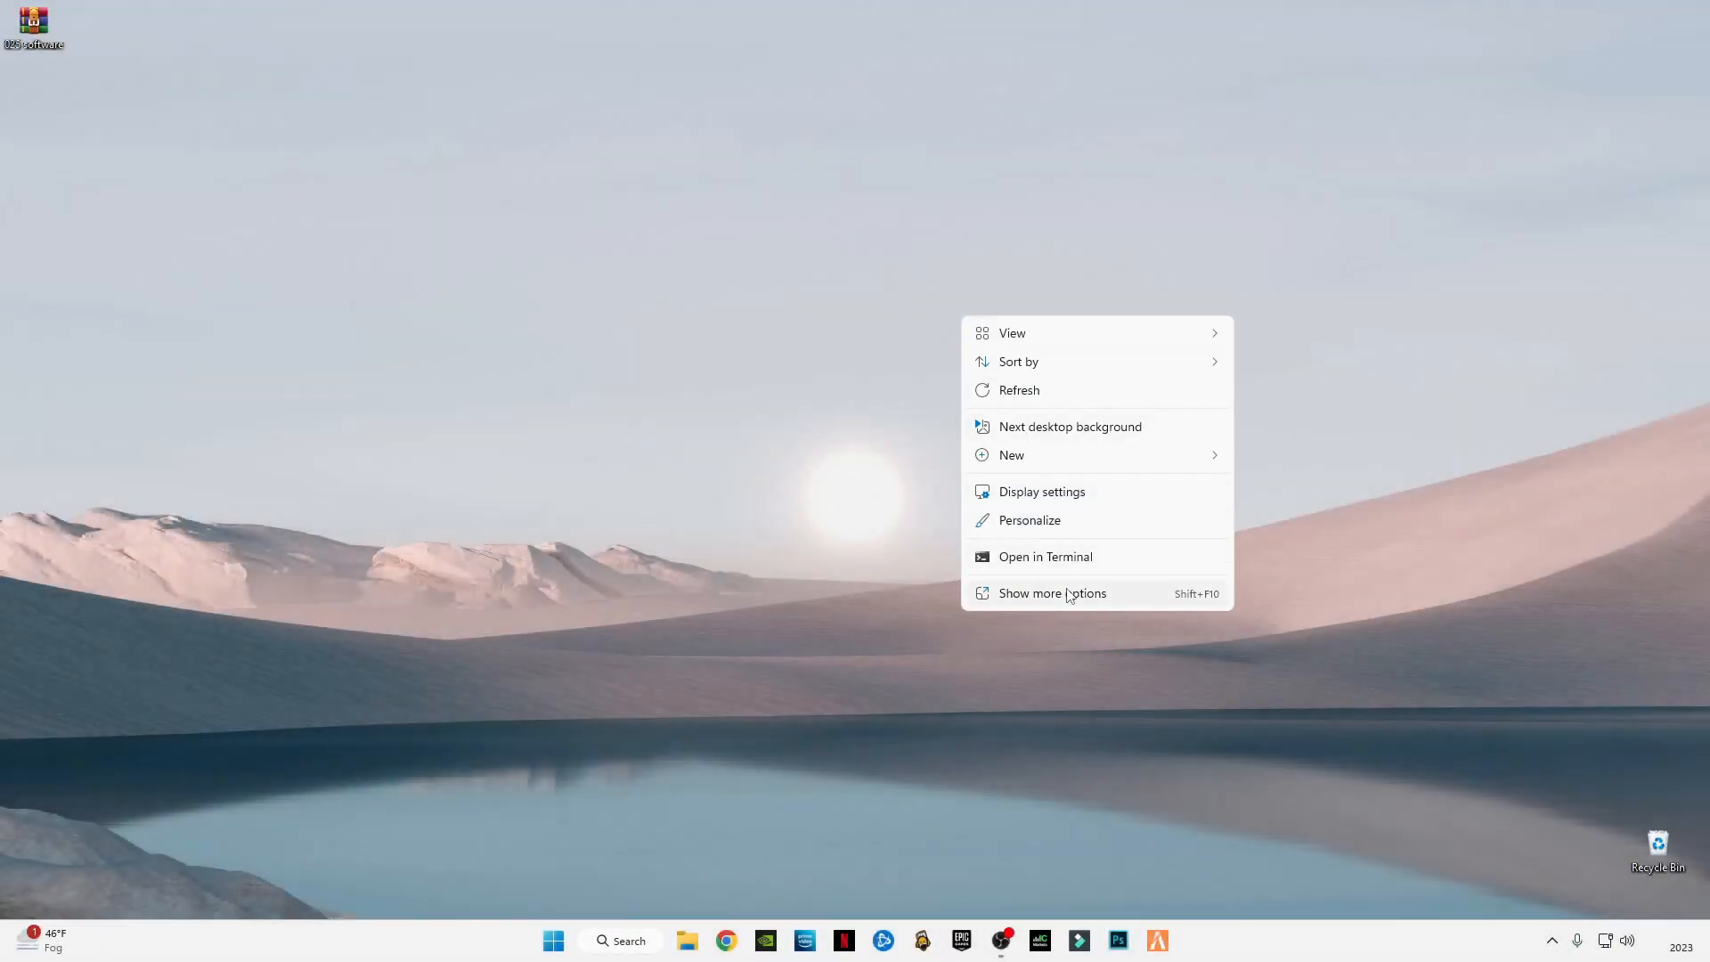
{"action": "left_click", "coordinate": [1049, 592]}
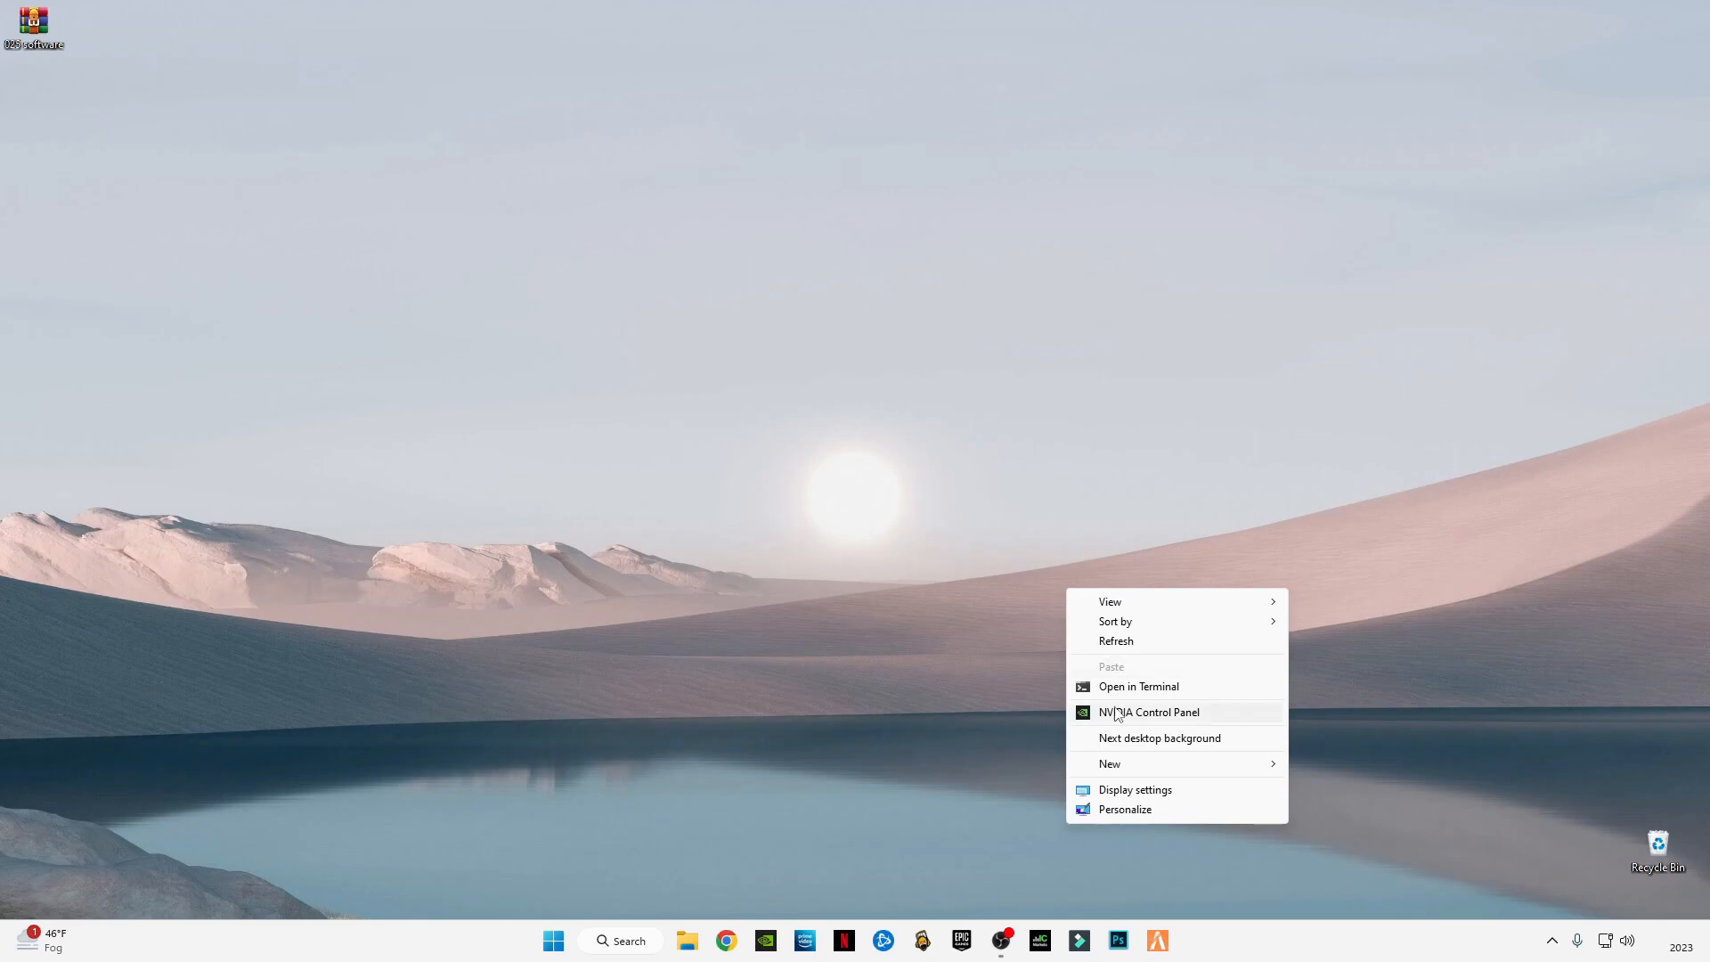
{"action": "left_click", "coordinate": [1158, 737]}
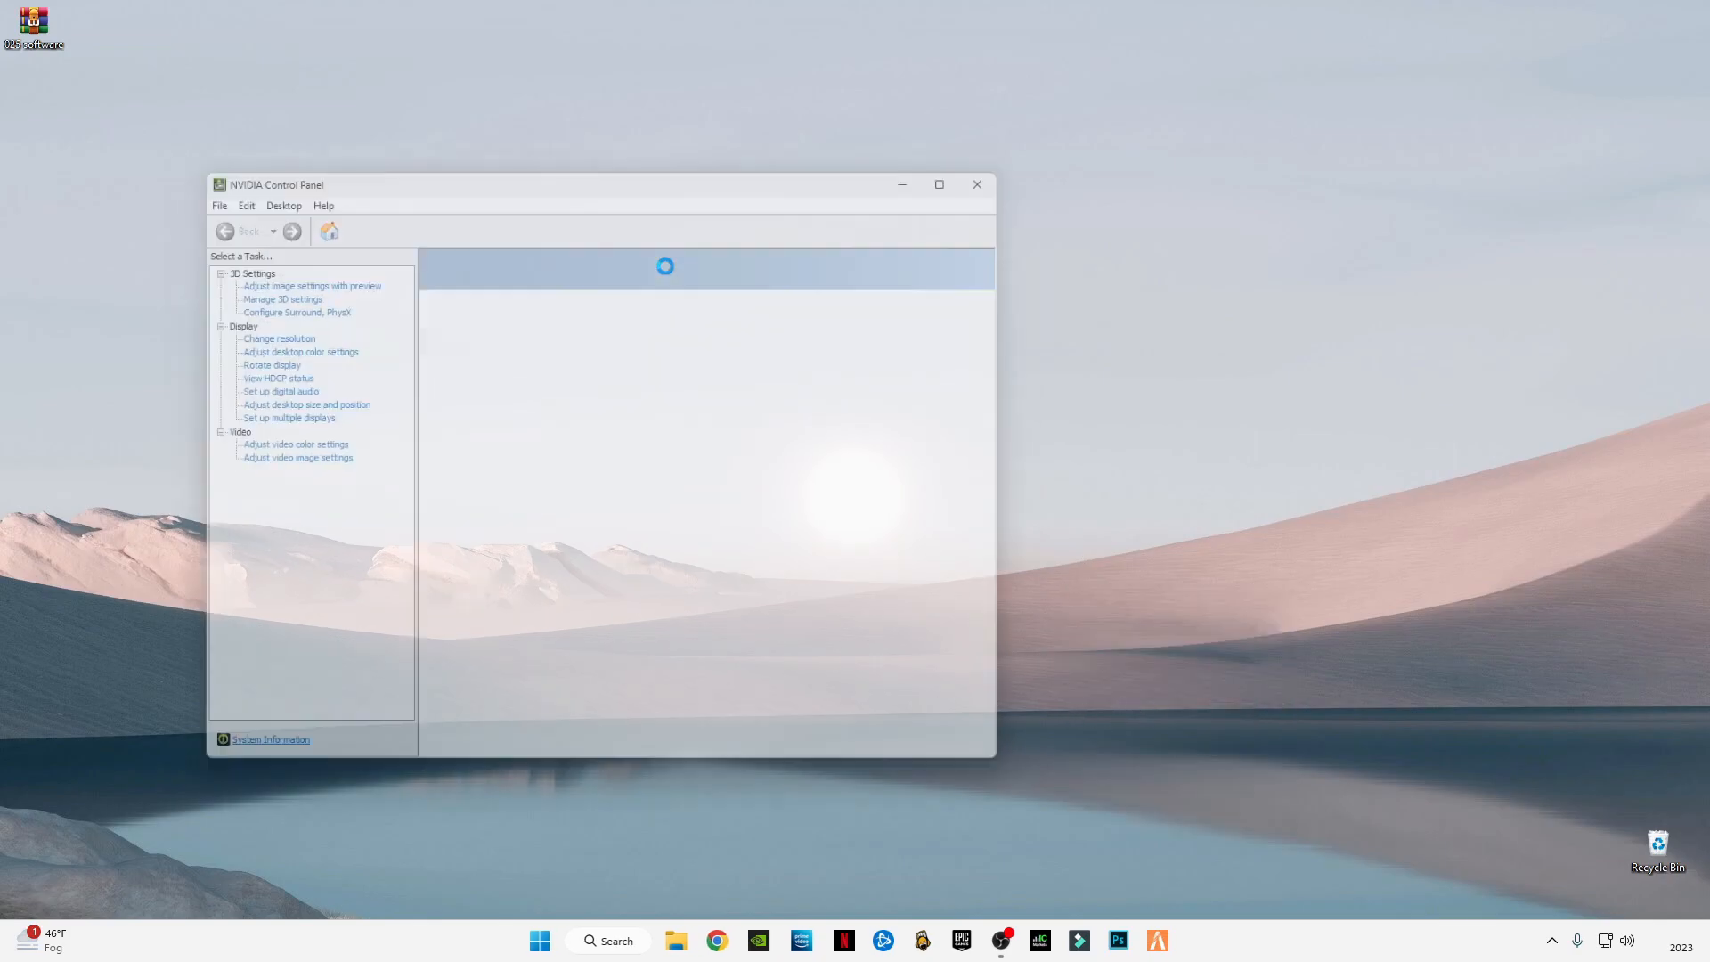
Review the Manage 3D settings Global Settings list, then close NVIDIA Control Panel.
{"action": "left_click", "coordinate": [301, 351]}
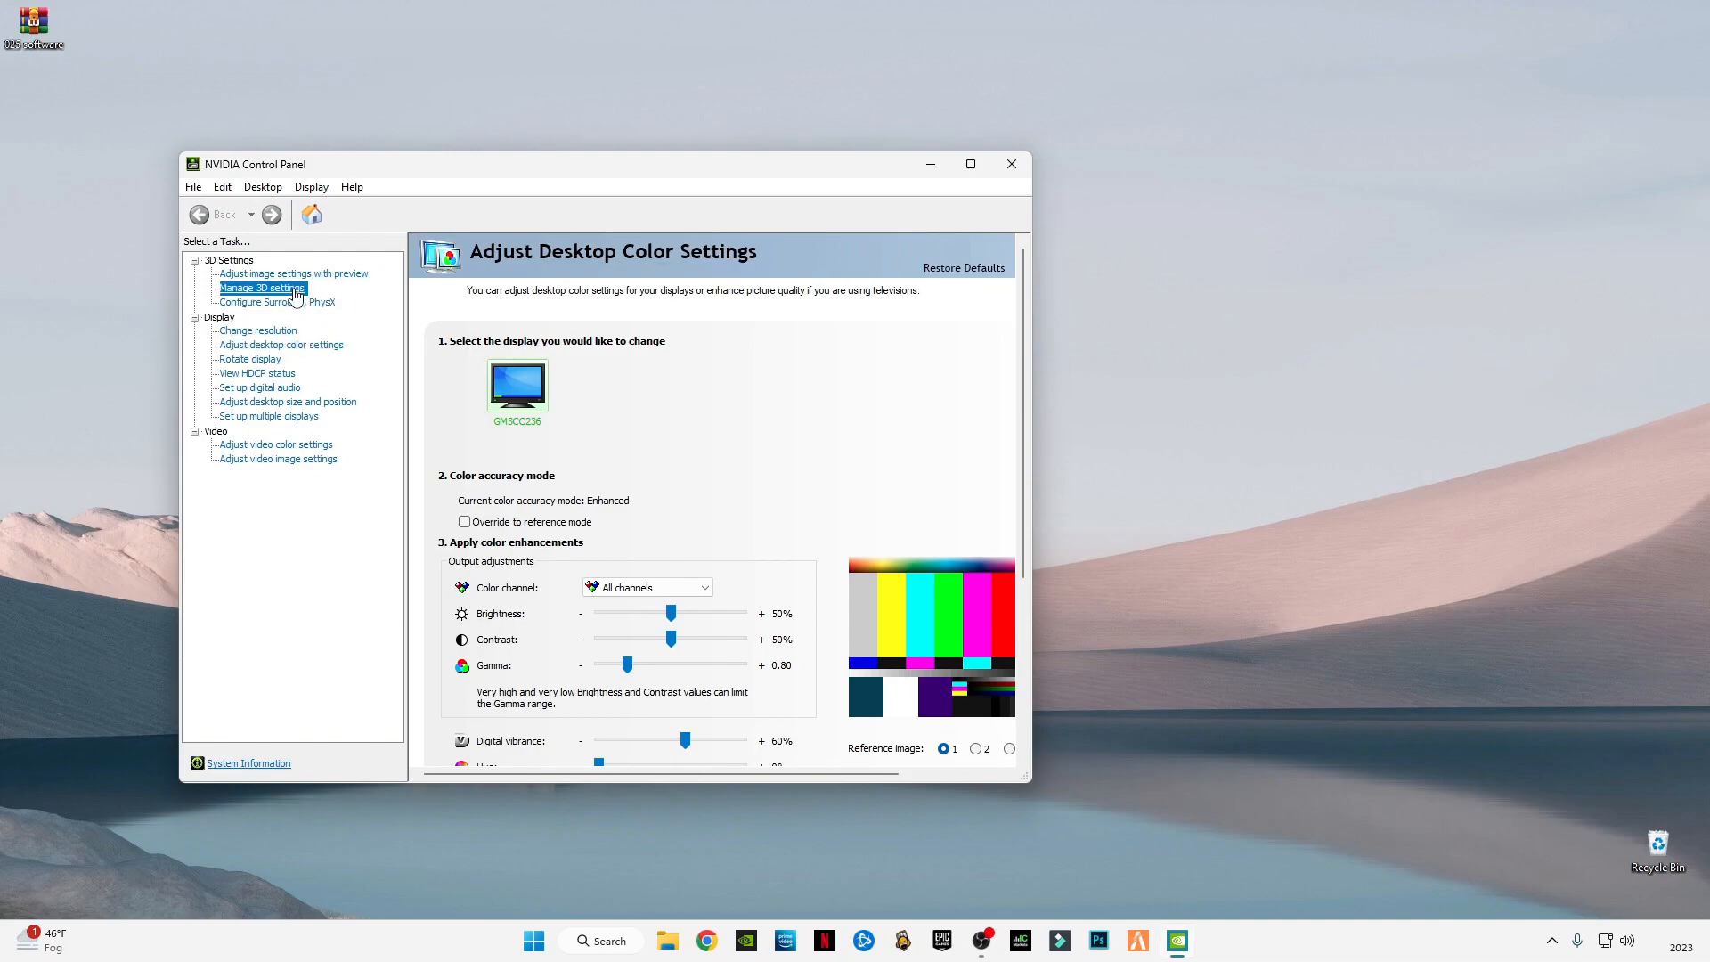
{"action": "left_click", "coordinate": [261, 287]}
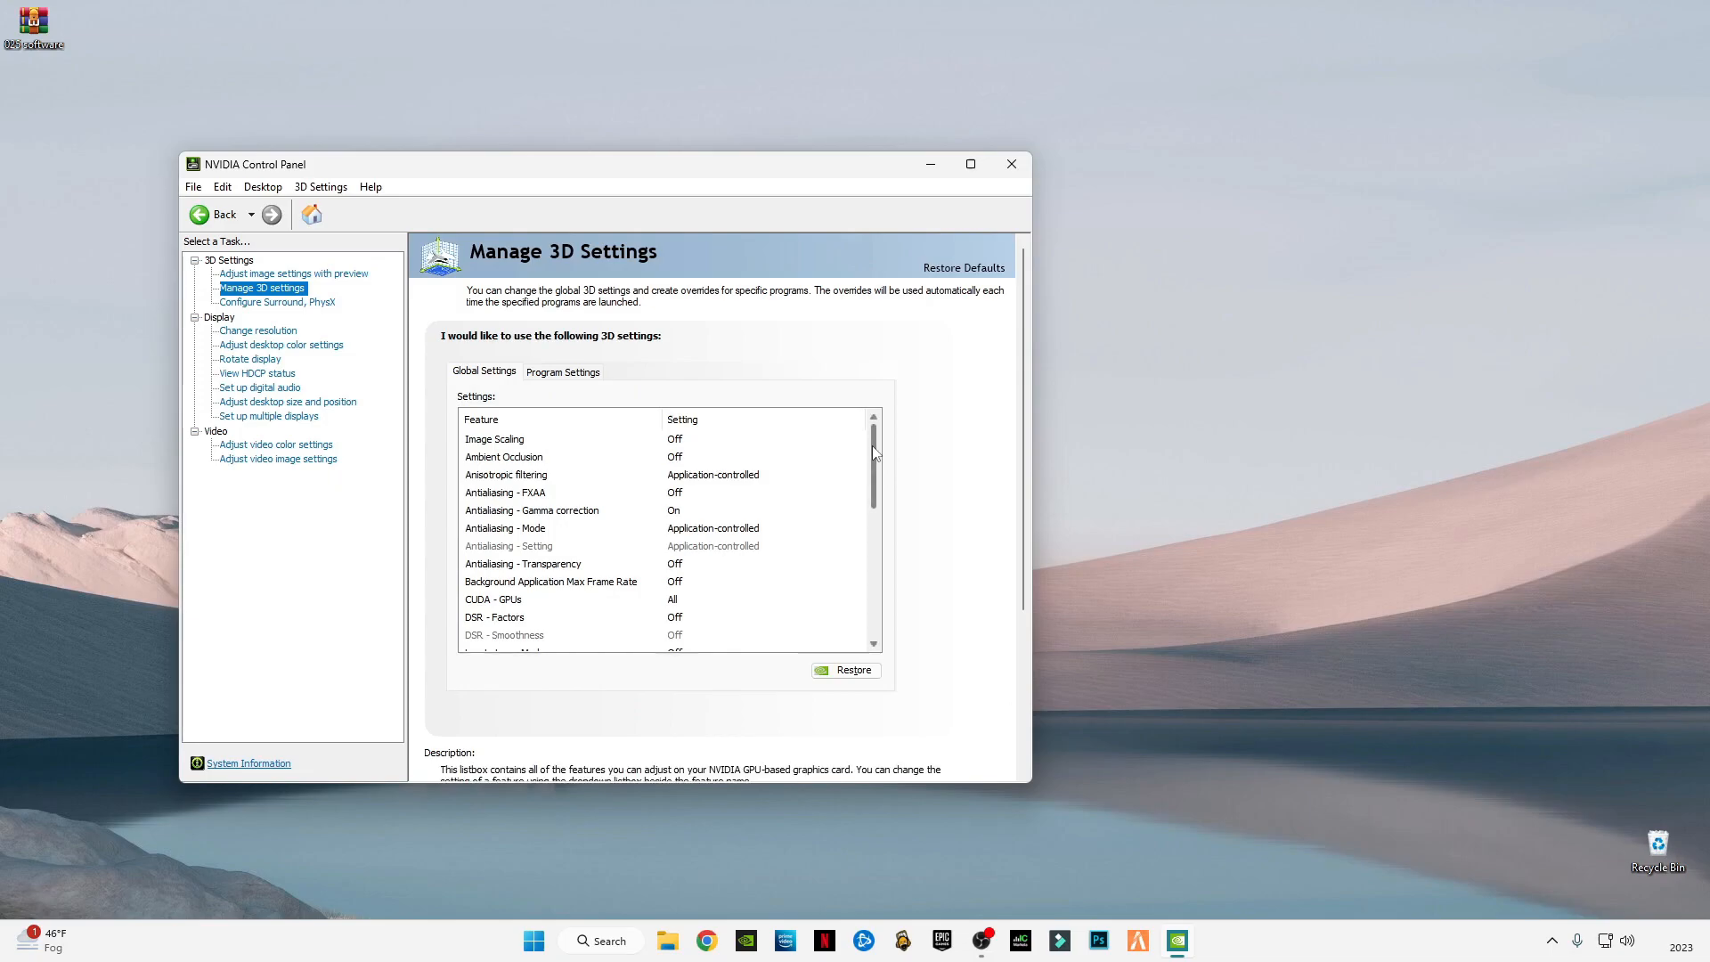
{"action": "scroll", "scroll_direction": "down", "scroll_amount": 3}
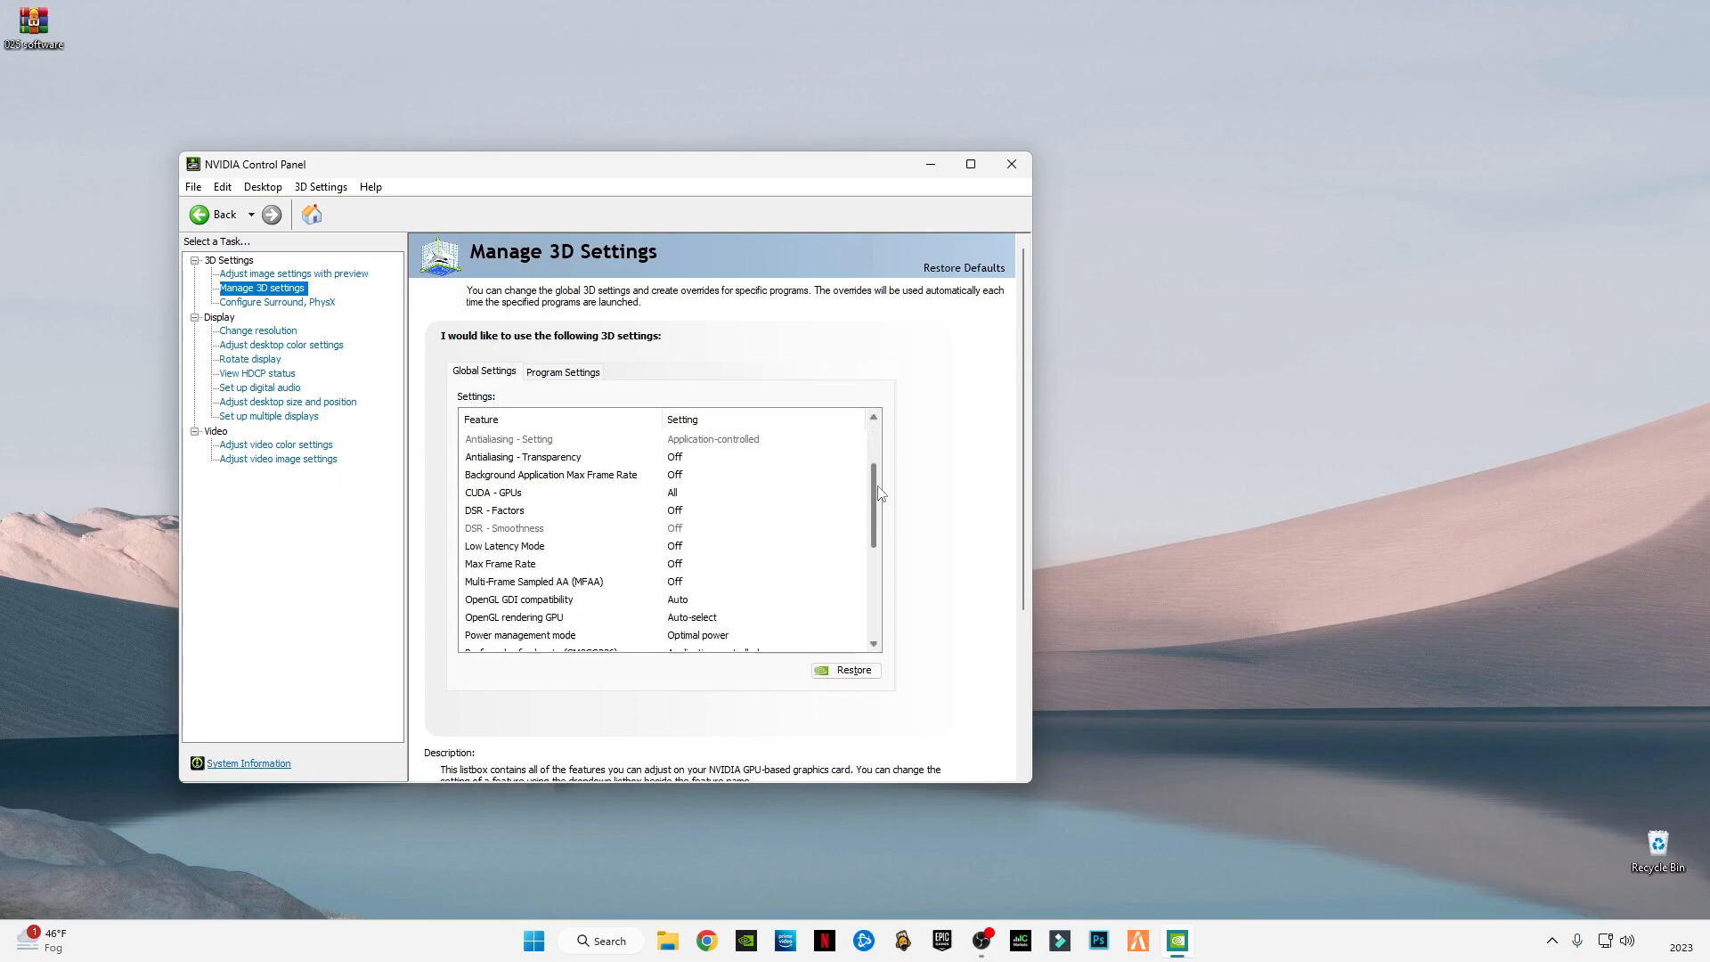
{"action": "scroll", "scroll_direction": "down", "scroll_amount": 3}
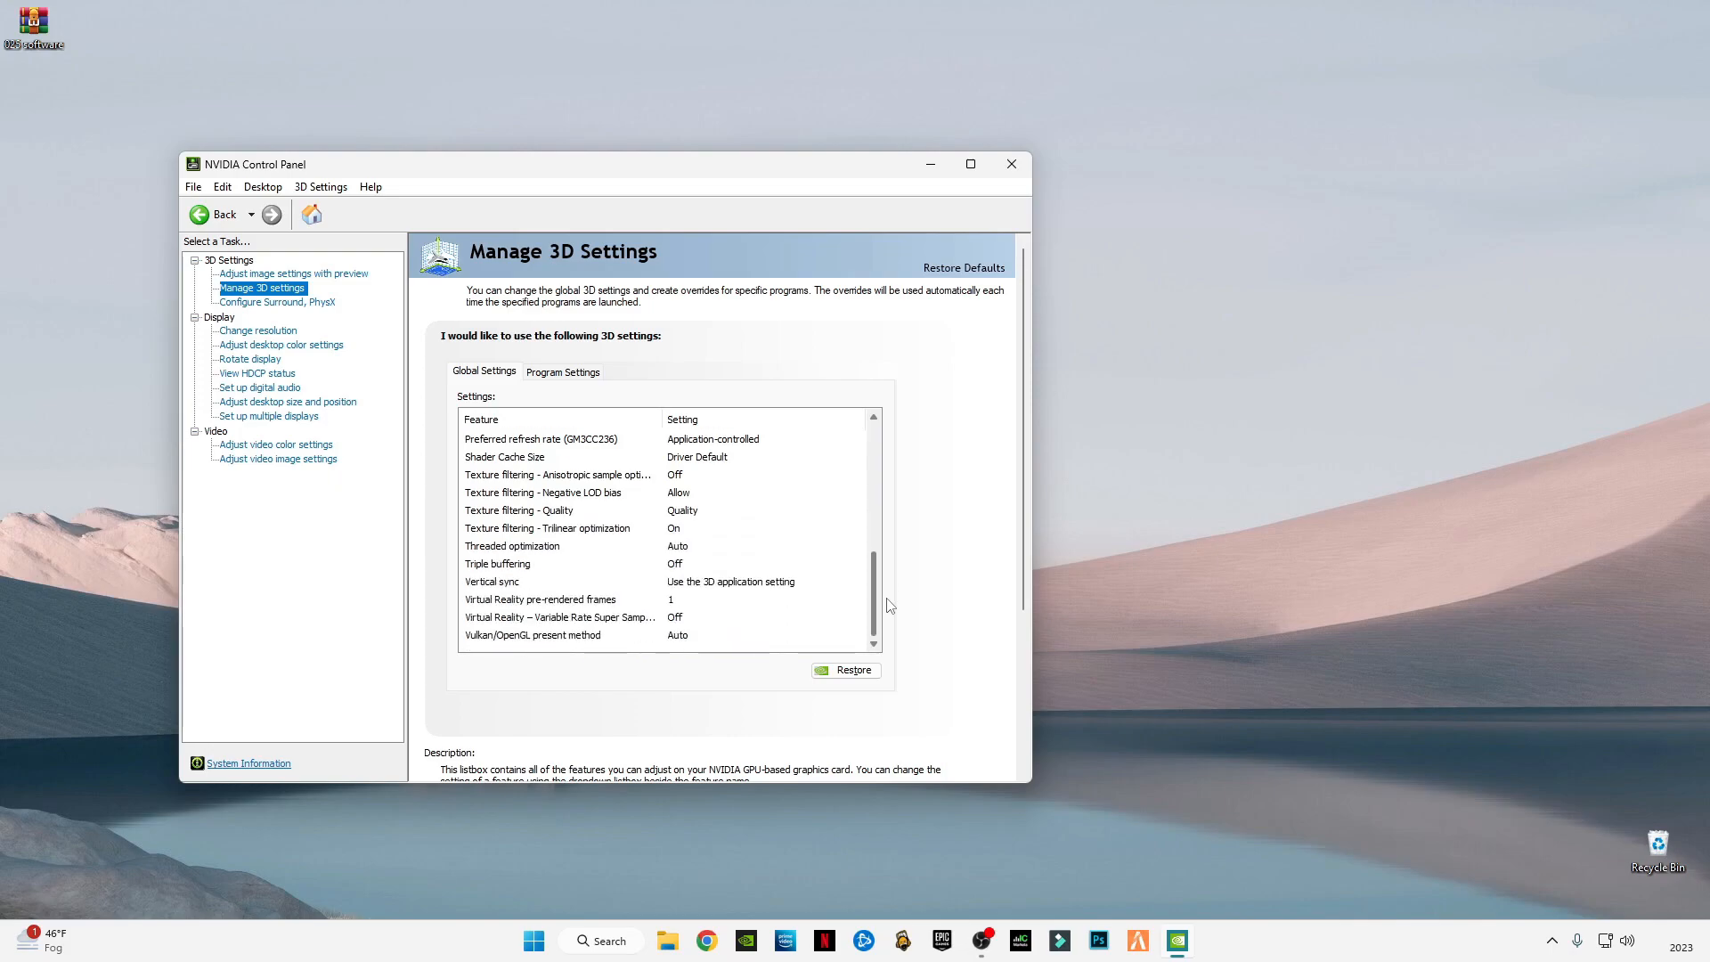
{"action": "scroll", "scroll_direction": "up", "scroll_amount": 3}
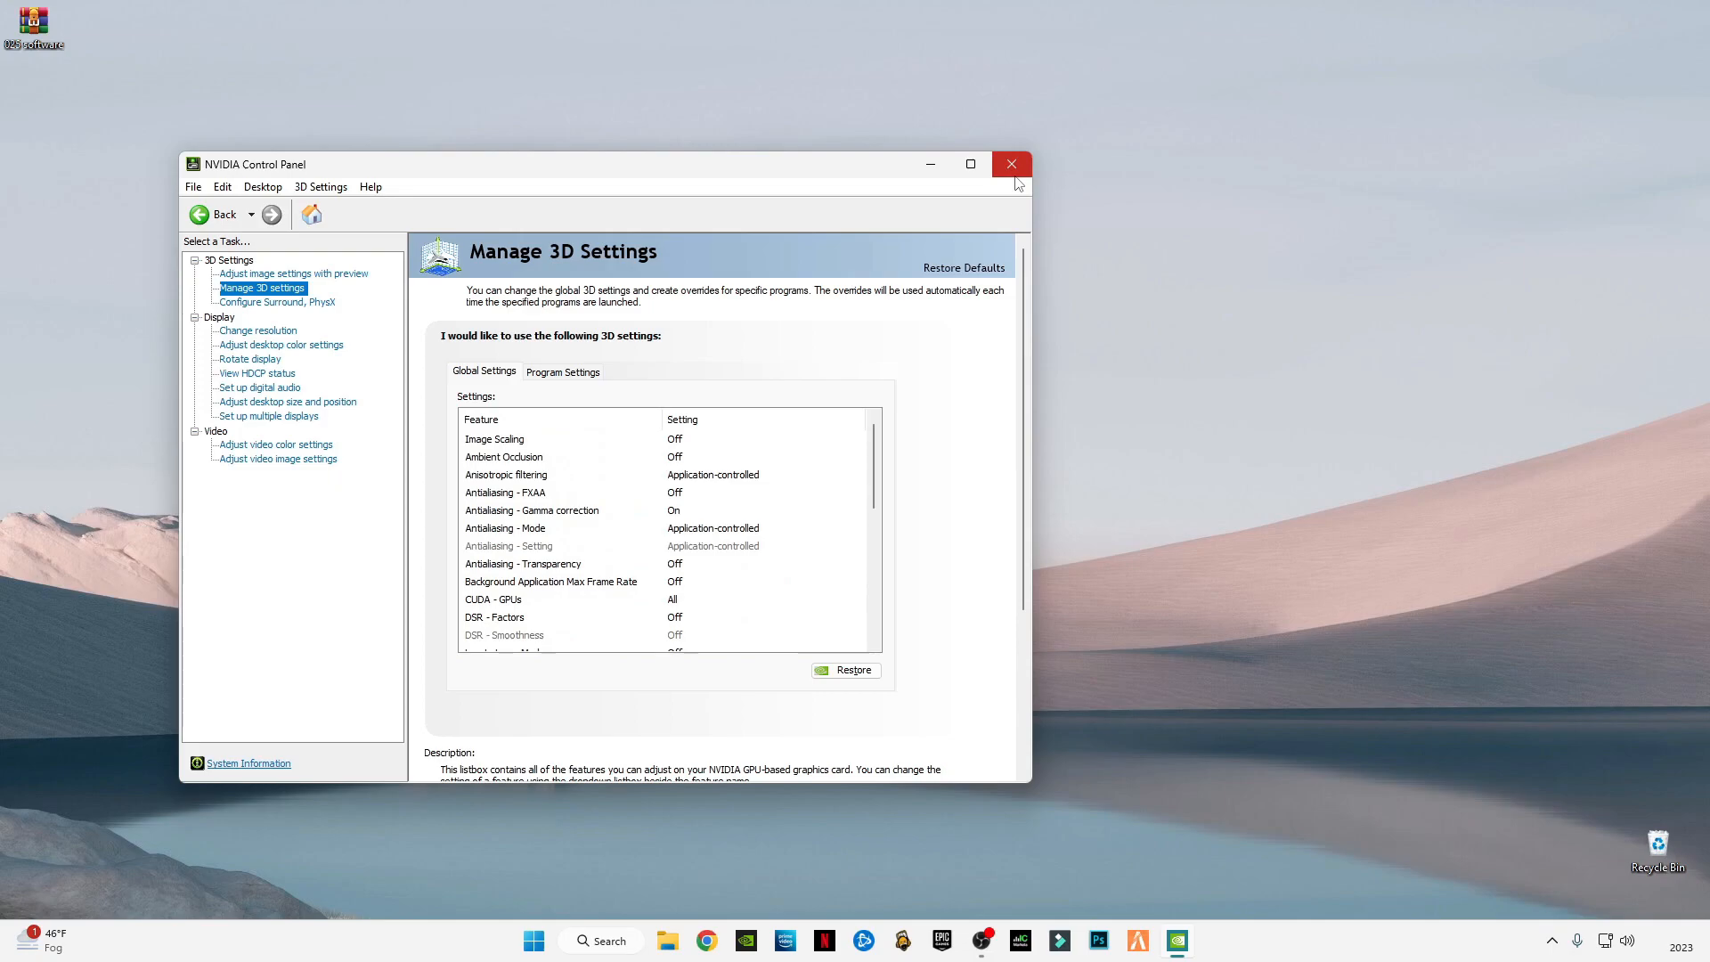
{"action": "left_click", "coordinate": [1009, 164]}
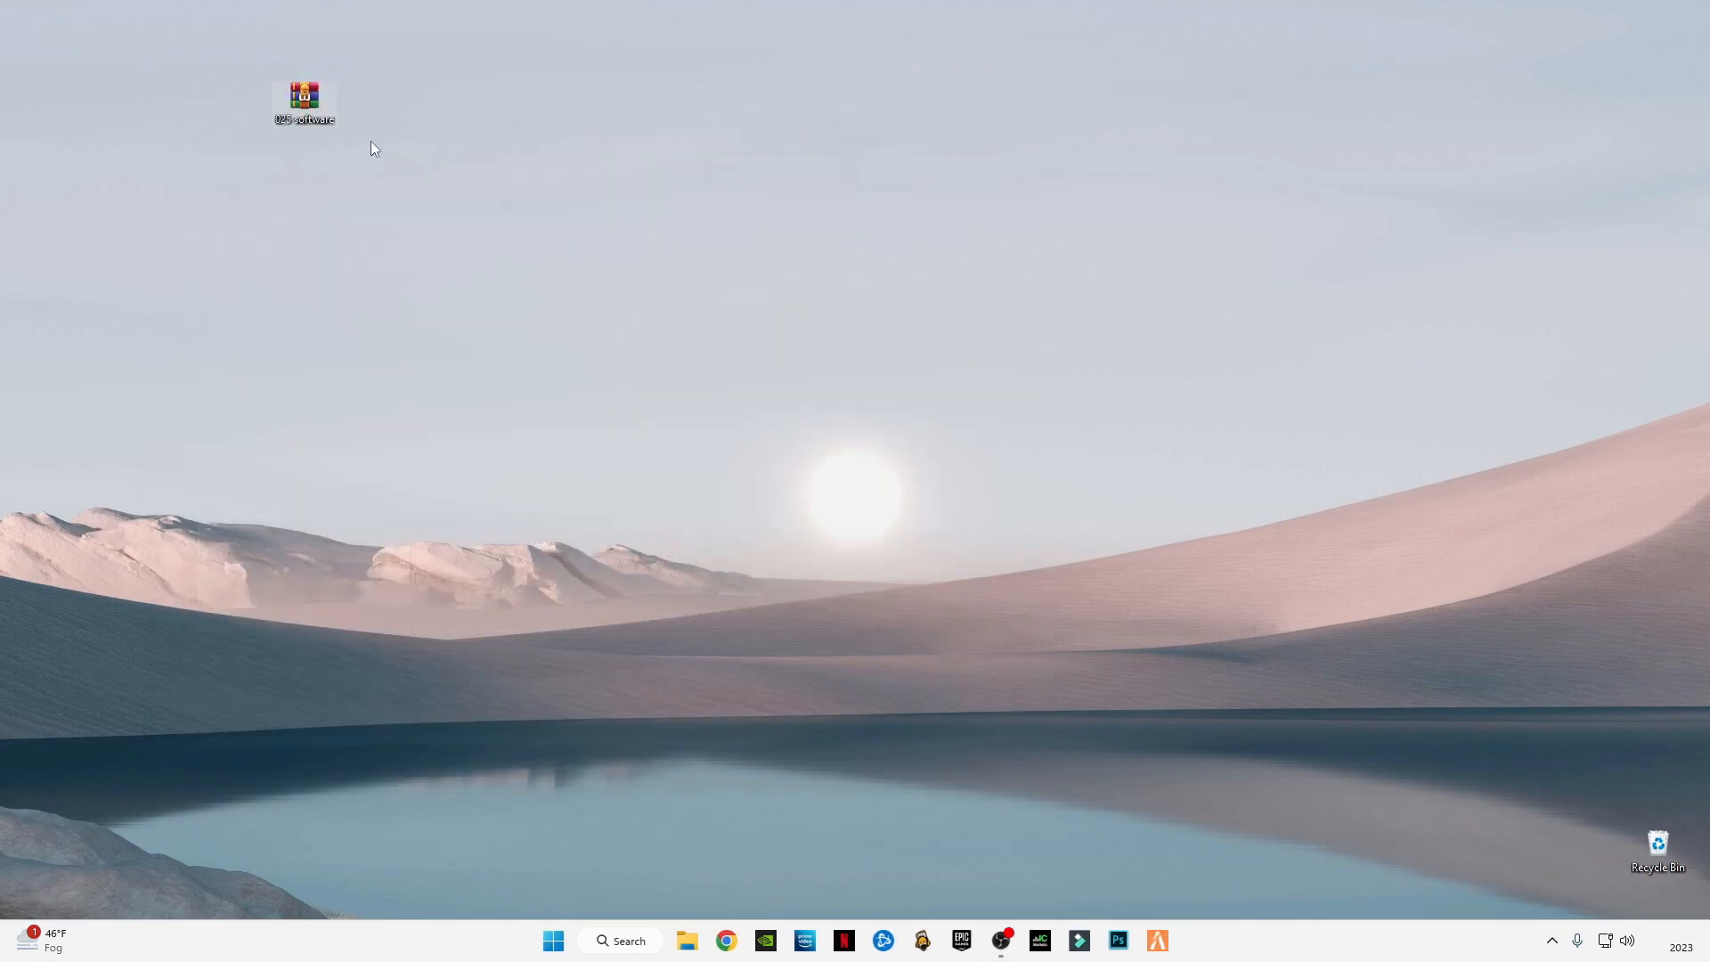
{"action": "left_click", "coordinate": [303, 120]}
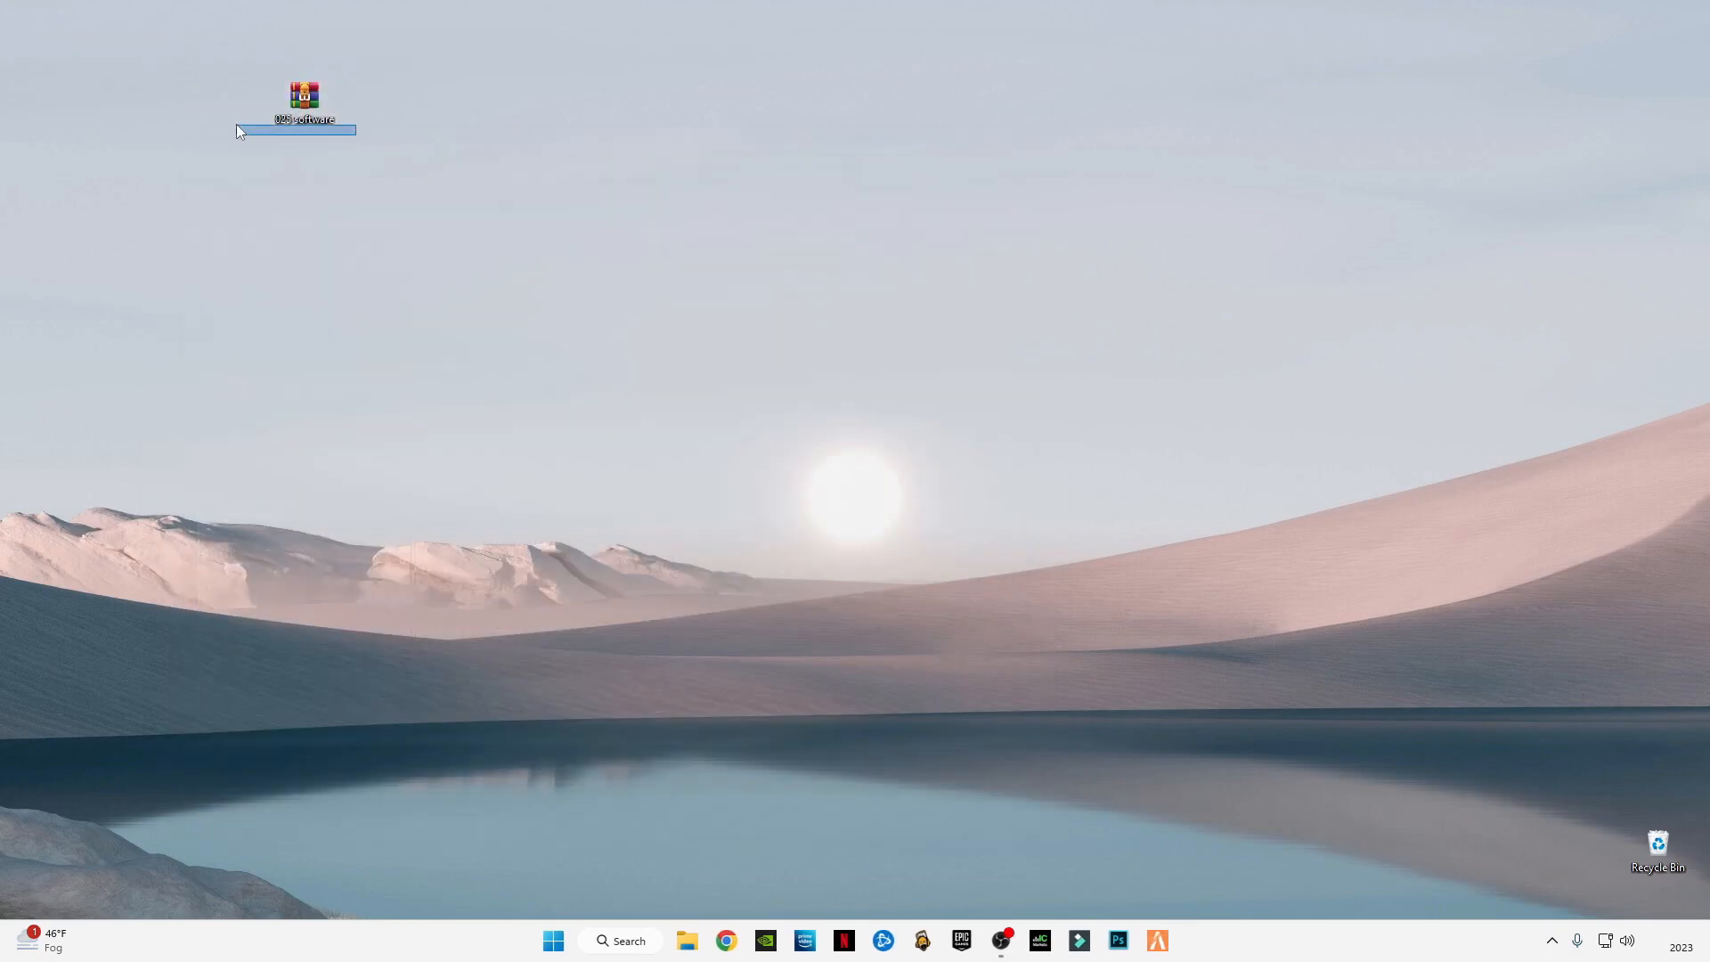
{"action": "mouse_move", "coordinate": [305, 101]}
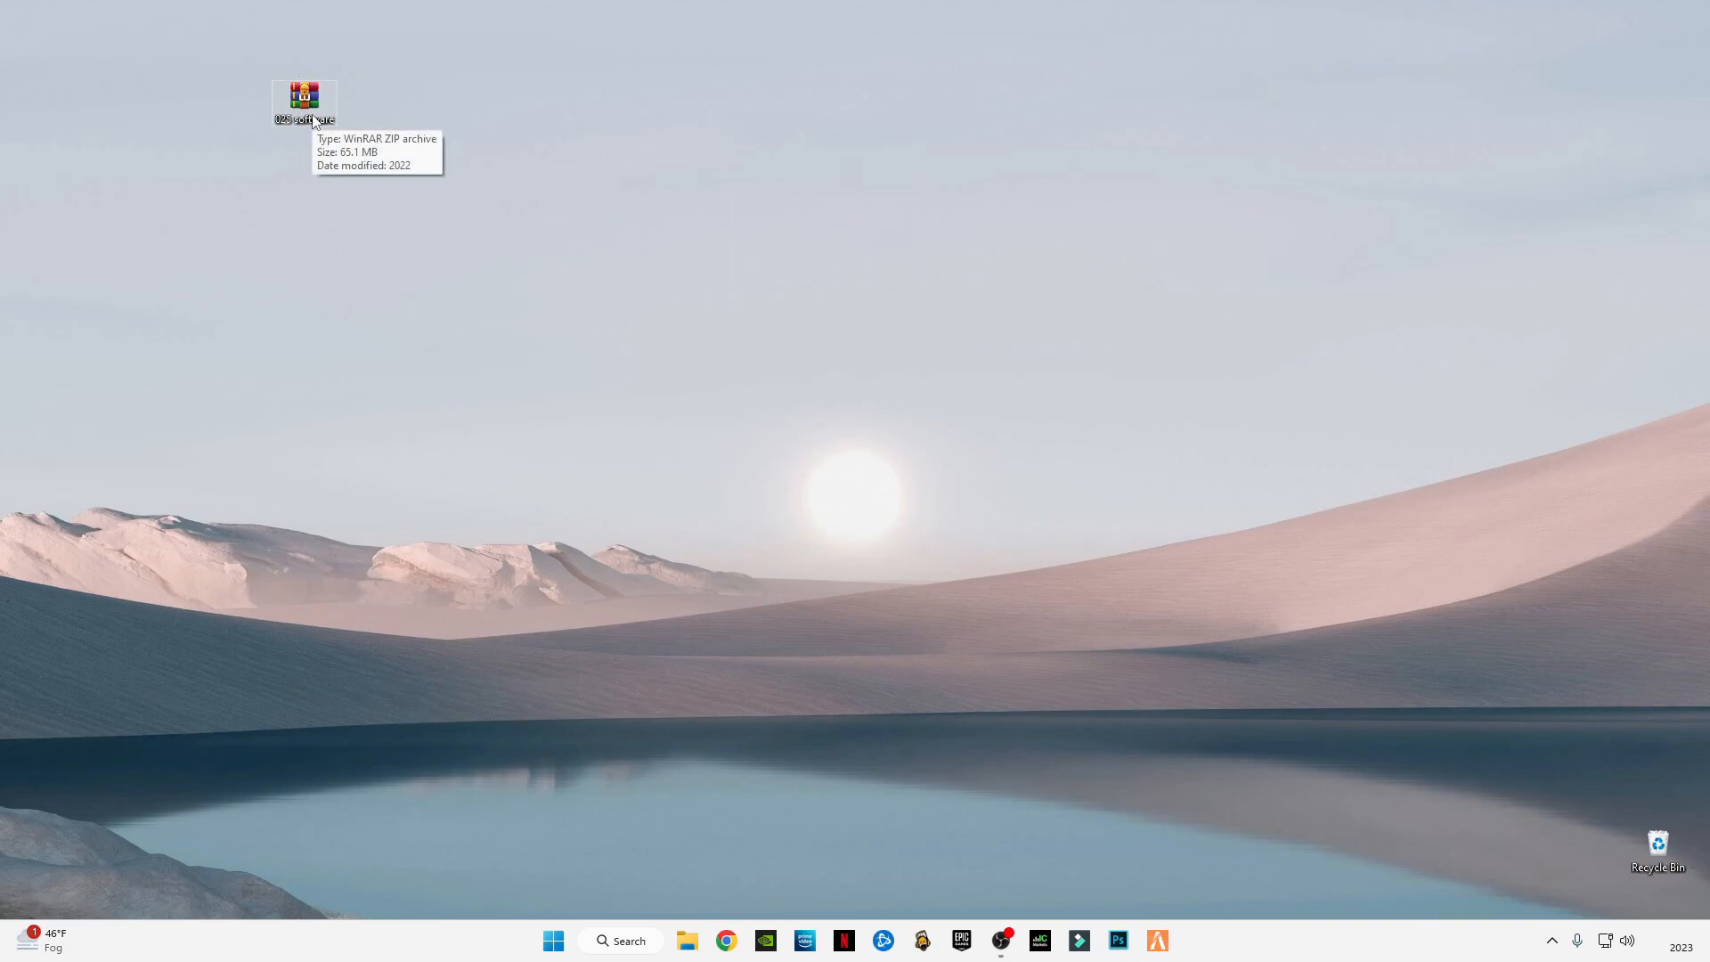
{"action": "mouse_move", "coordinate": [312, 132]}
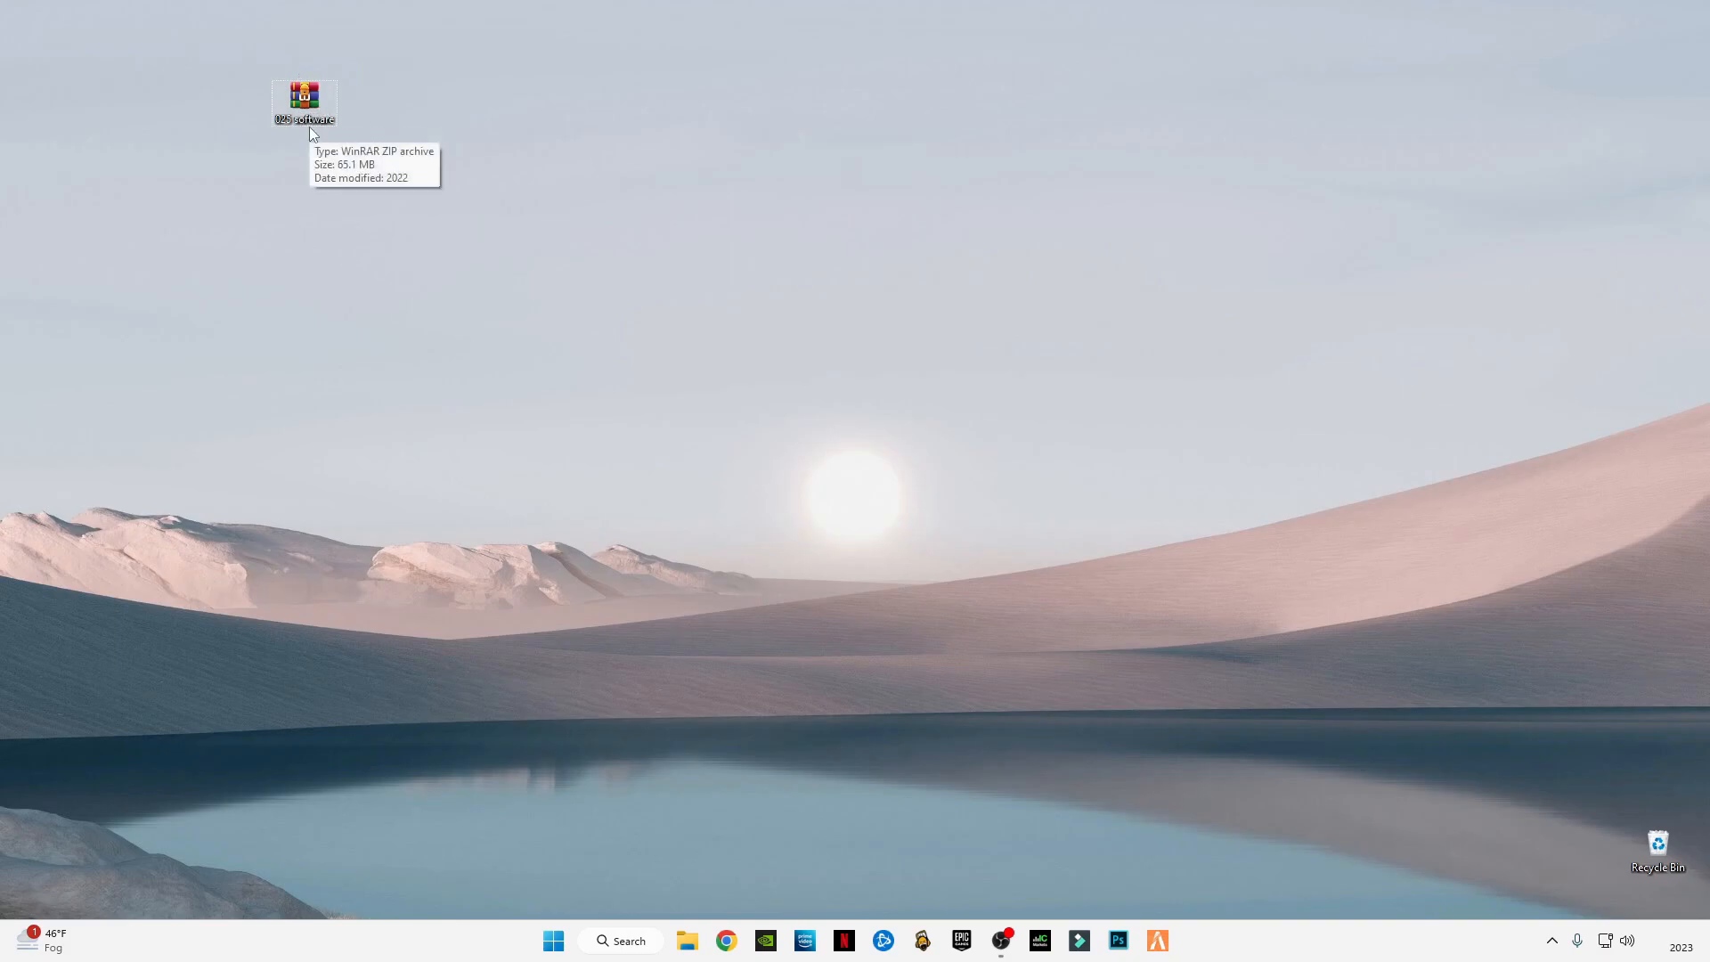
Extract the 025 software archive onto the desktop with Extract Here.
{"action": "right_click", "coordinate": [303, 98]}
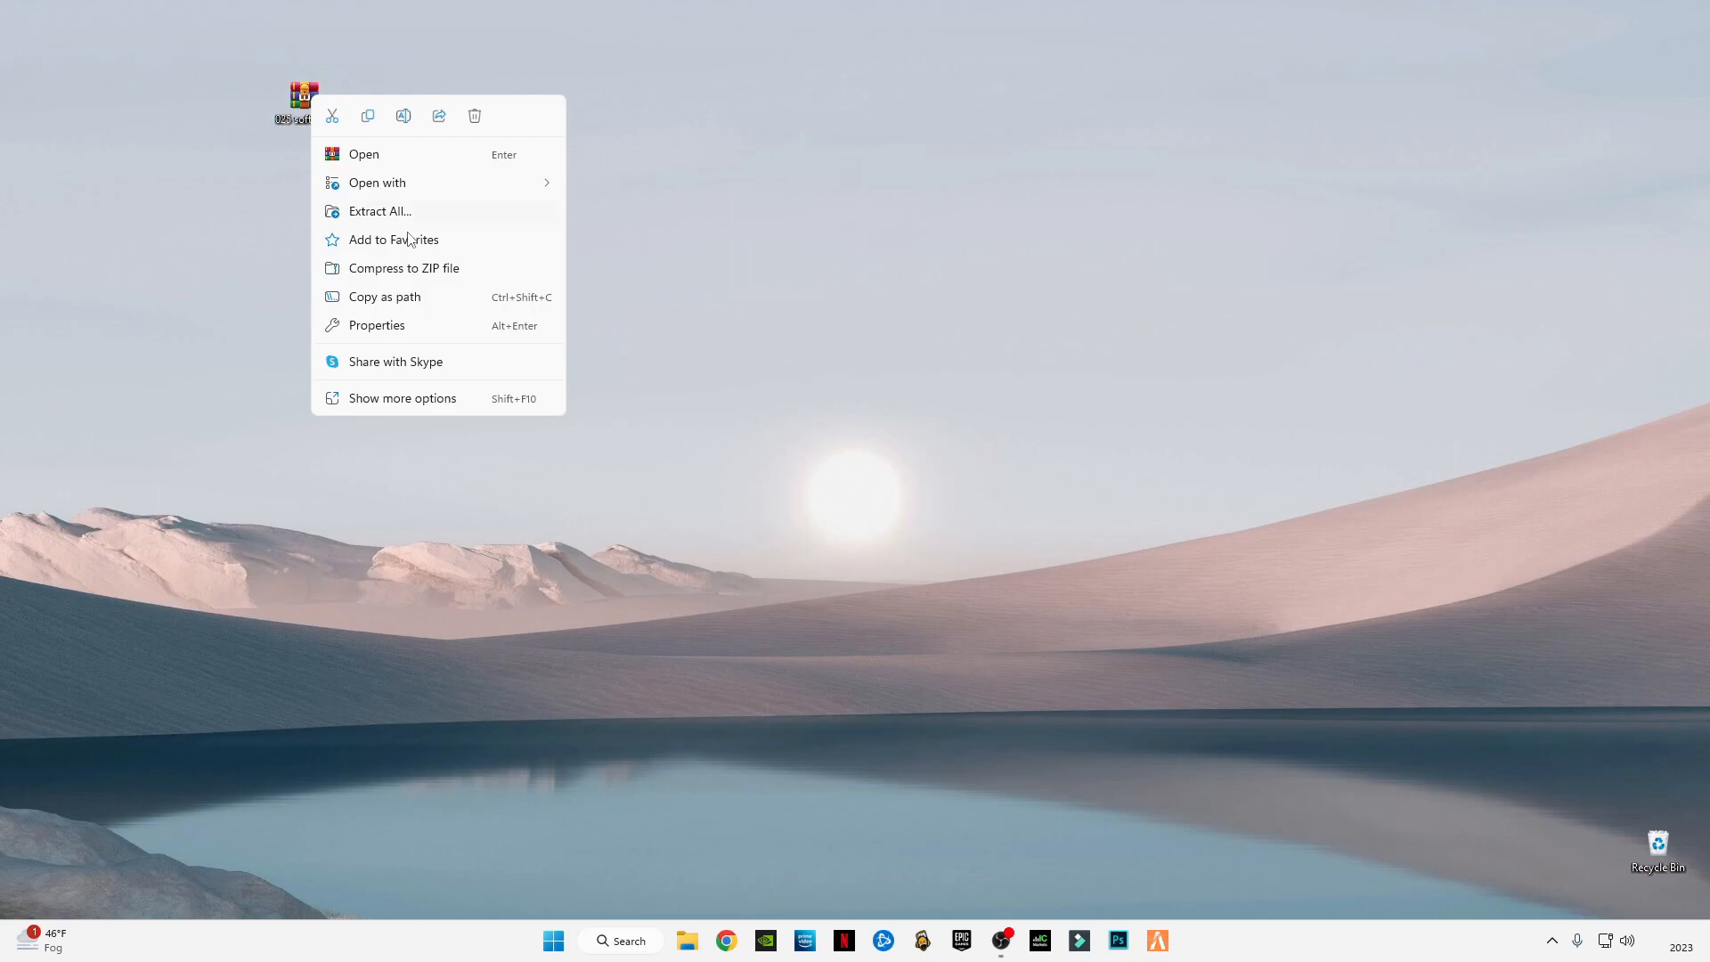
{"action": "left_click", "coordinate": [399, 398]}
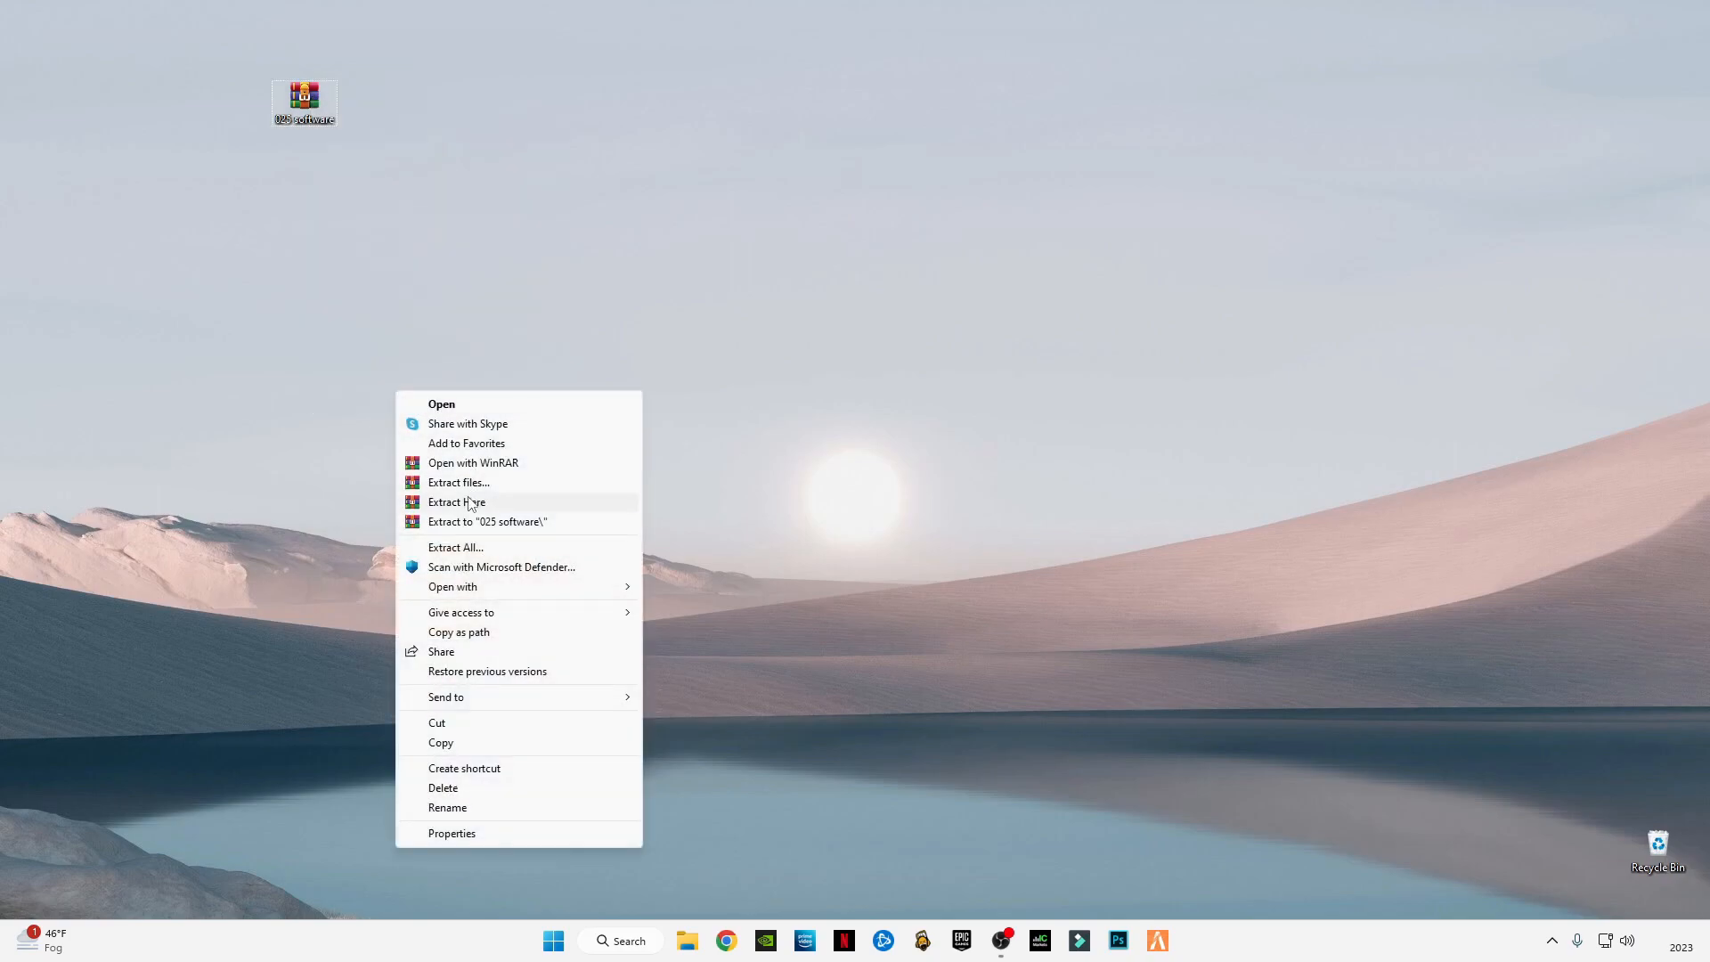
{"action": "left_click", "coordinate": [457, 502]}
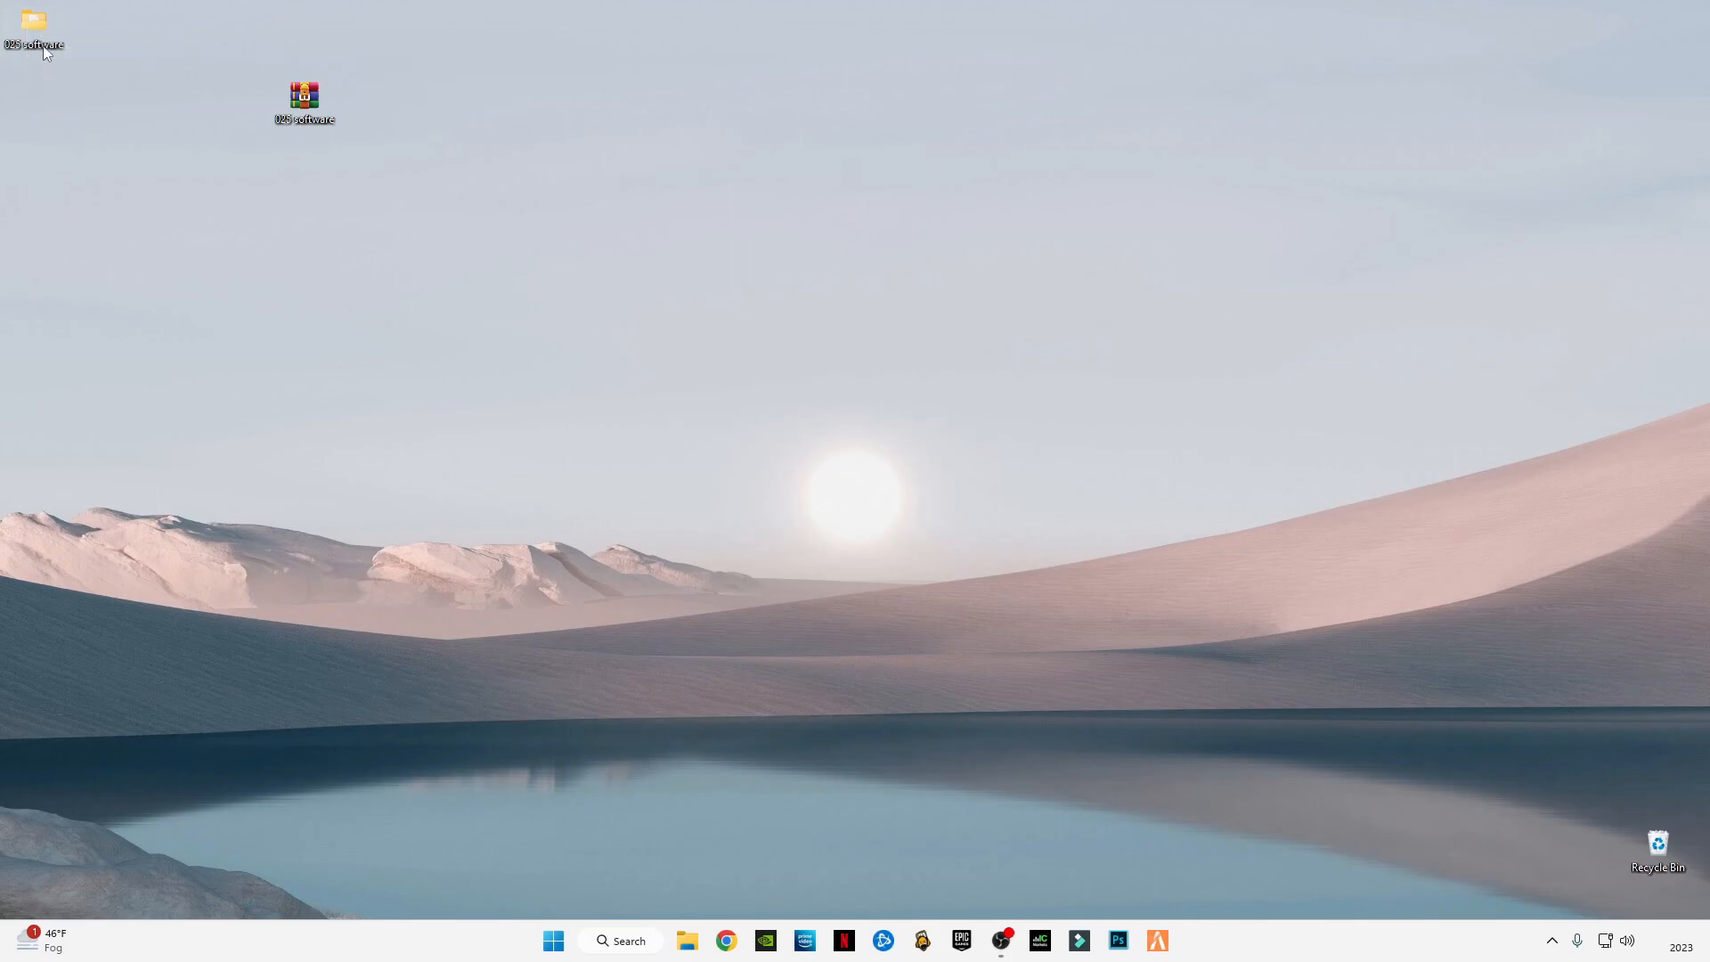
Copy the bin, optimize and updates files into Local Disk (C:), granting admin permission.
{"action": "double_click", "coordinate": [33, 22]}
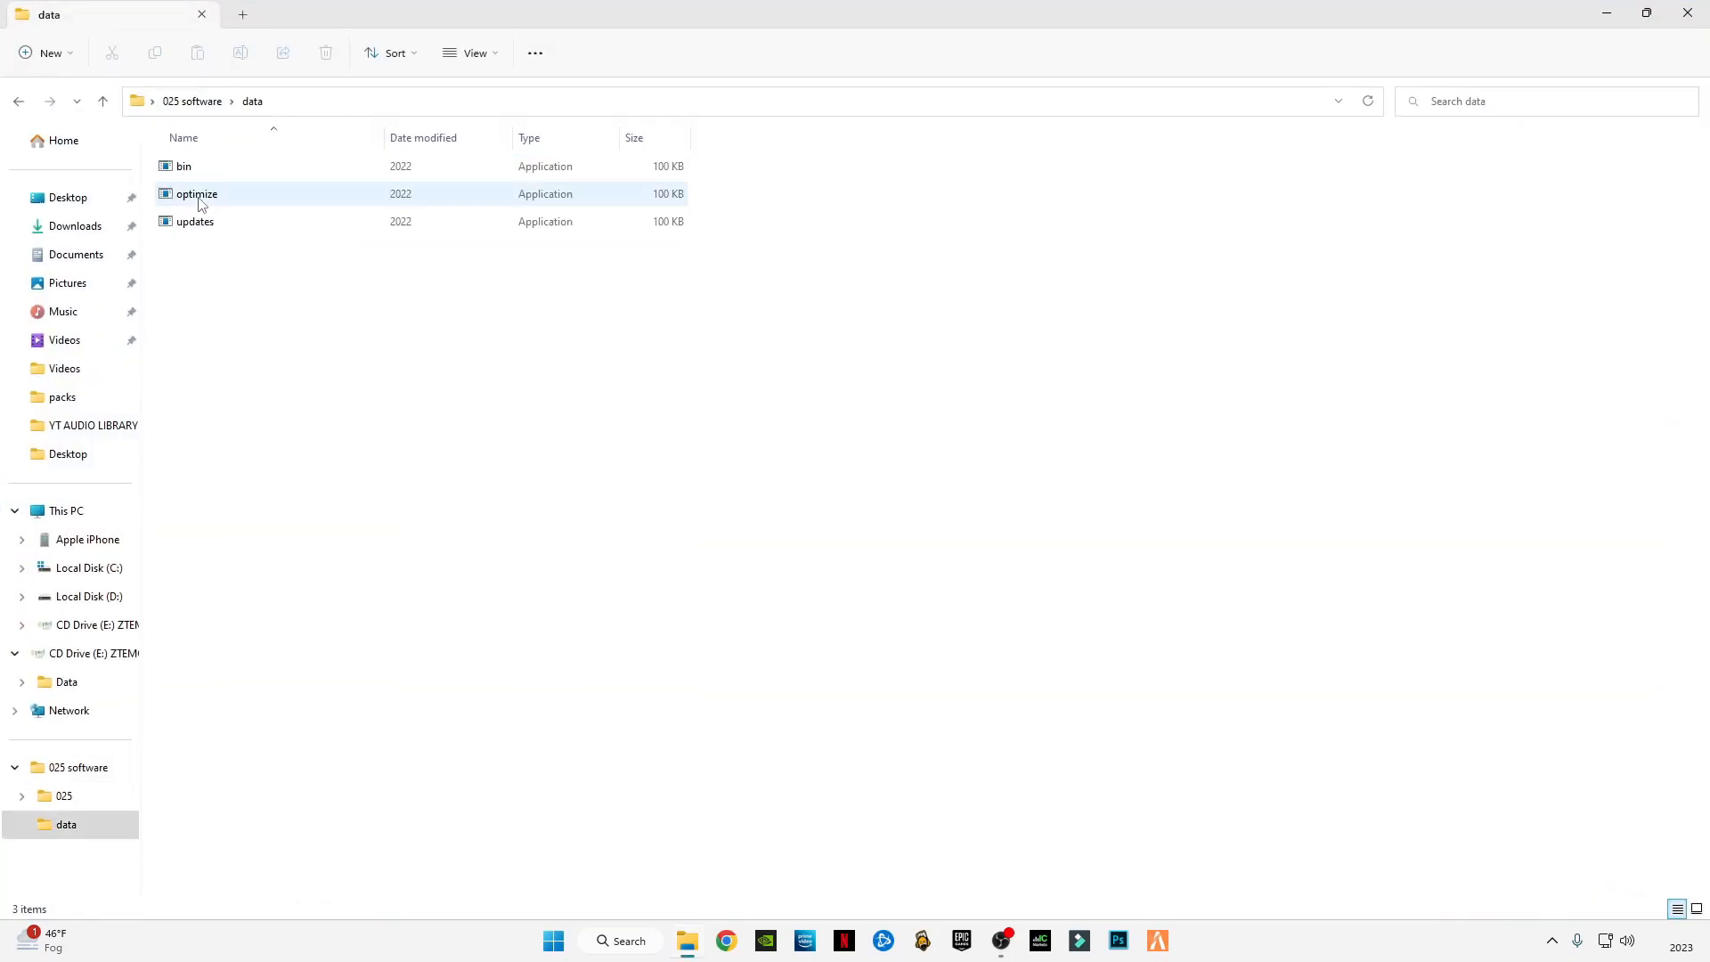
{"action": "right_click", "coordinate": [181, 165]}
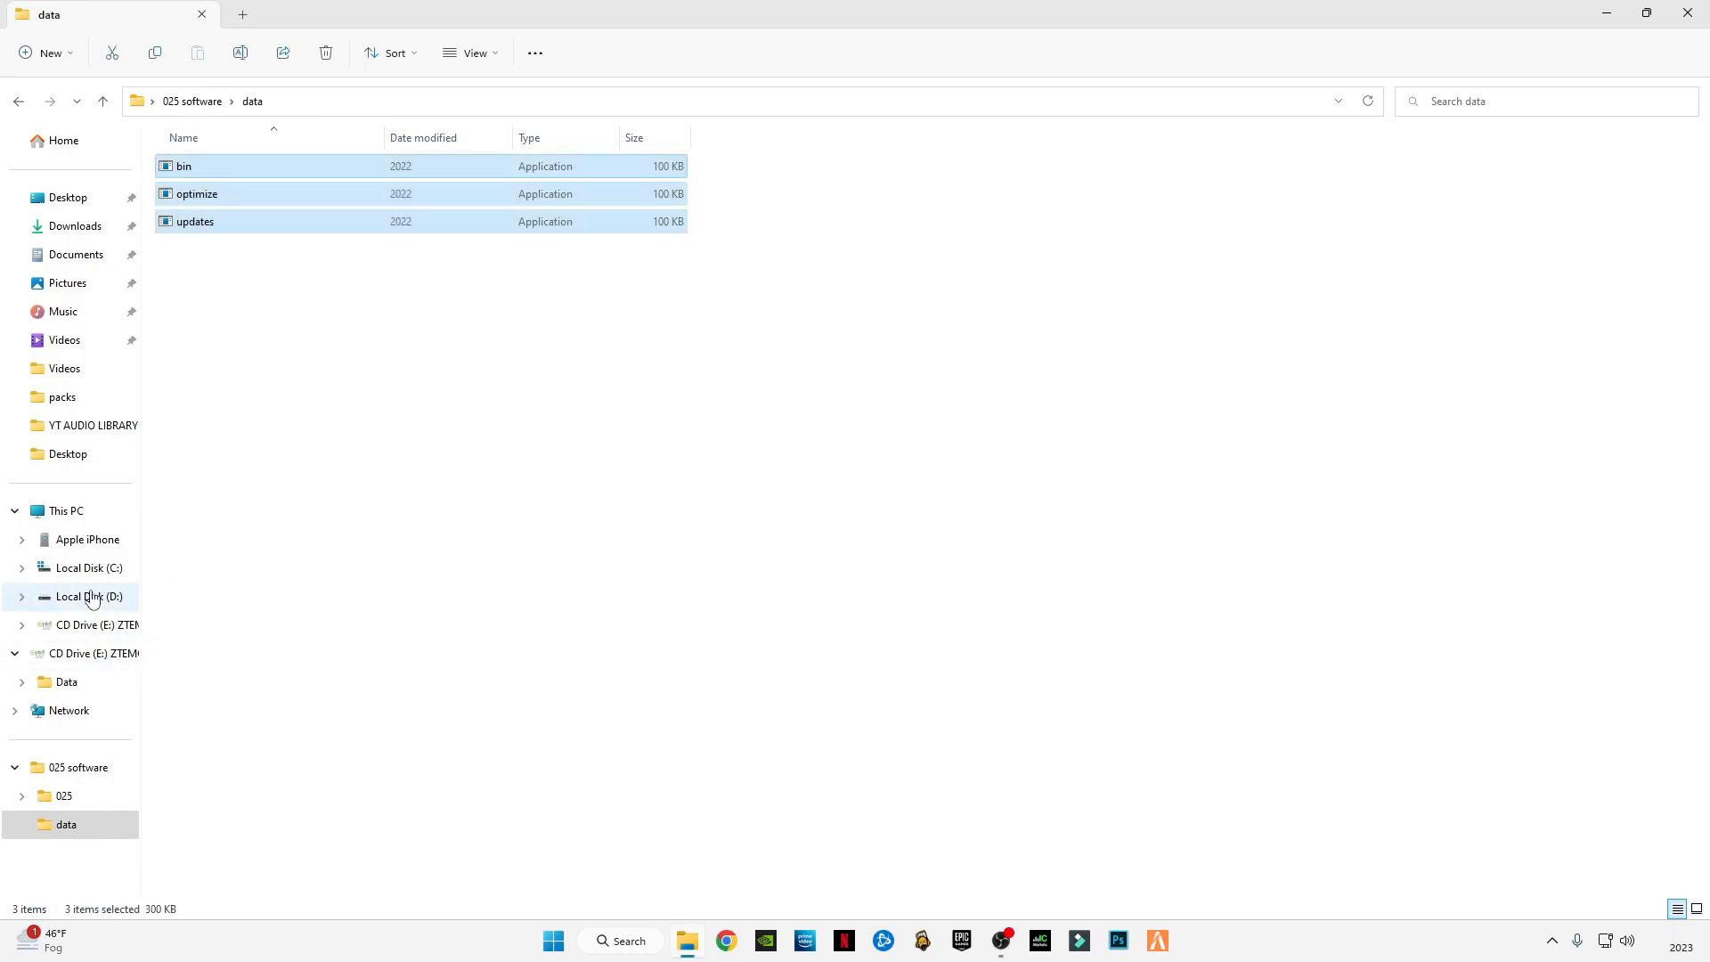
{"action": "left_click", "coordinate": [82, 567]}
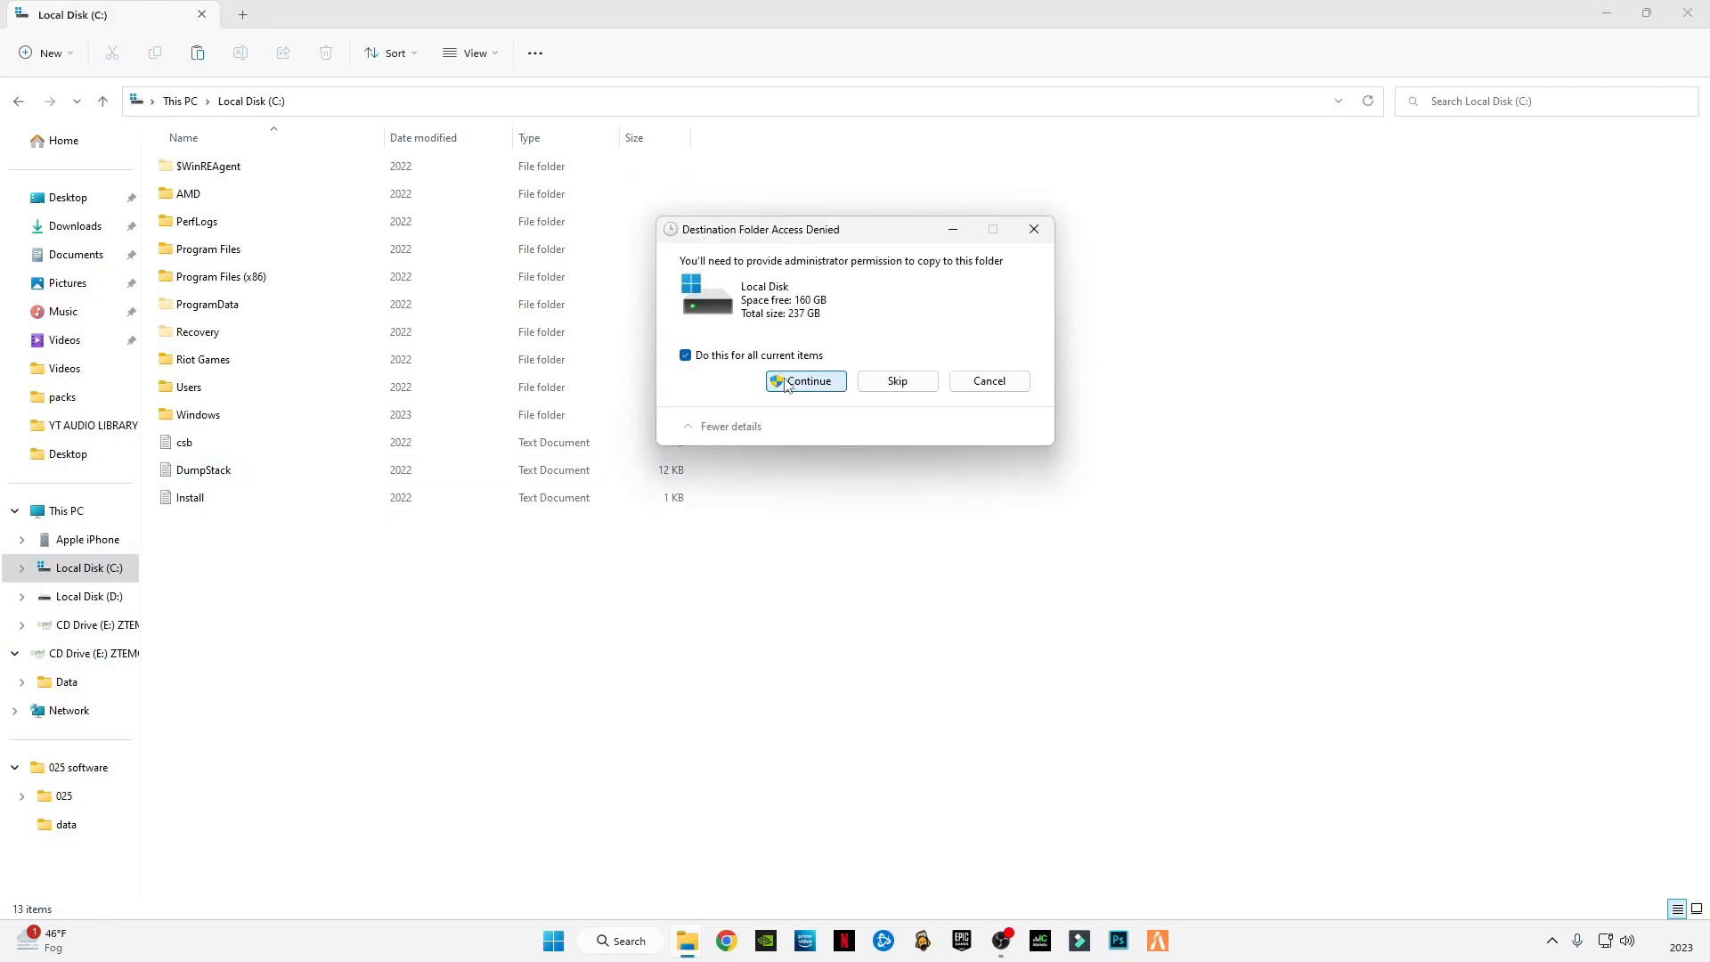
{"action": "left_click", "coordinate": [805, 380]}
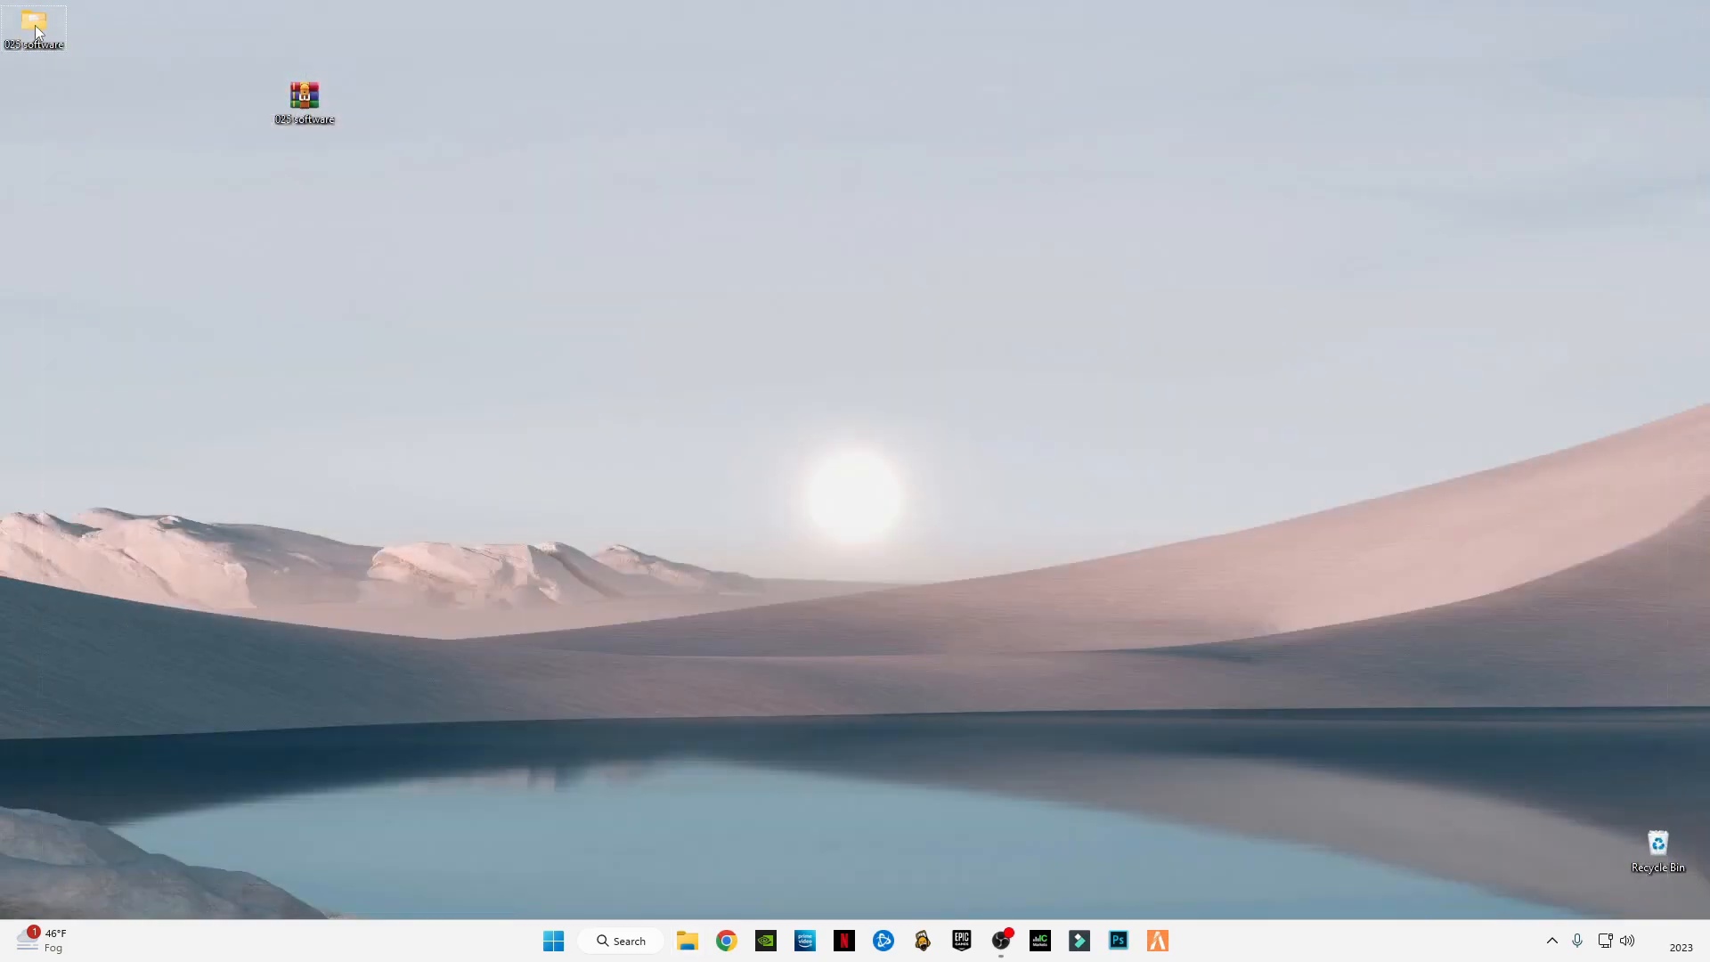
Open and close the Help document, then run 025 Software from the 025 folder.
{"action": "double_click", "coordinate": [33, 26]}
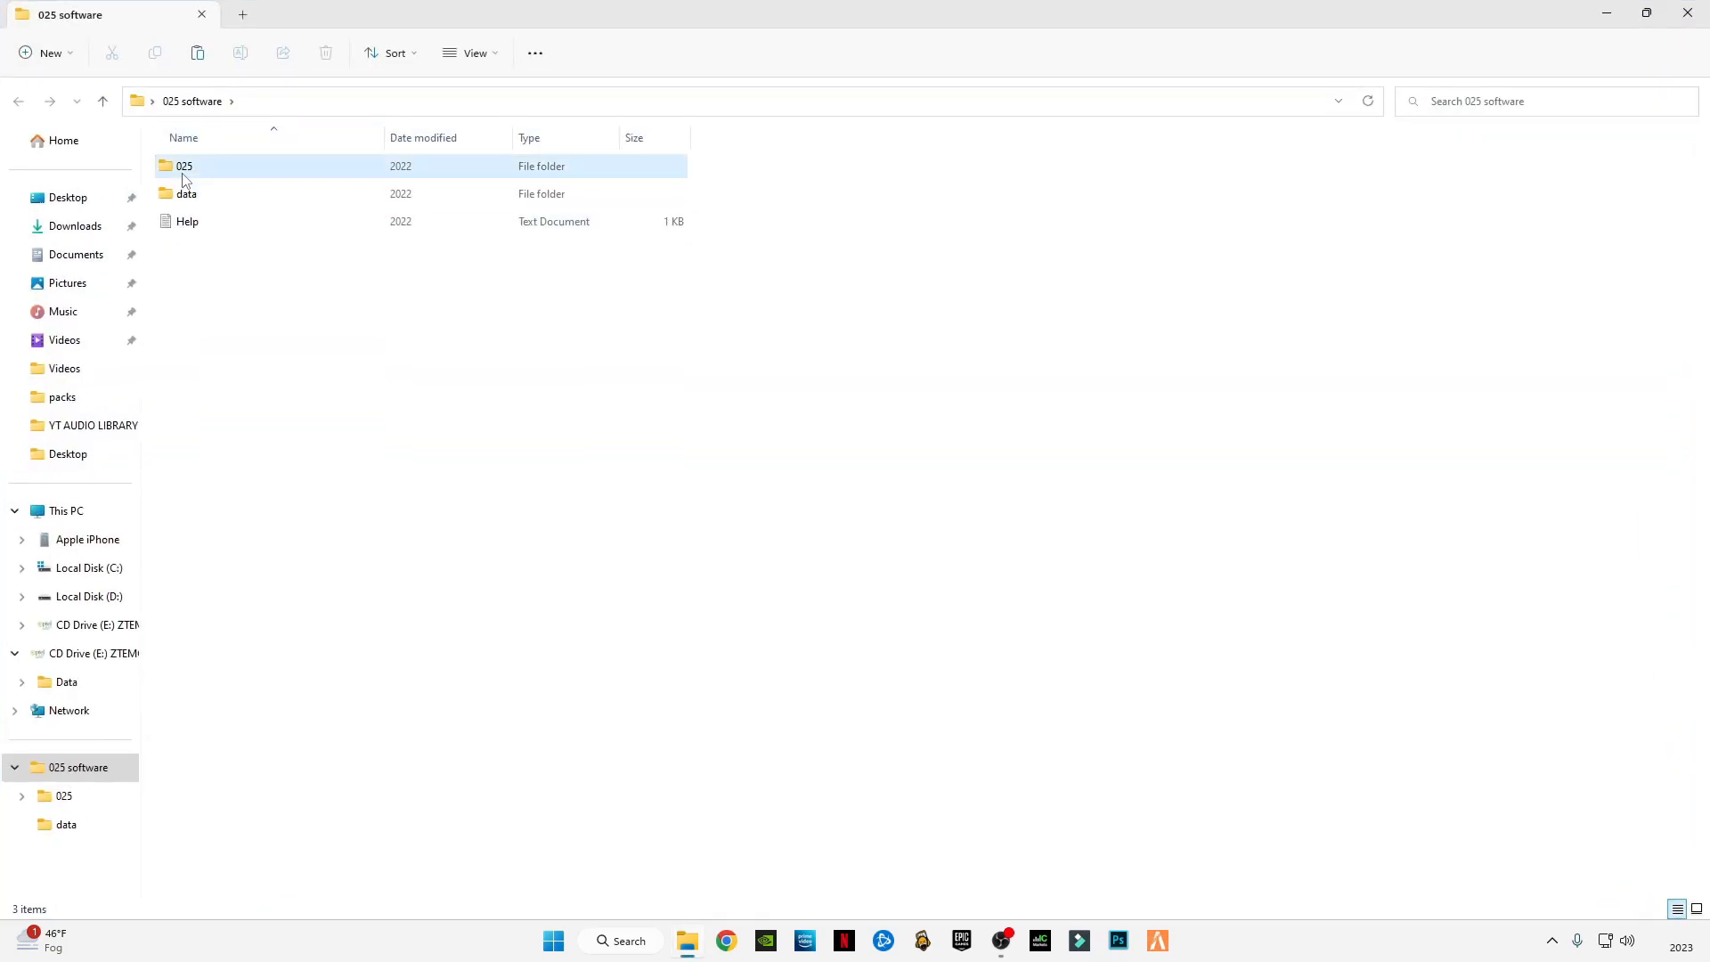
{"action": "left_click", "coordinate": [186, 221]}
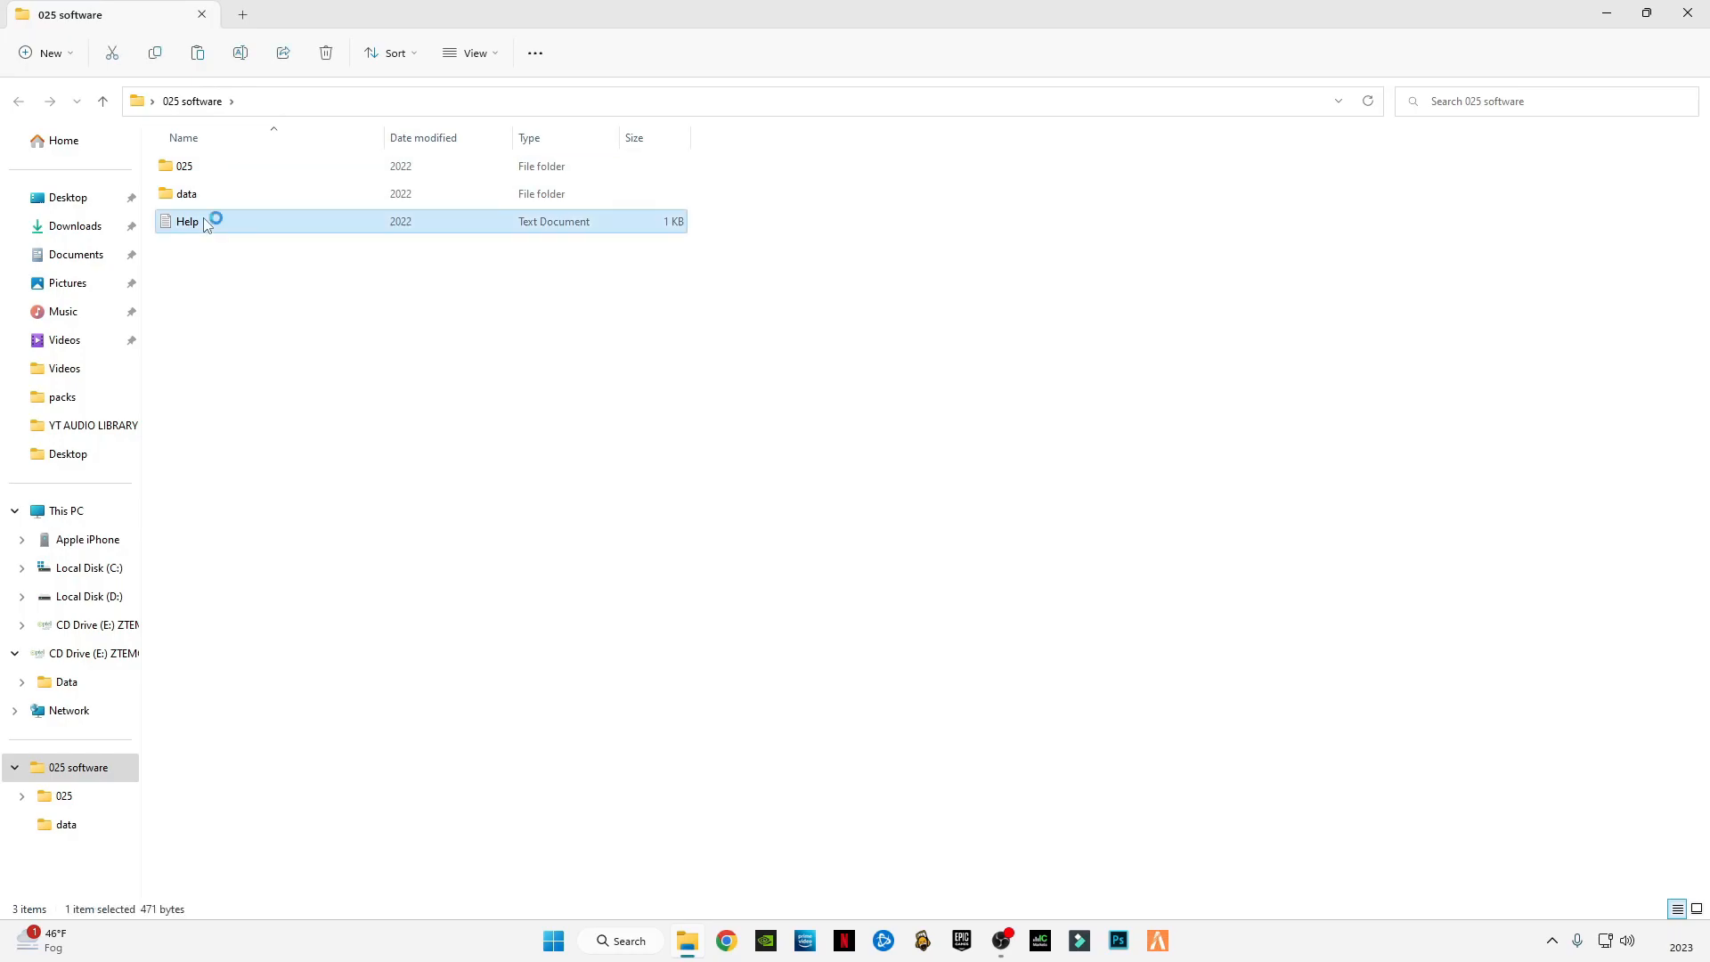
{"action": "double_click", "coordinate": [186, 222]}
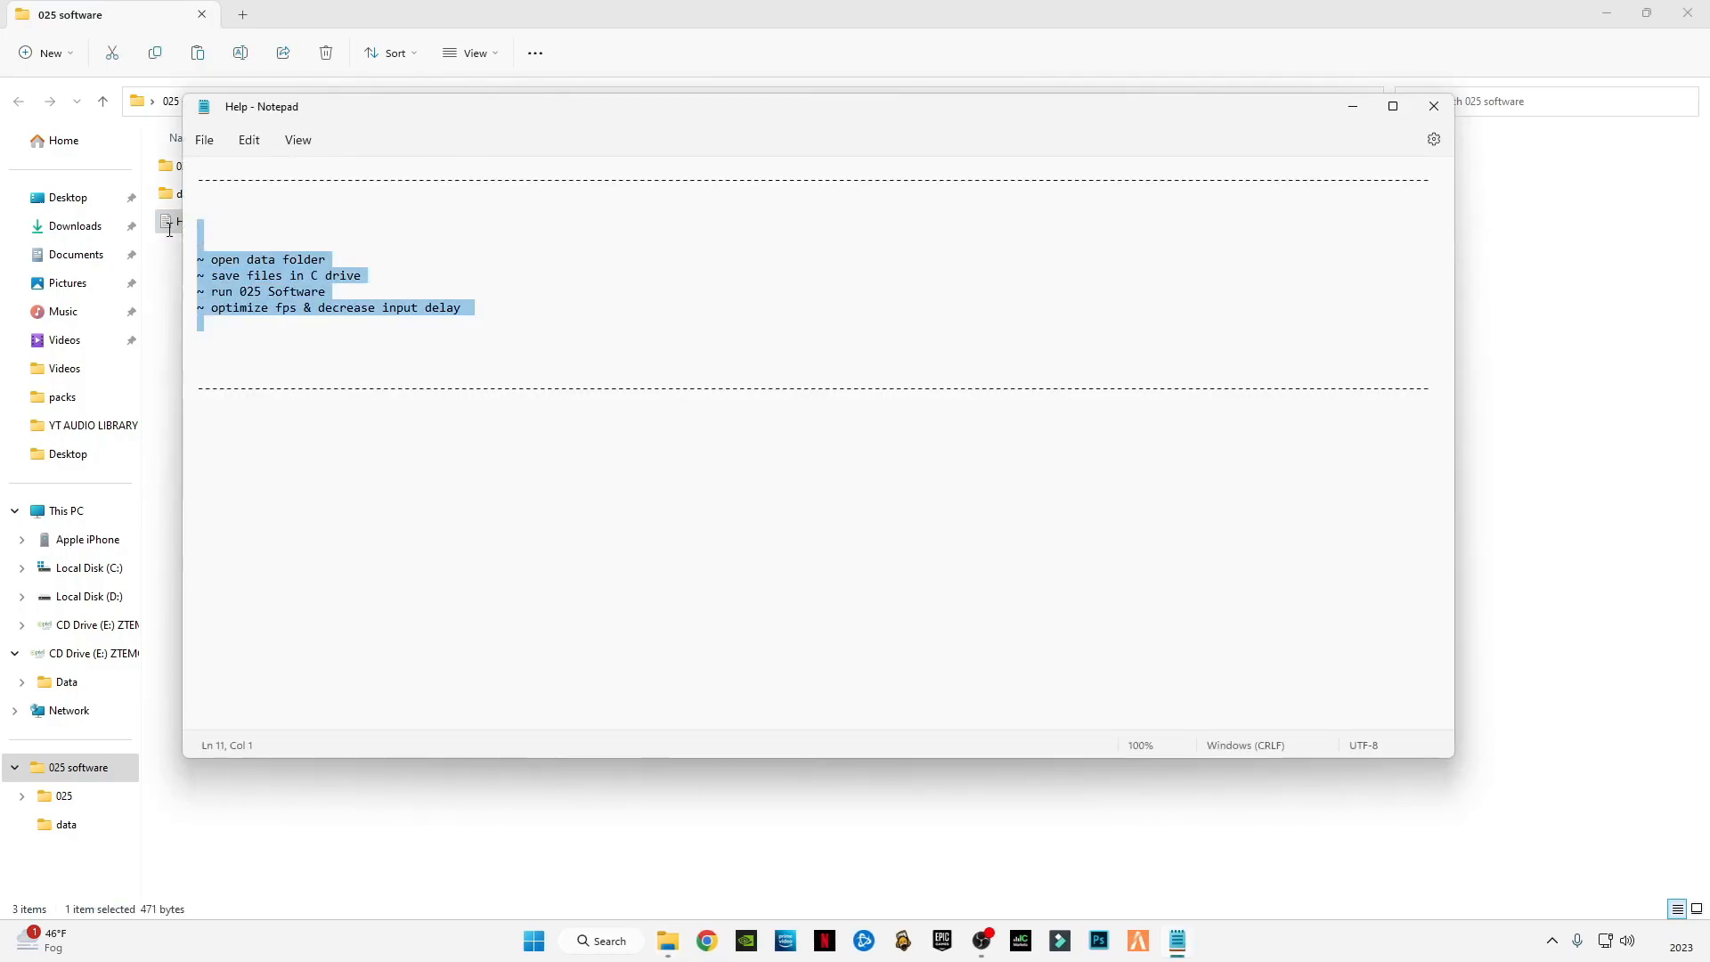
{"action": "mouse_move", "coordinate": [1432, 106]}
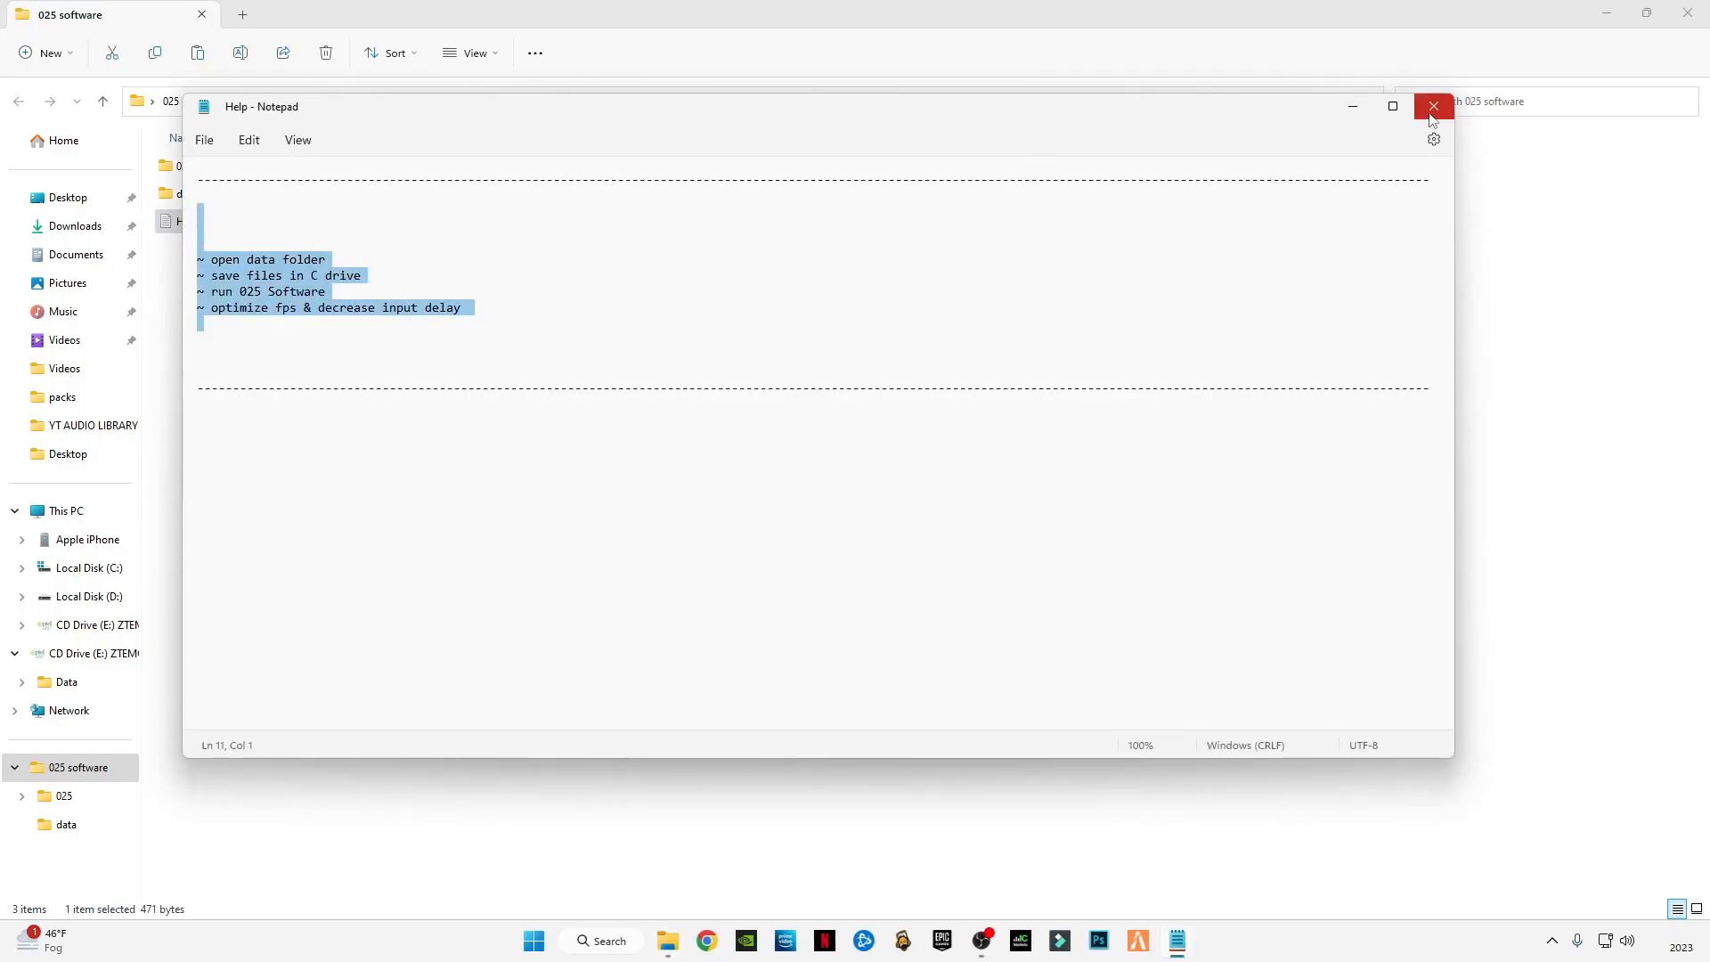
{"action": "left_click", "coordinate": [1432, 106]}
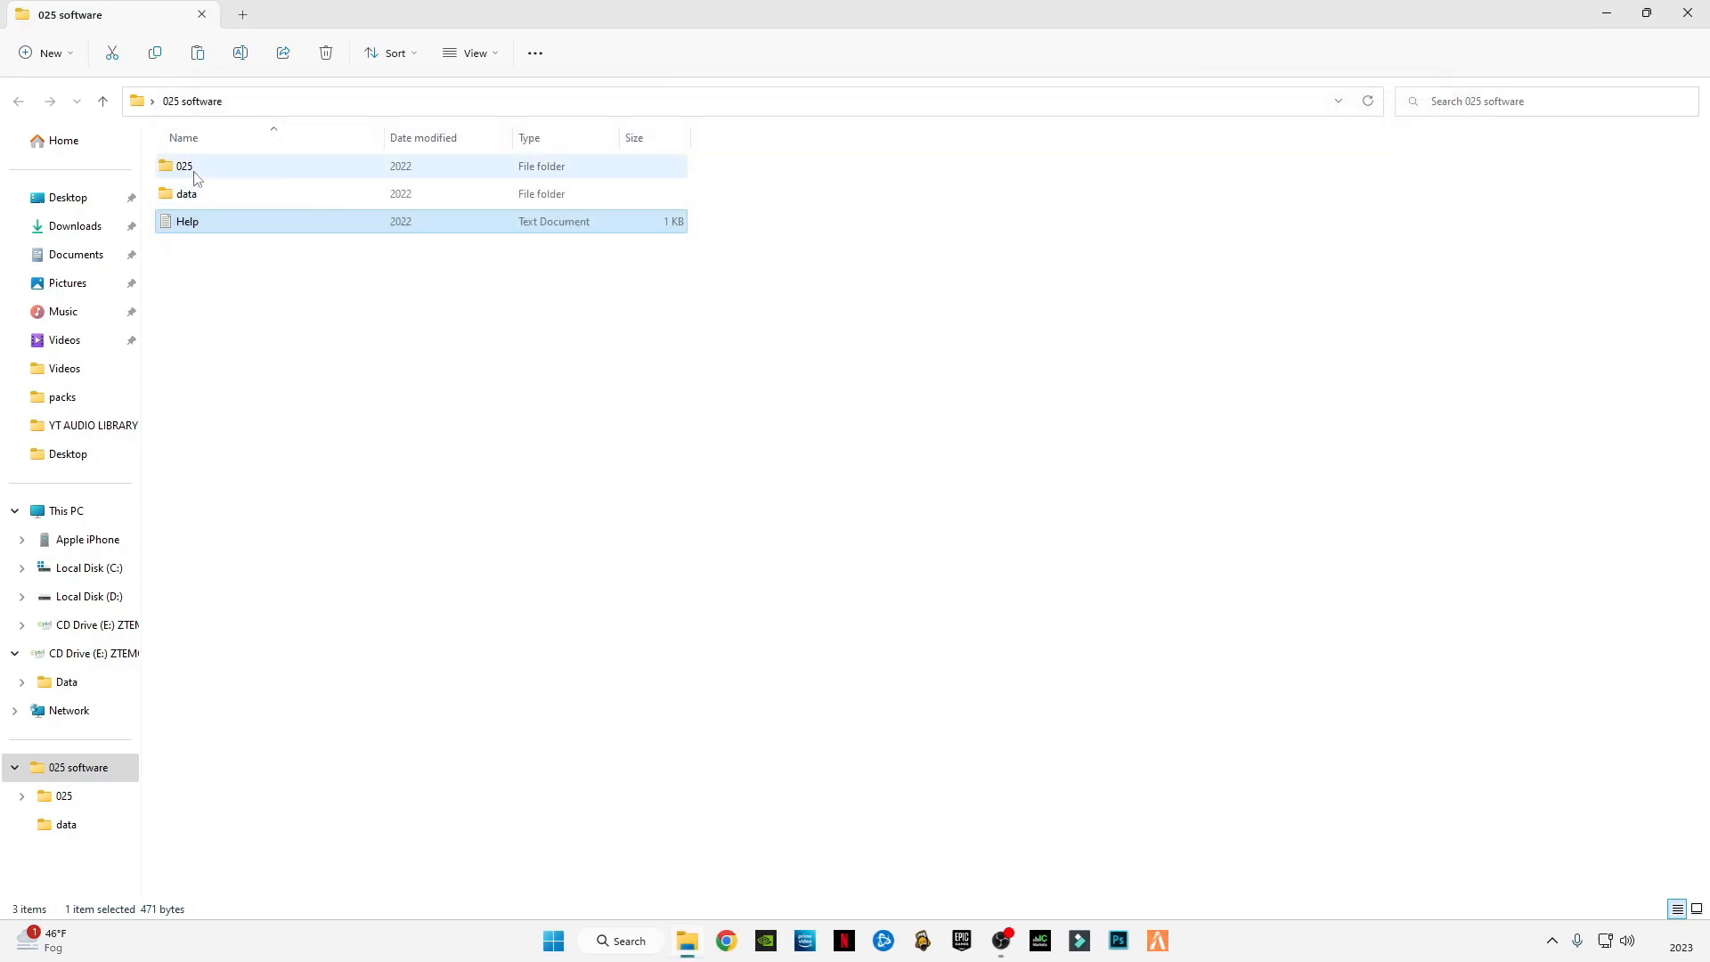
{"action": "double_click", "coordinate": [184, 166]}
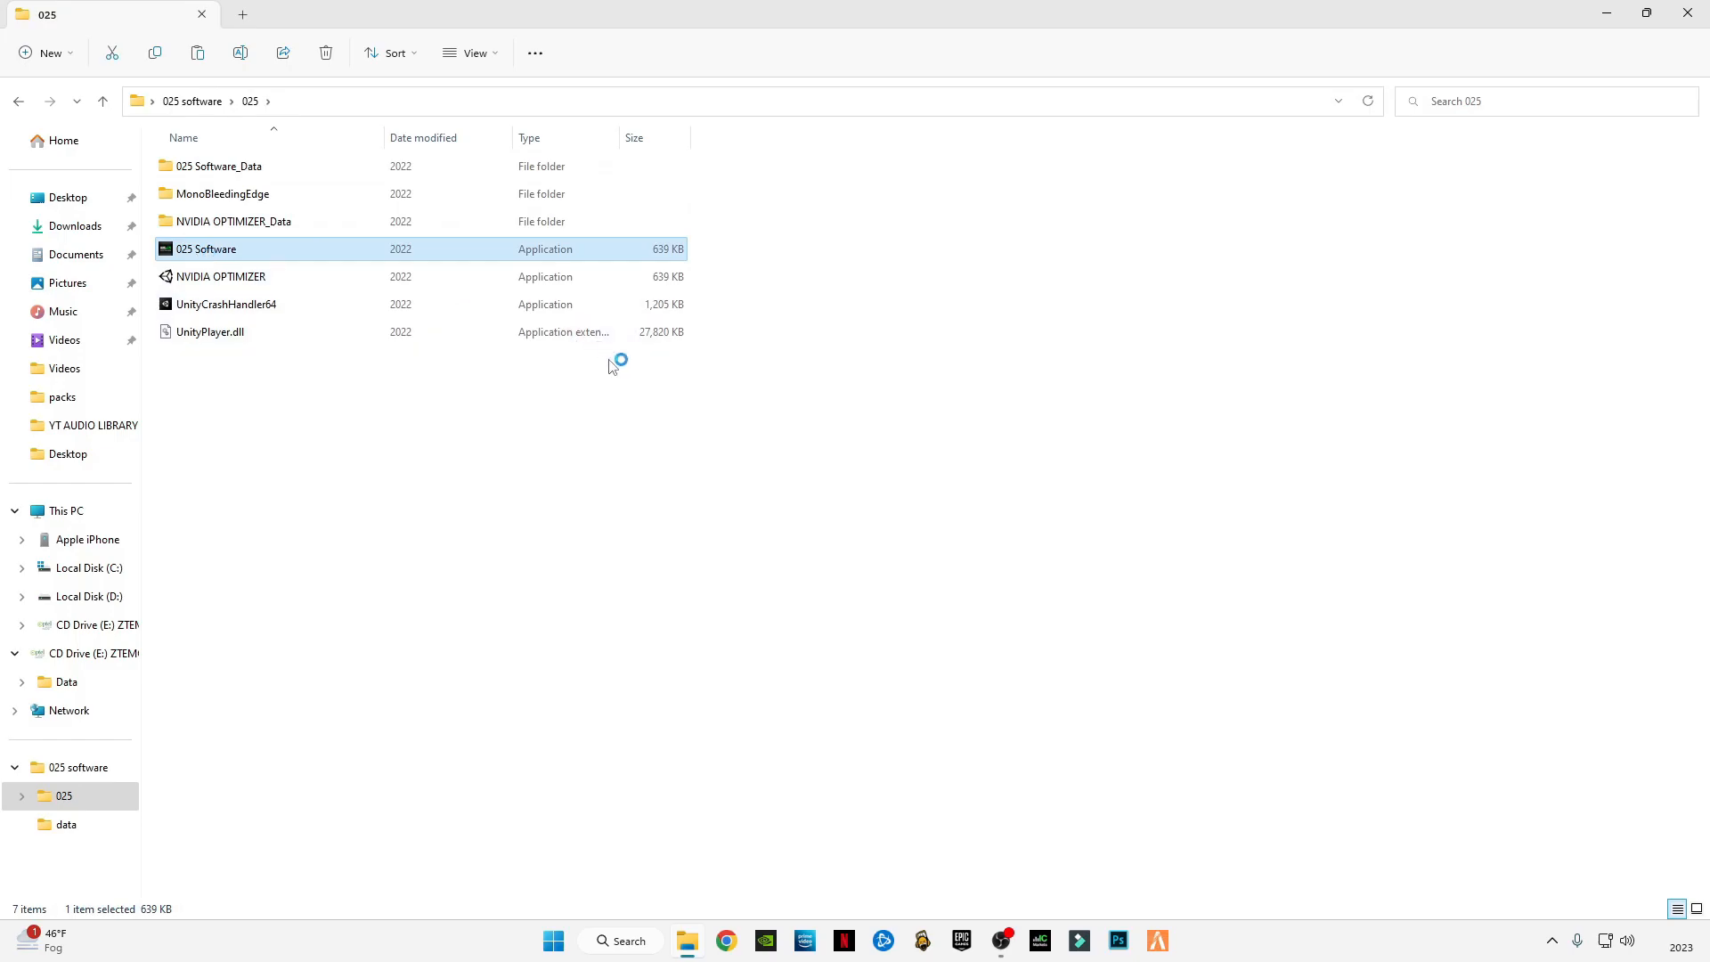
{"action": "double_click", "coordinate": [205, 248]}
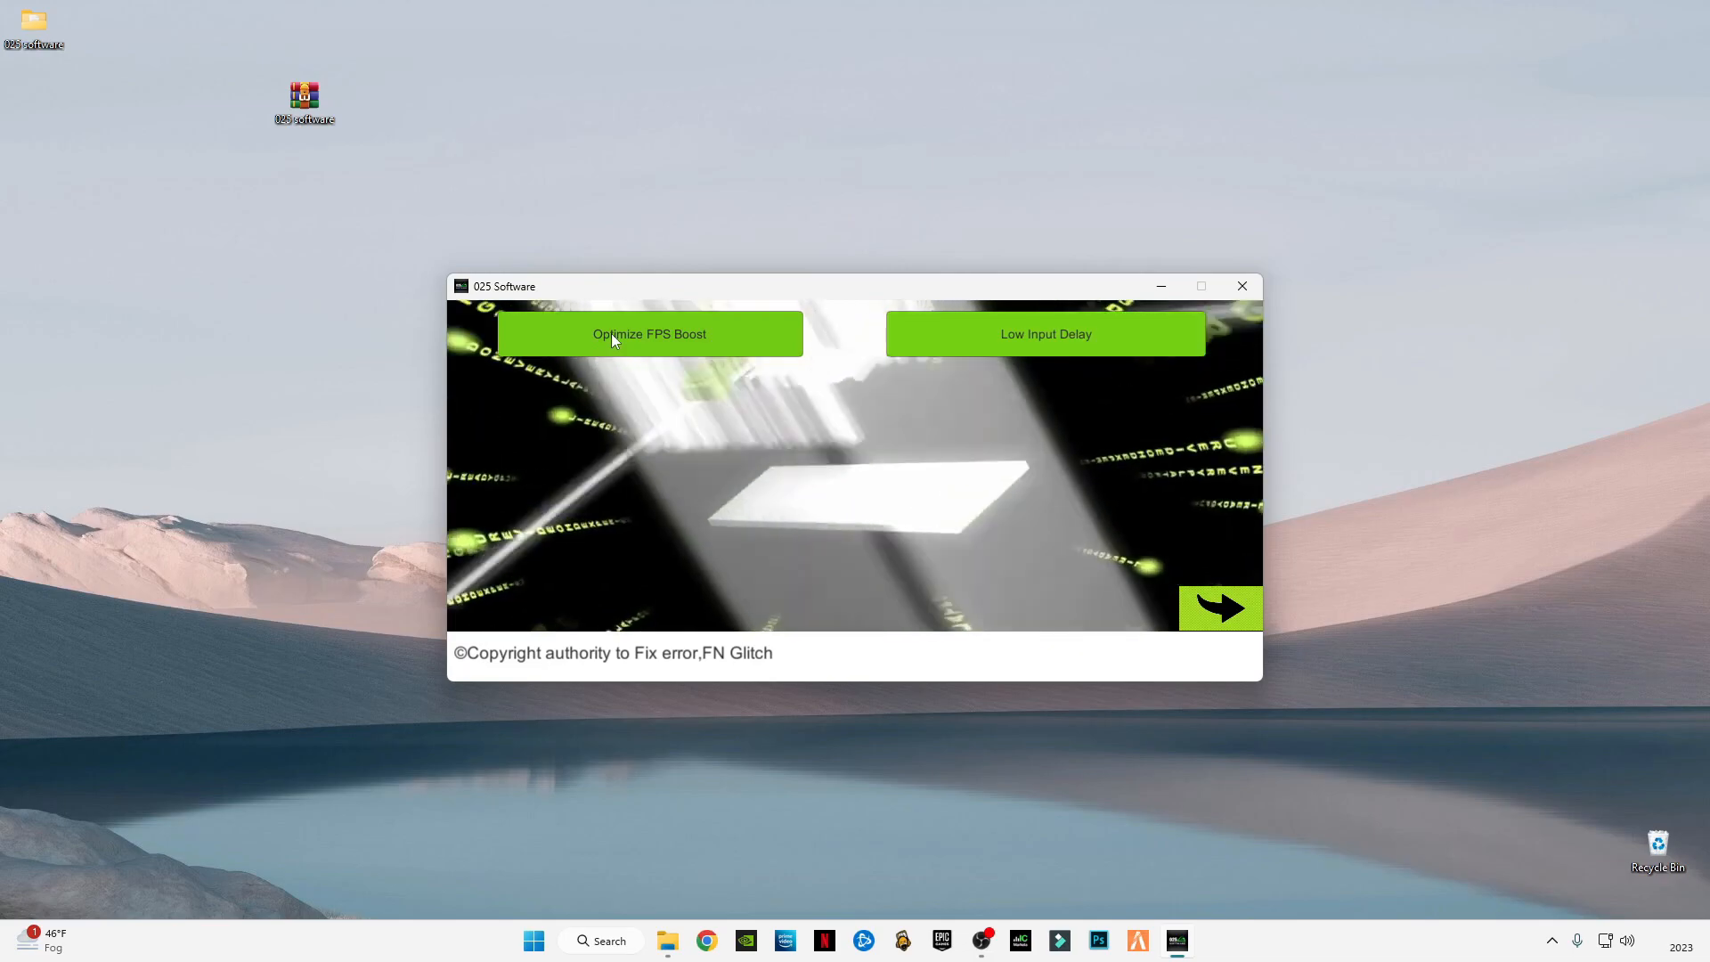
Confirm Optimize FPS Boost with Yes and acknowledge FINISHED when it completes.
{"action": "left_click", "coordinate": [649, 334]}
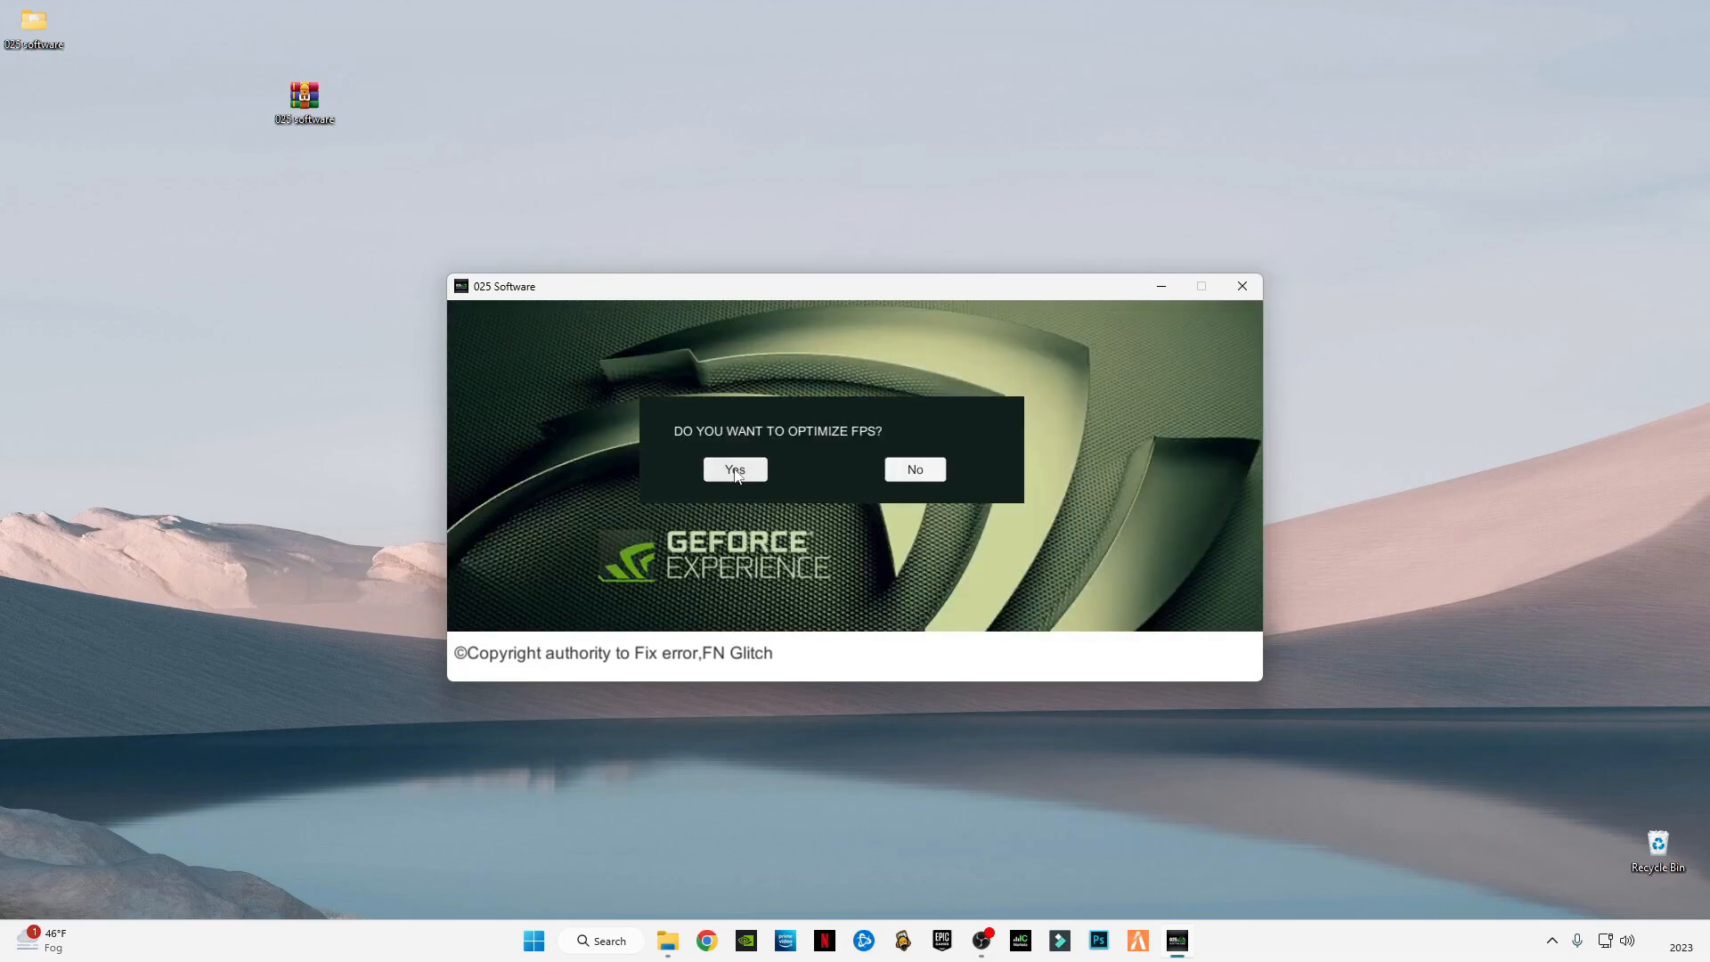
{"action": "left_click", "coordinate": [734, 469]}
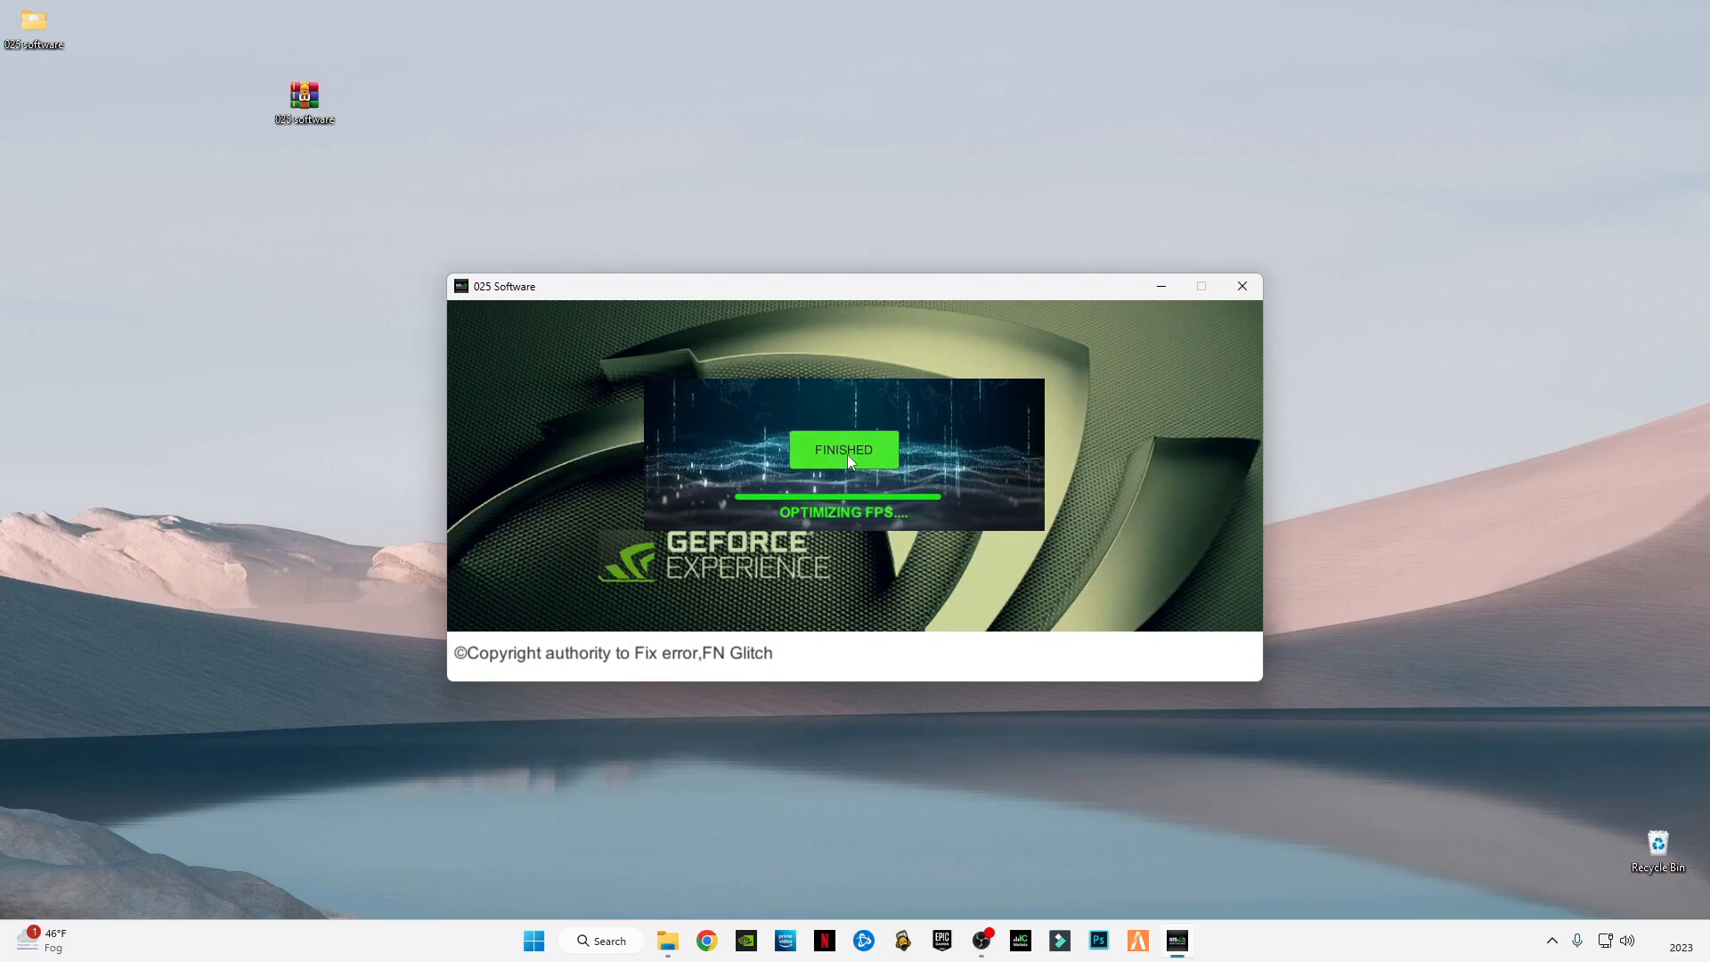
{"action": "left_click", "coordinate": [843, 449]}
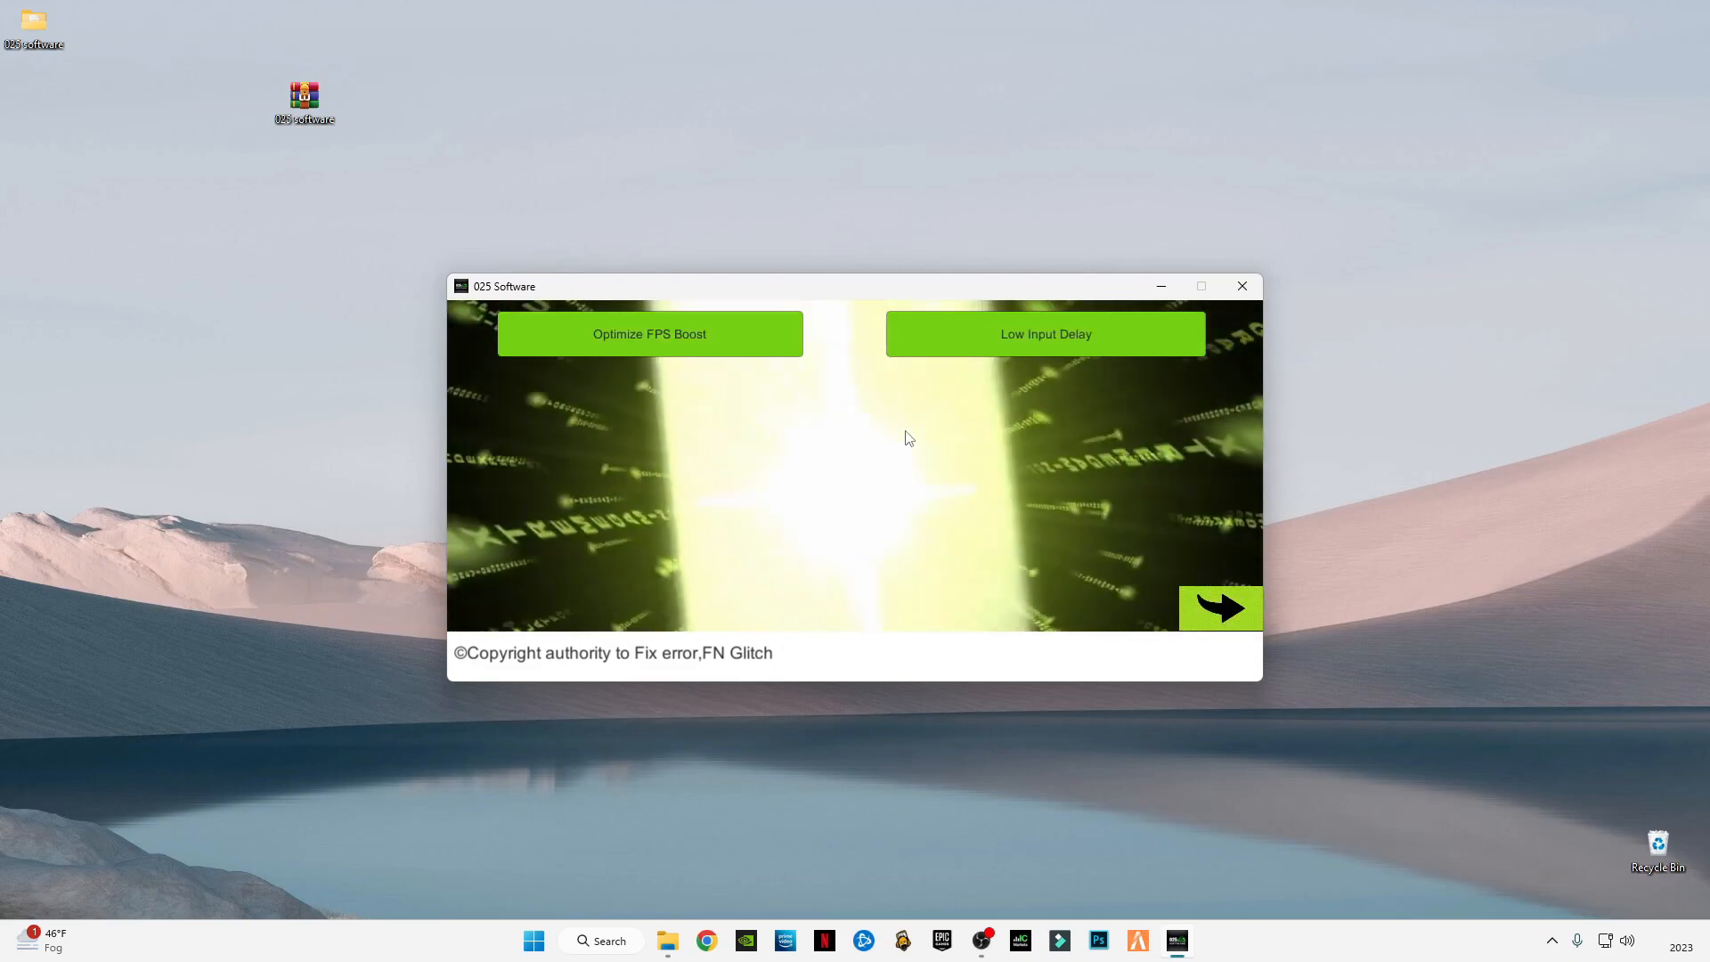
Confirm Low Input Delay with Yes and acknowledge FINISHED once optimizing completes.
{"action": "left_click", "coordinate": [1043, 334]}
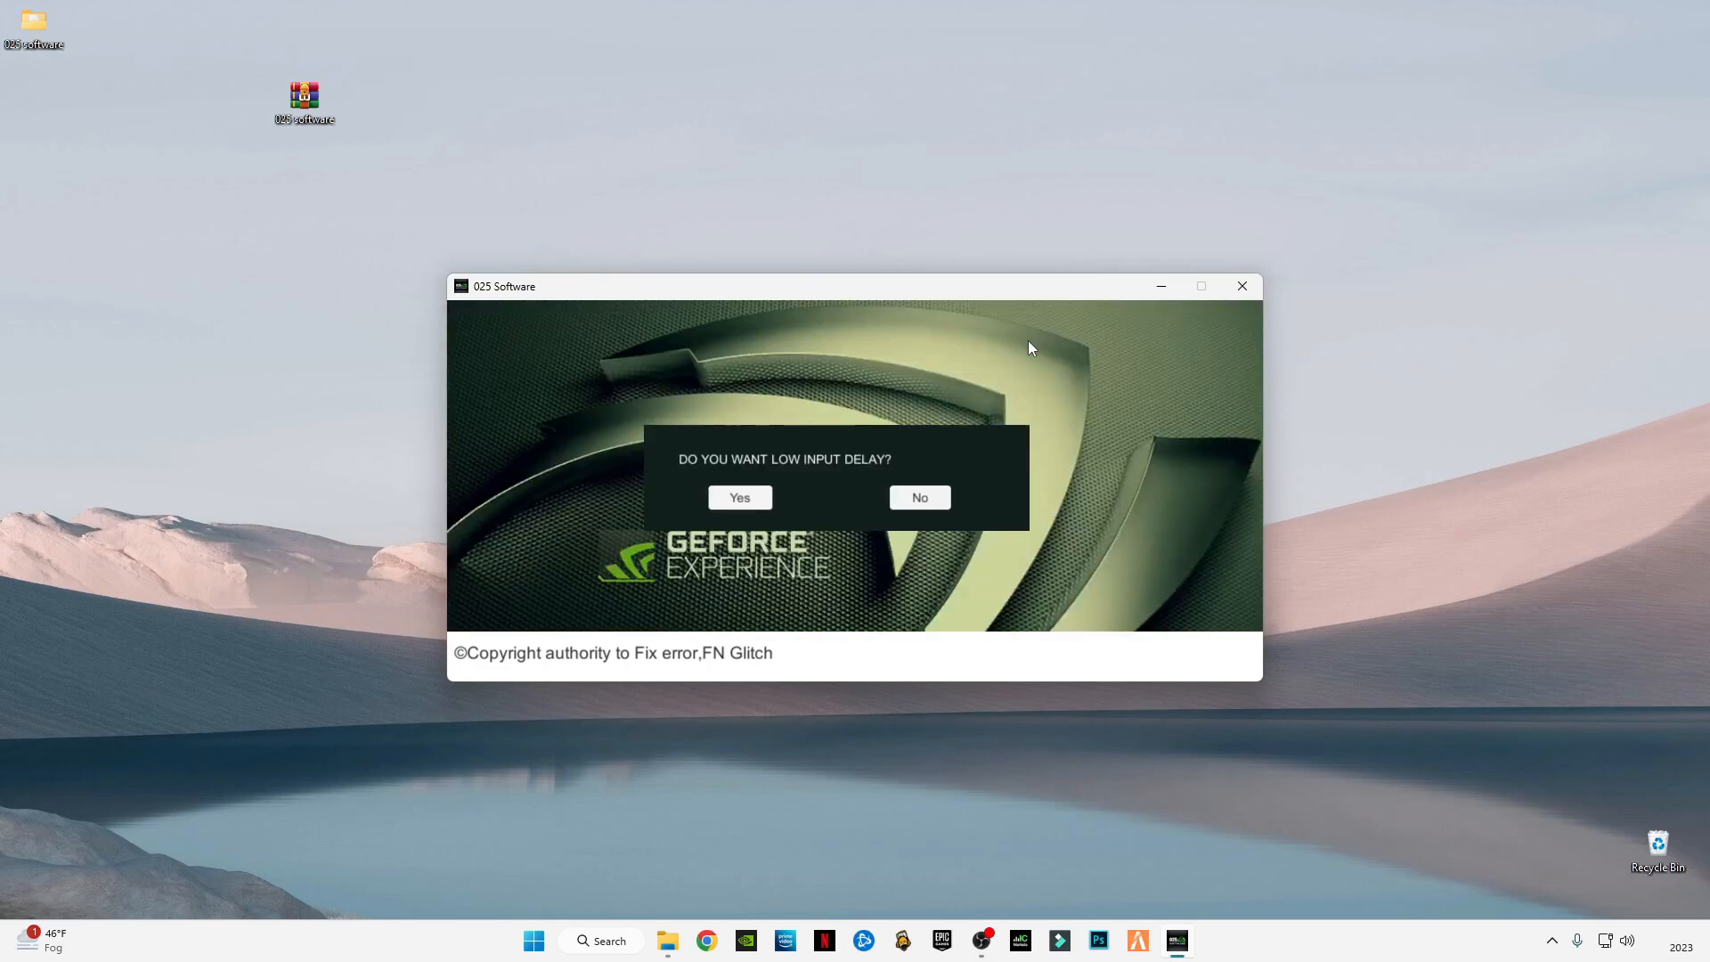
{"action": "mouse_move", "coordinate": [740, 497]}
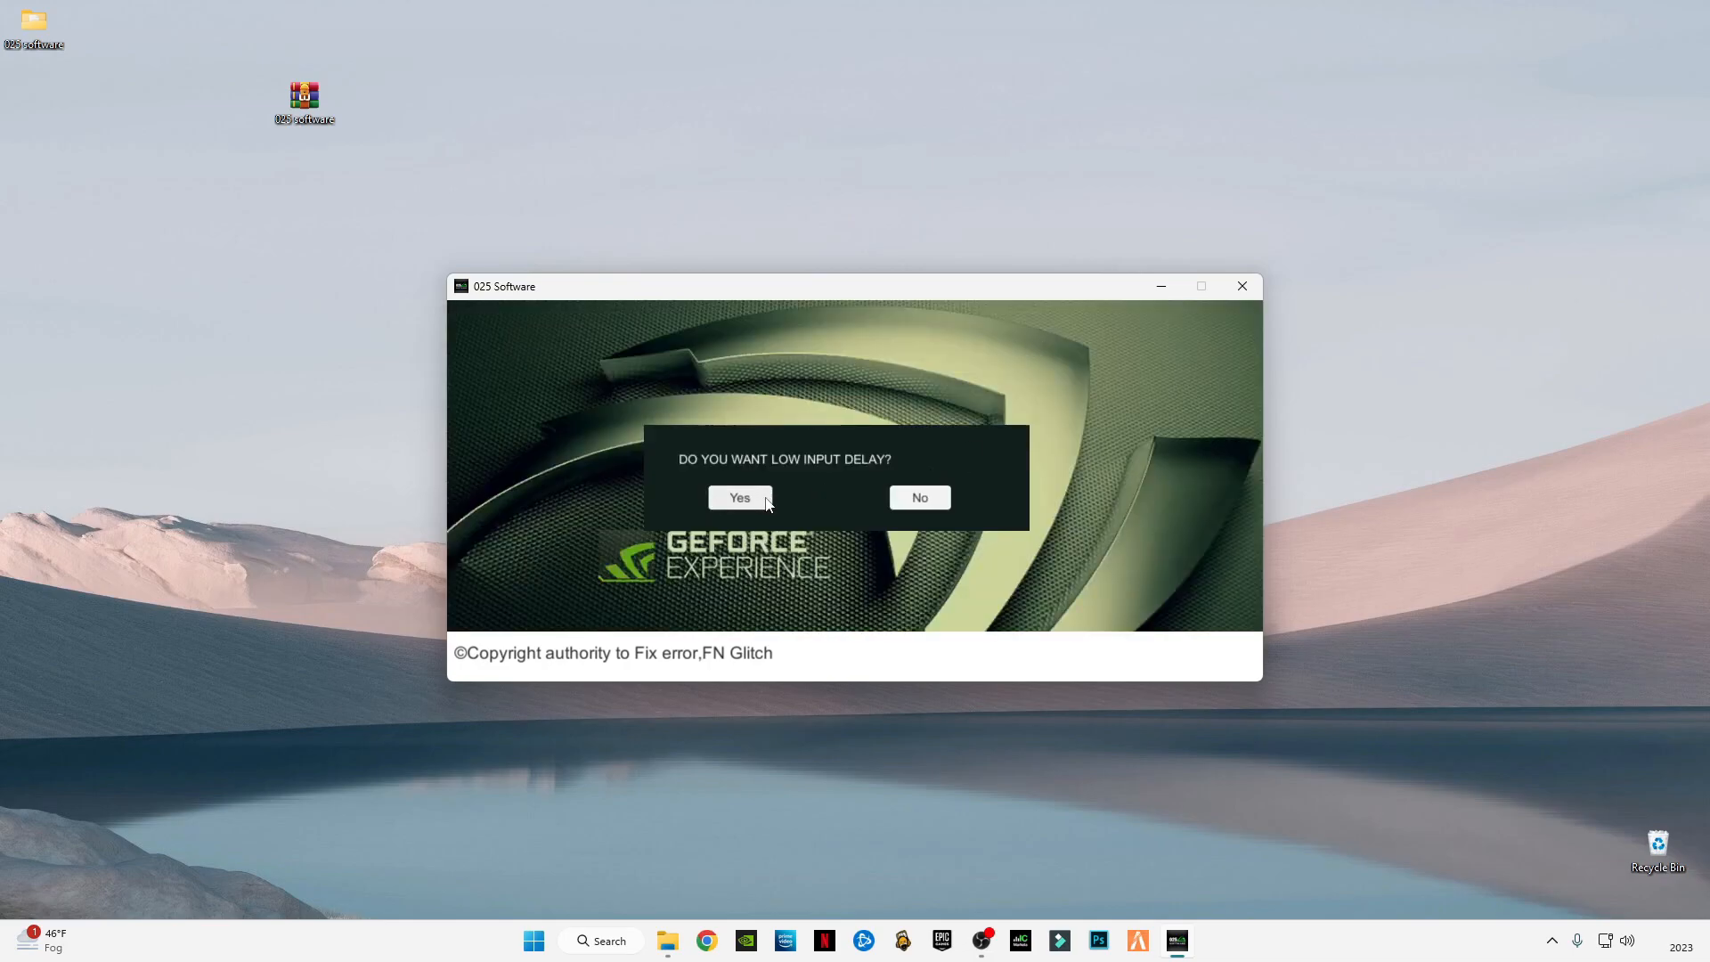
{"action": "left_click", "coordinate": [739, 497]}
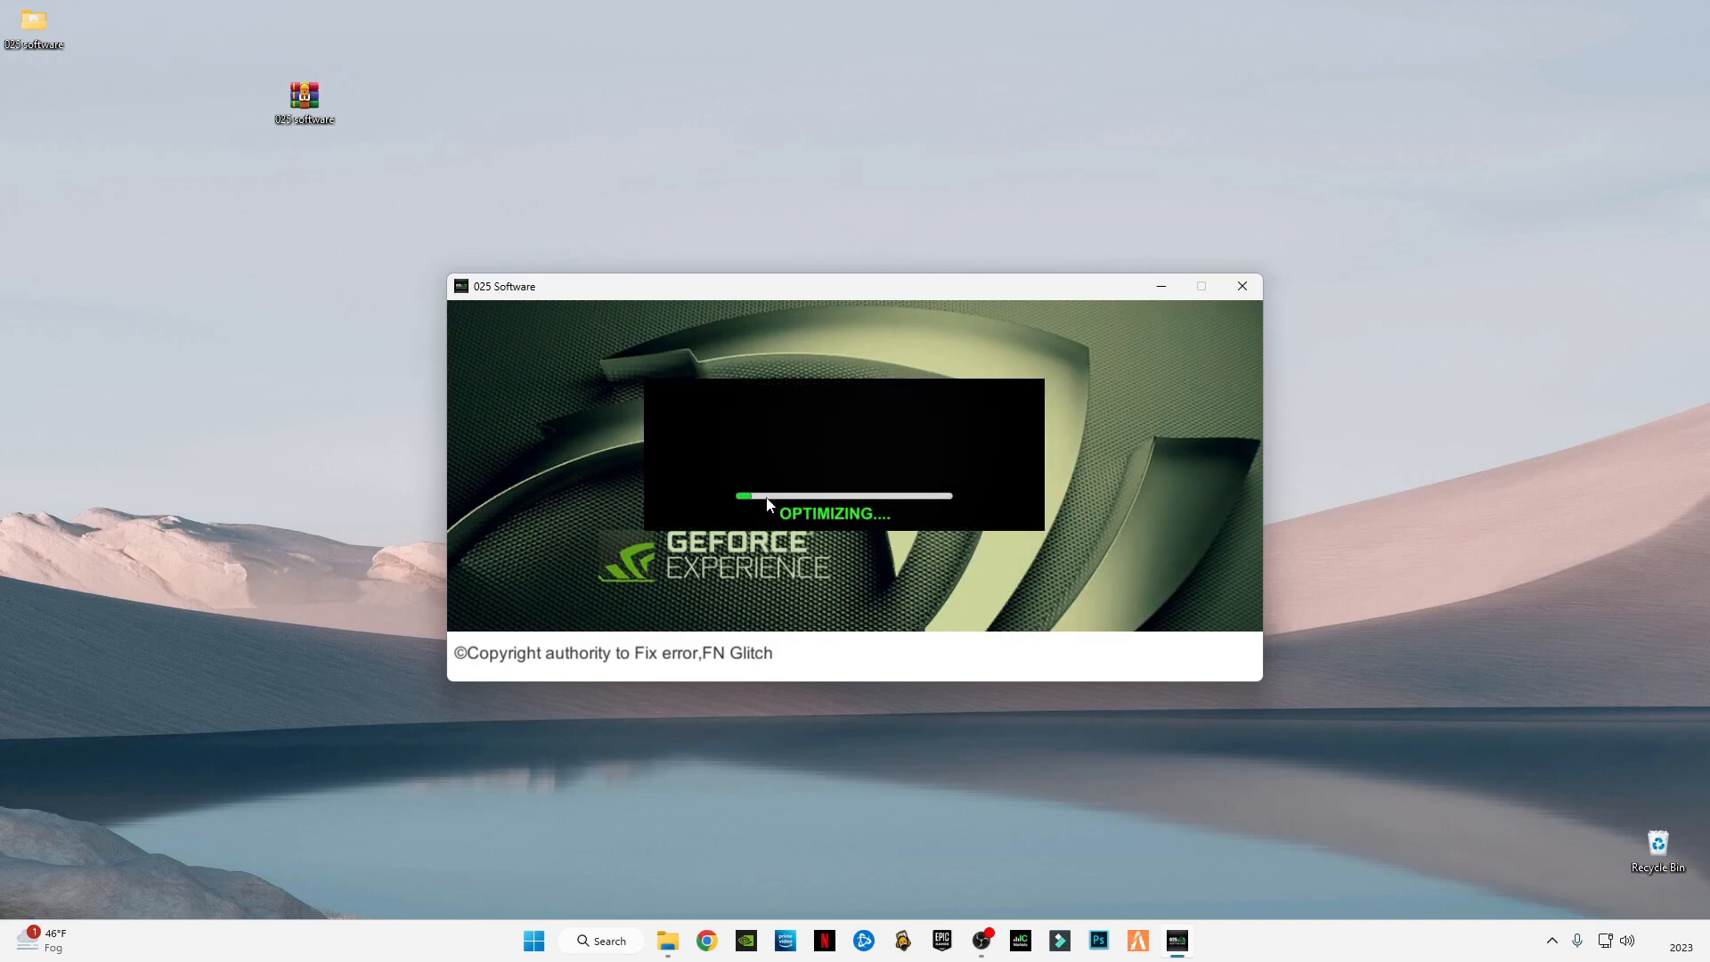
{"action": "mouse_move", "coordinate": [991, 504]}
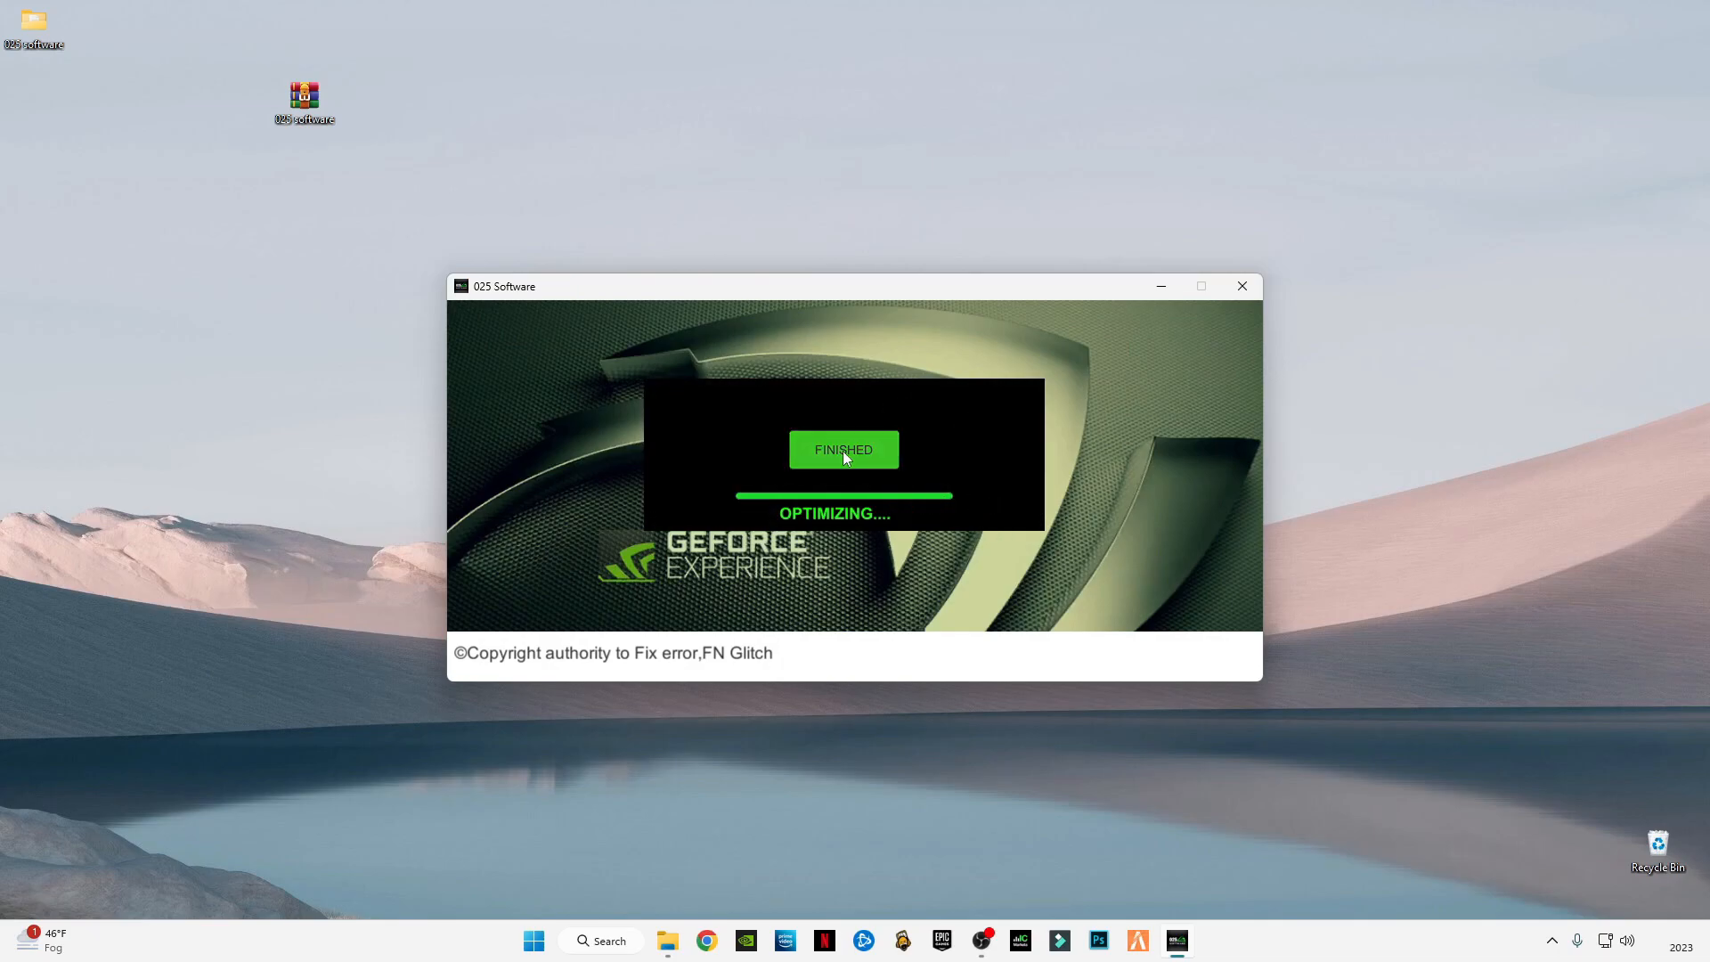
{"action": "left_click", "coordinate": [843, 448]}
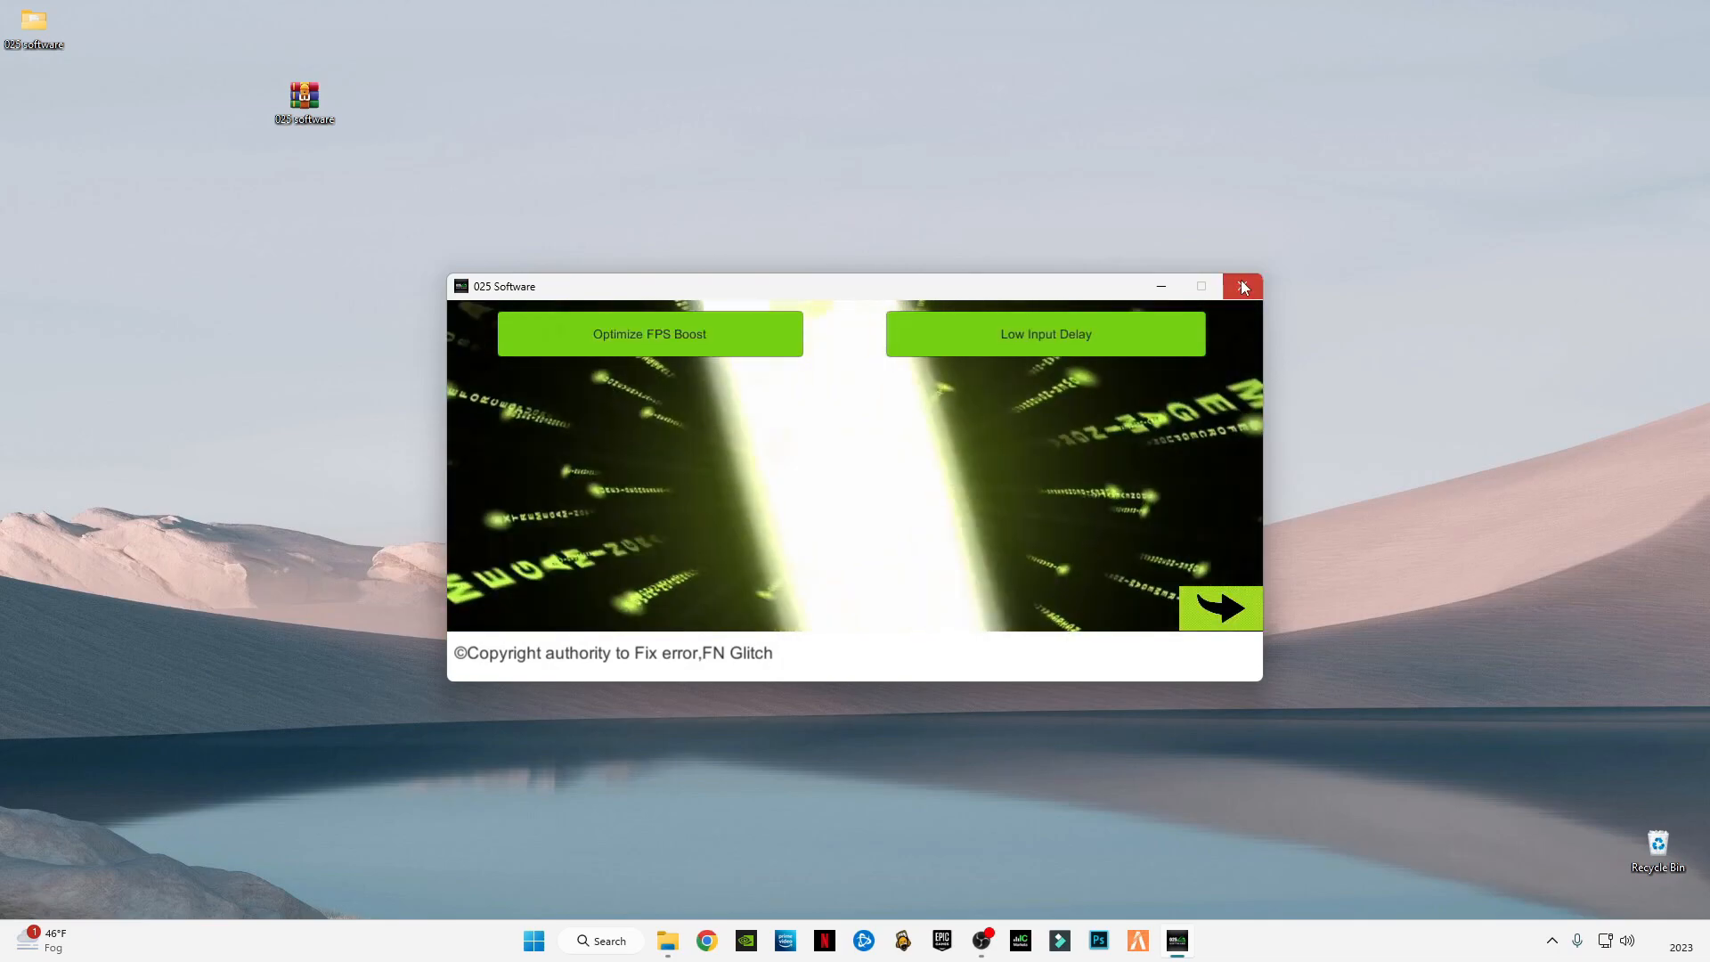
Close 025 Software and play the game with the counter showing about 160 fps.
{"action": "left_click", "coordinate": [1242, 286]}
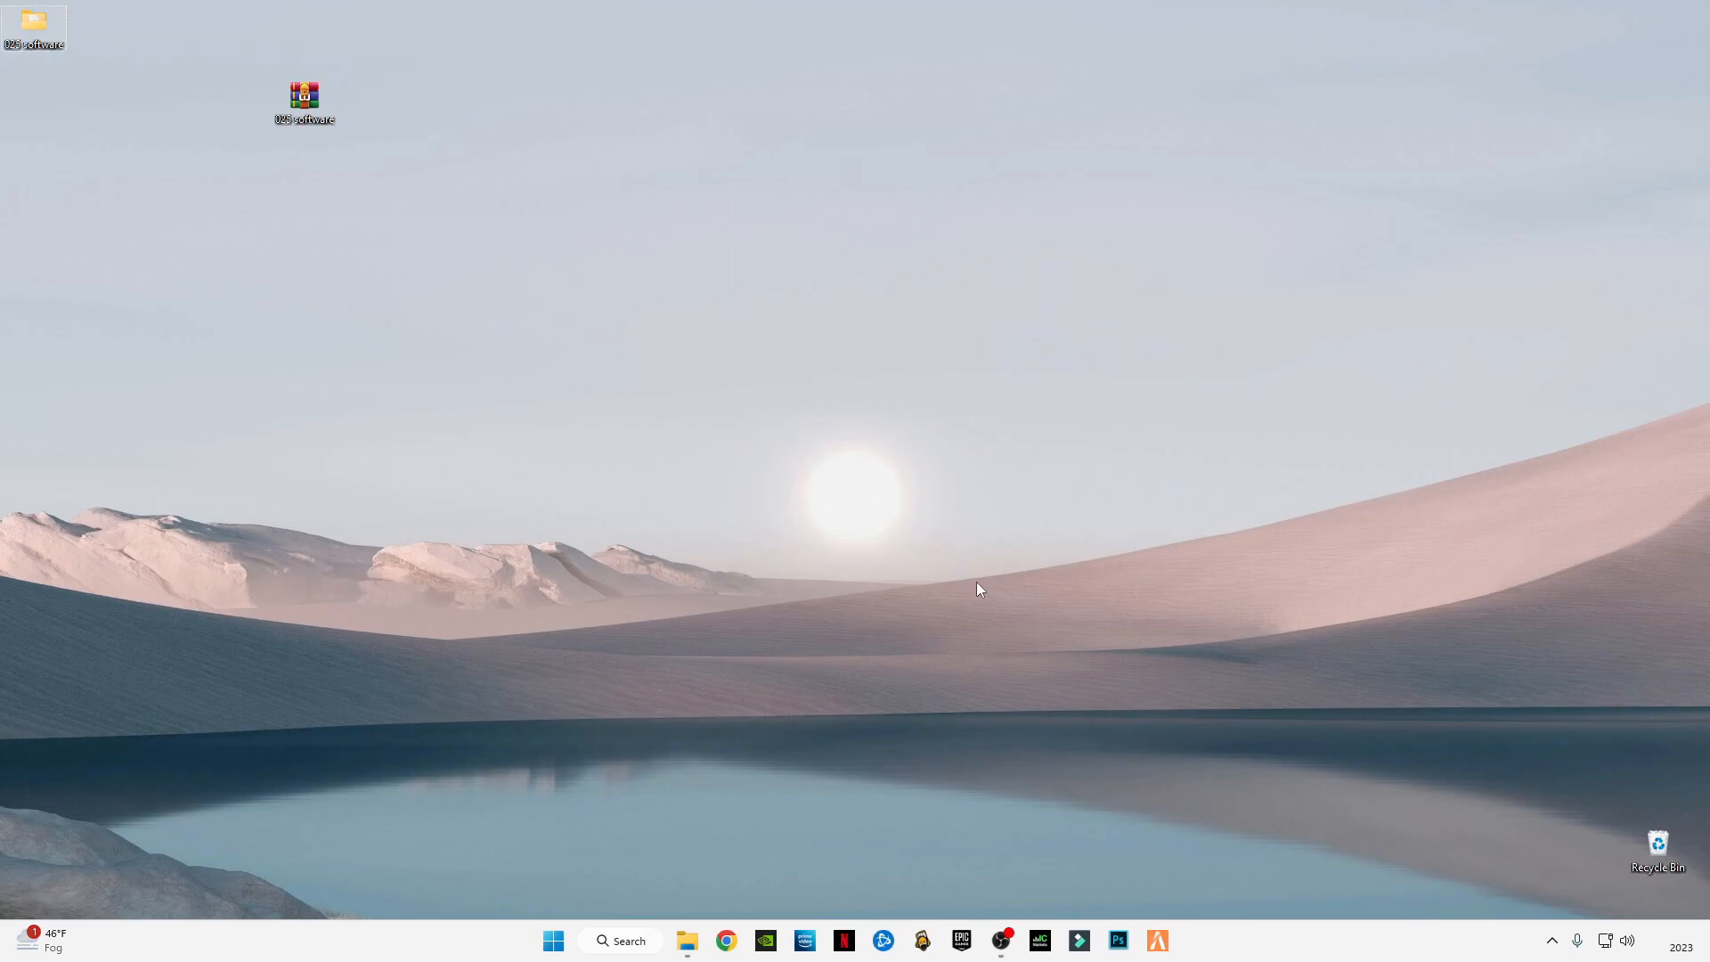
{"action": "mouse_move", "coordinate": [1099, 579]}
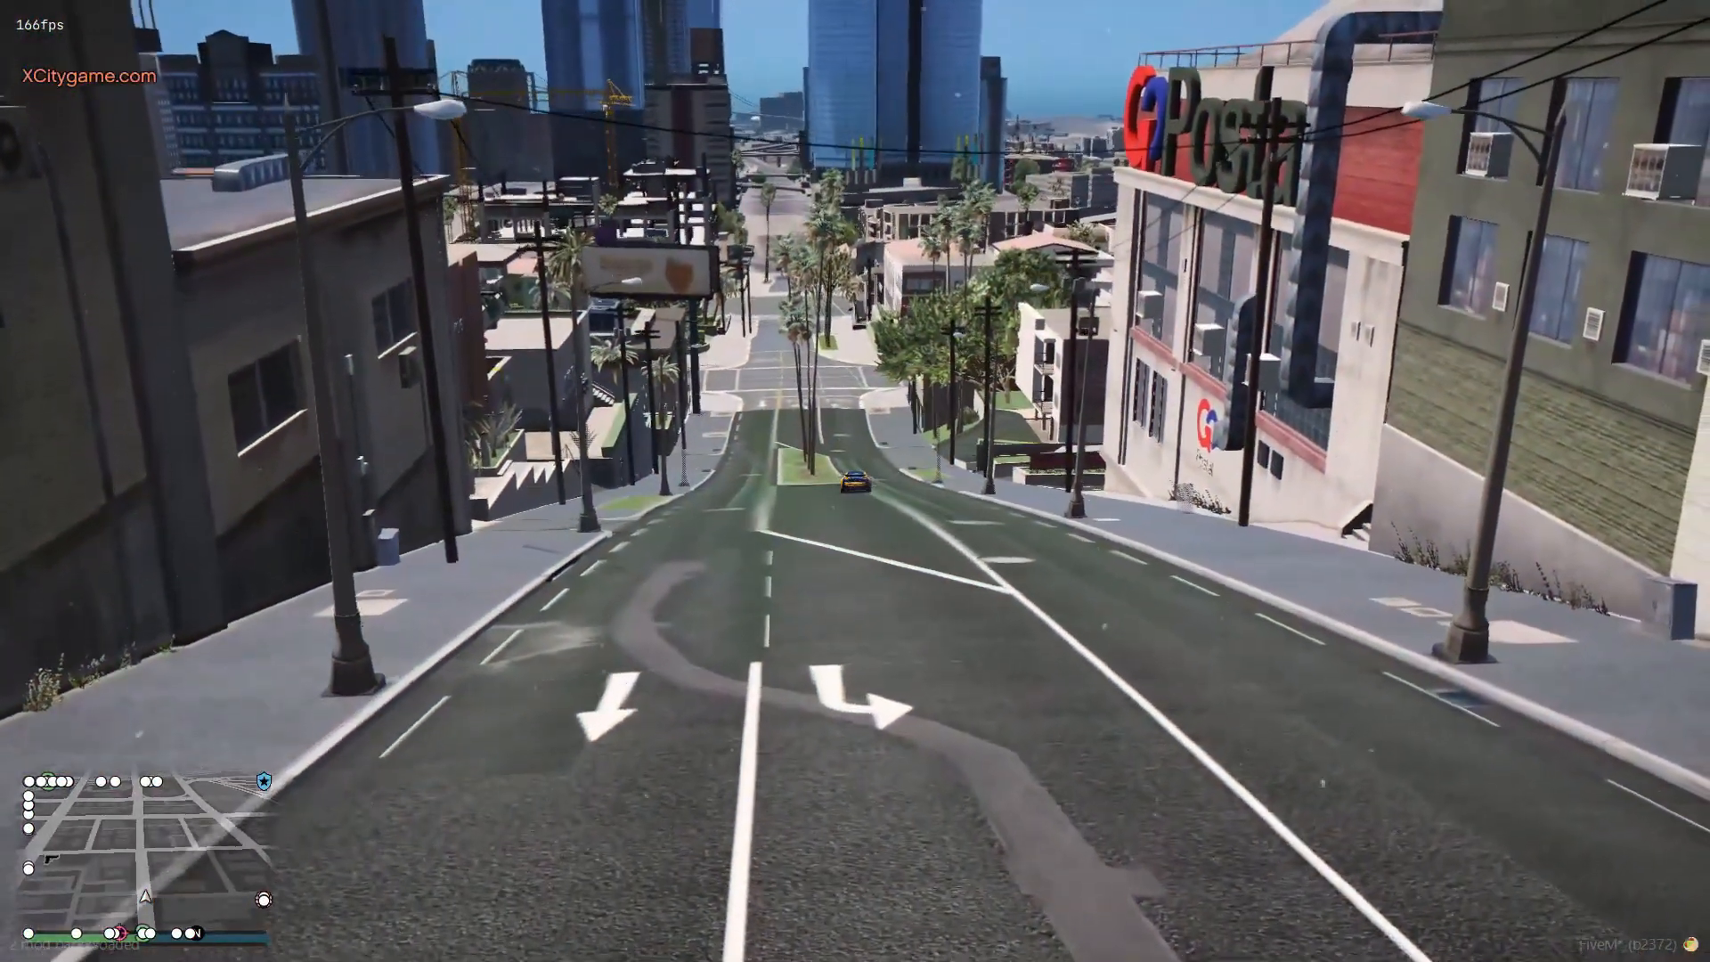
{"action": "key", "text": "w"}
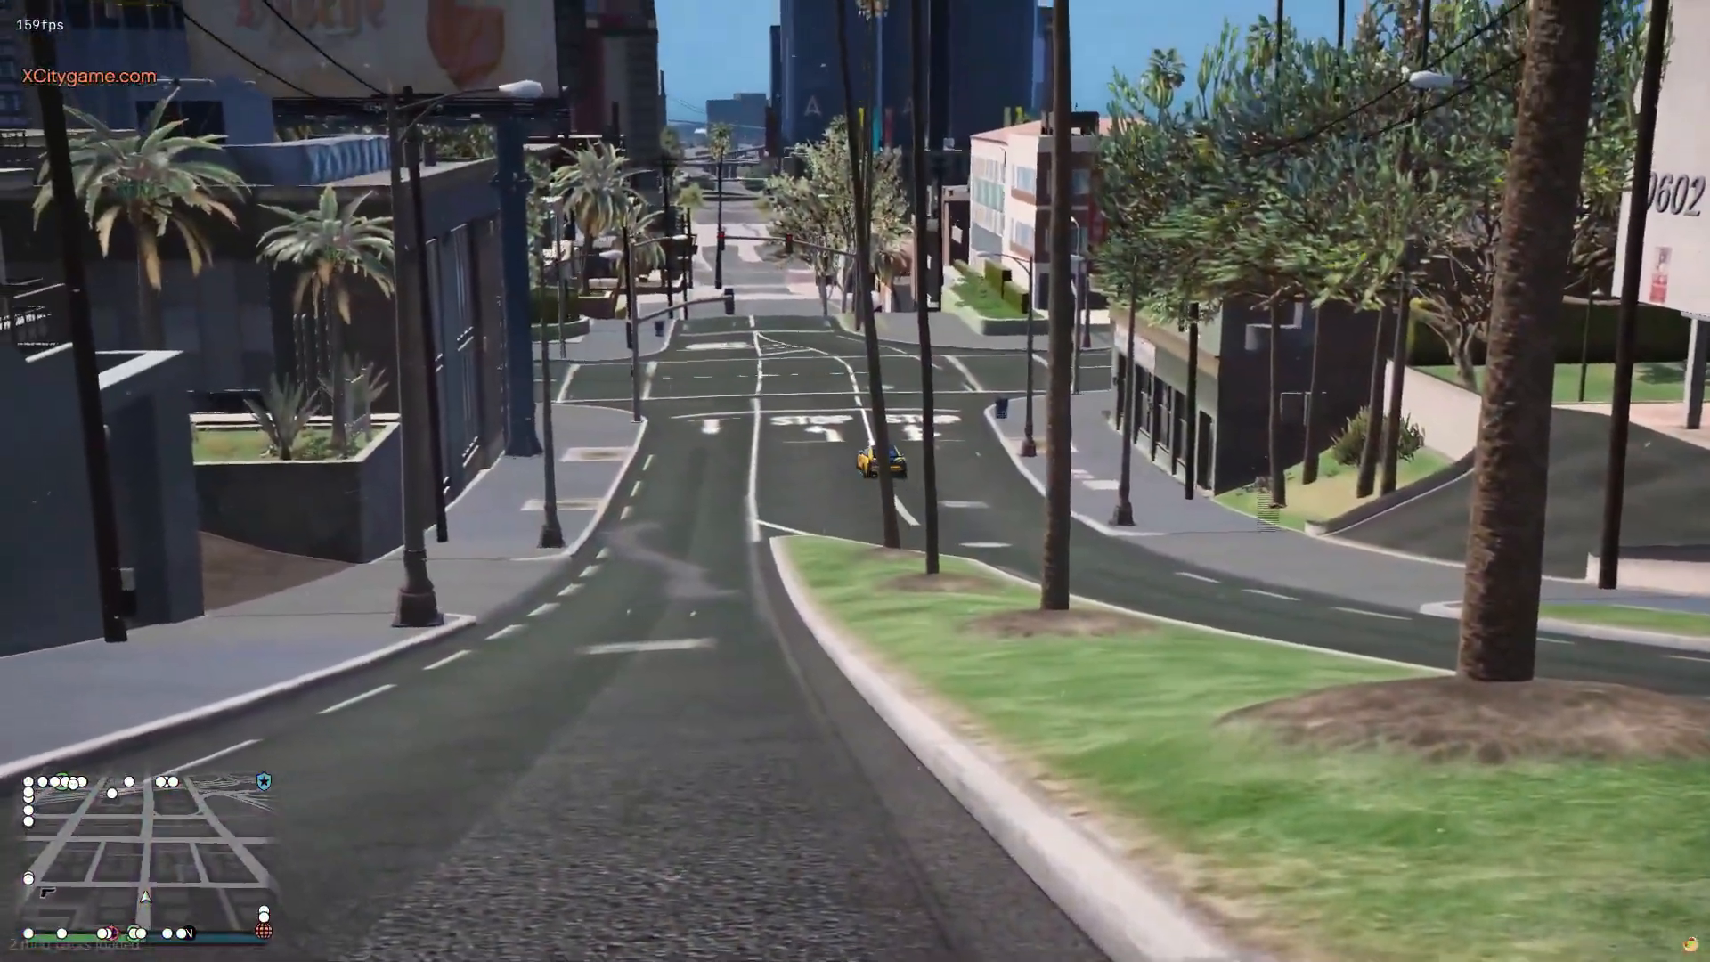